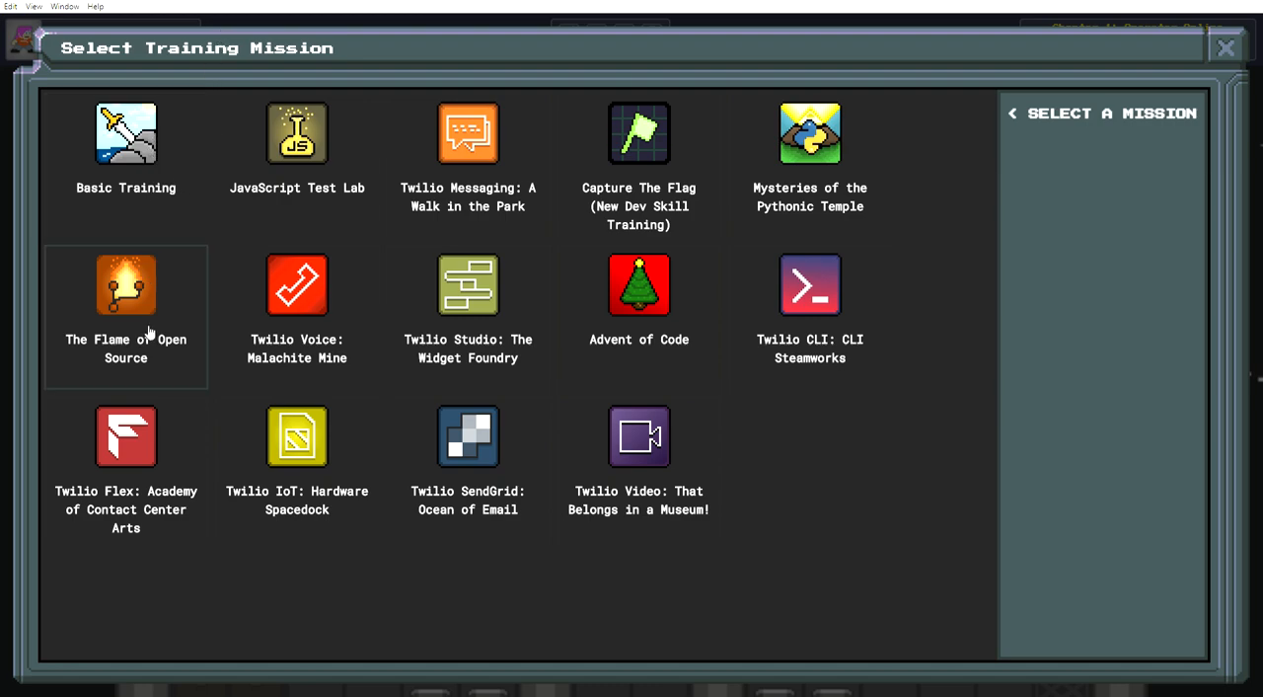
pyautogui.moveTo(207, 269)
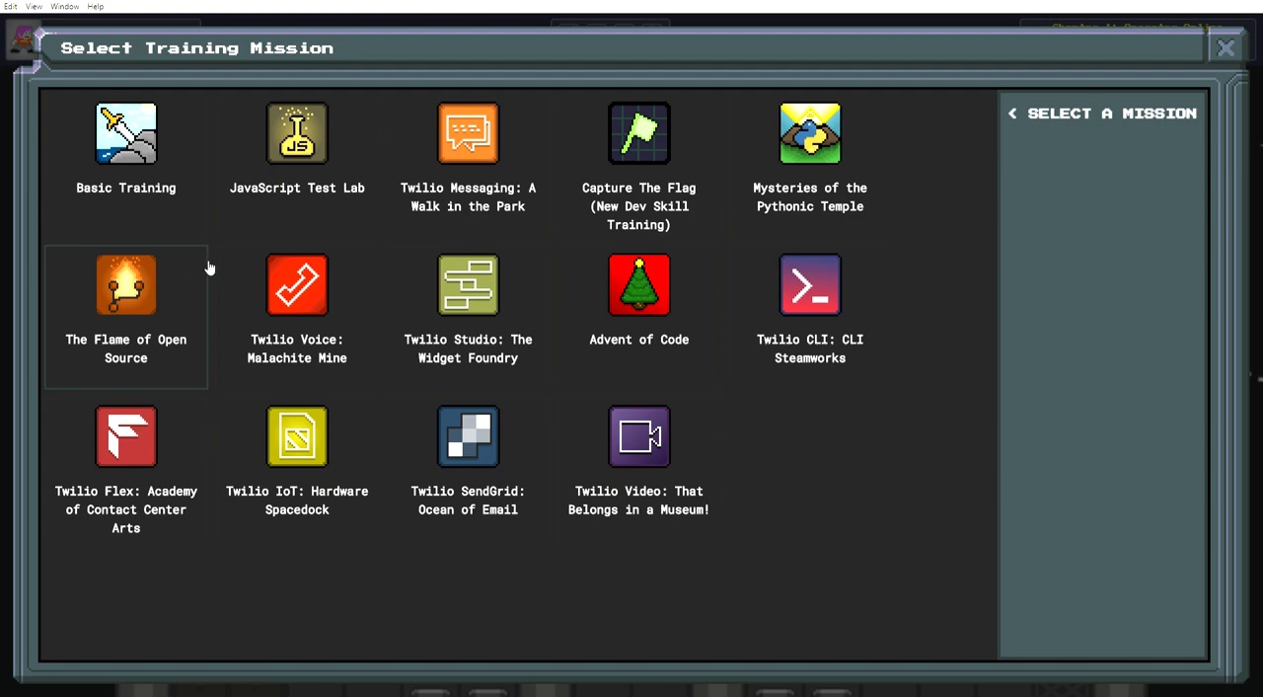
pyautogui.moveTo(210, 186)
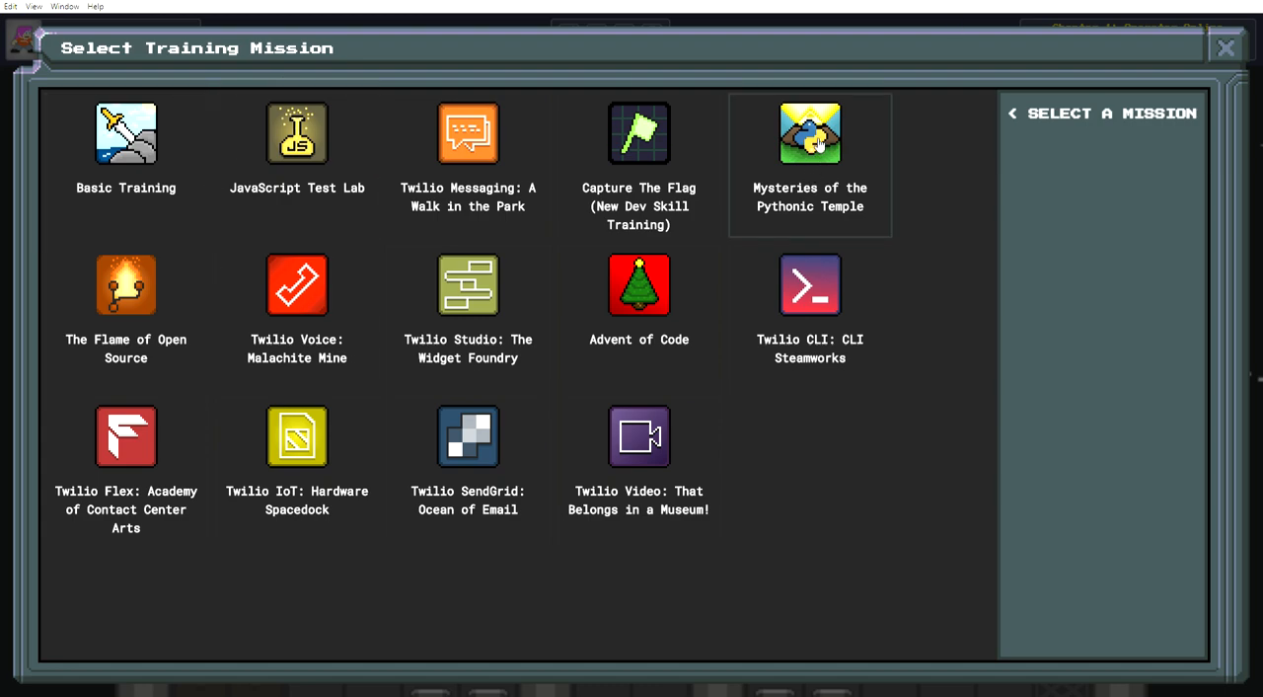
pyautogui.moveTo(736, 22)
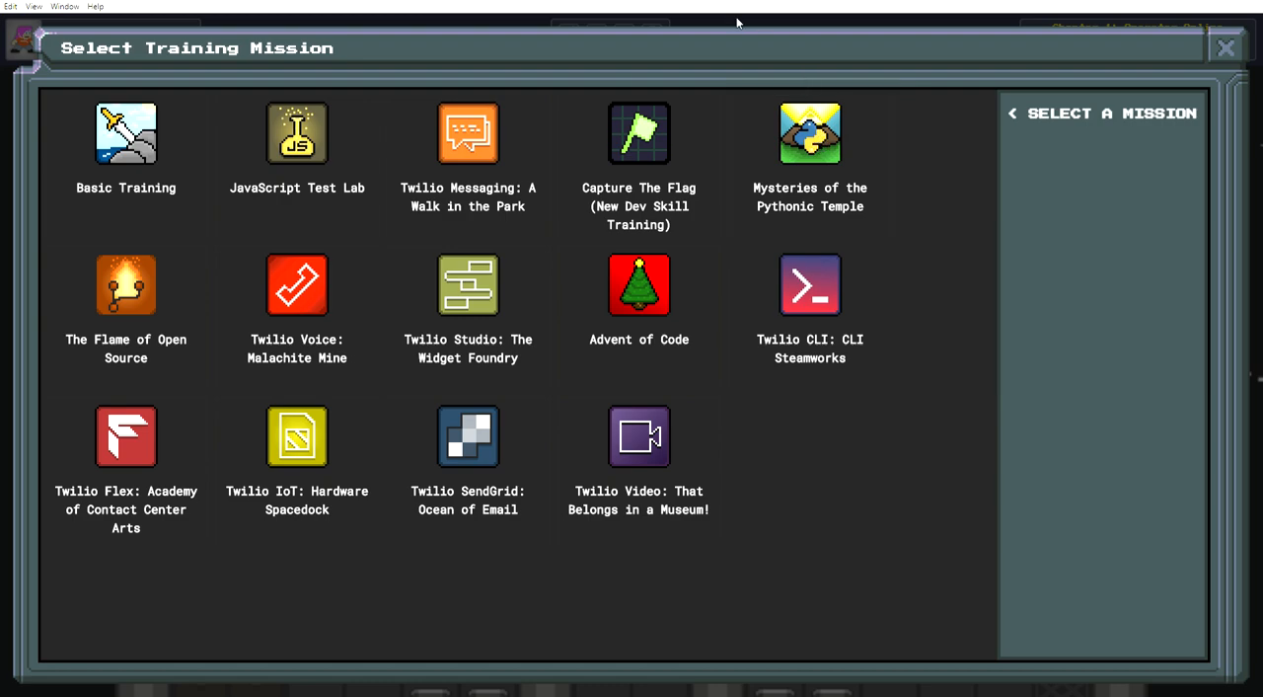
pyautogui.moveTo(556, 61)
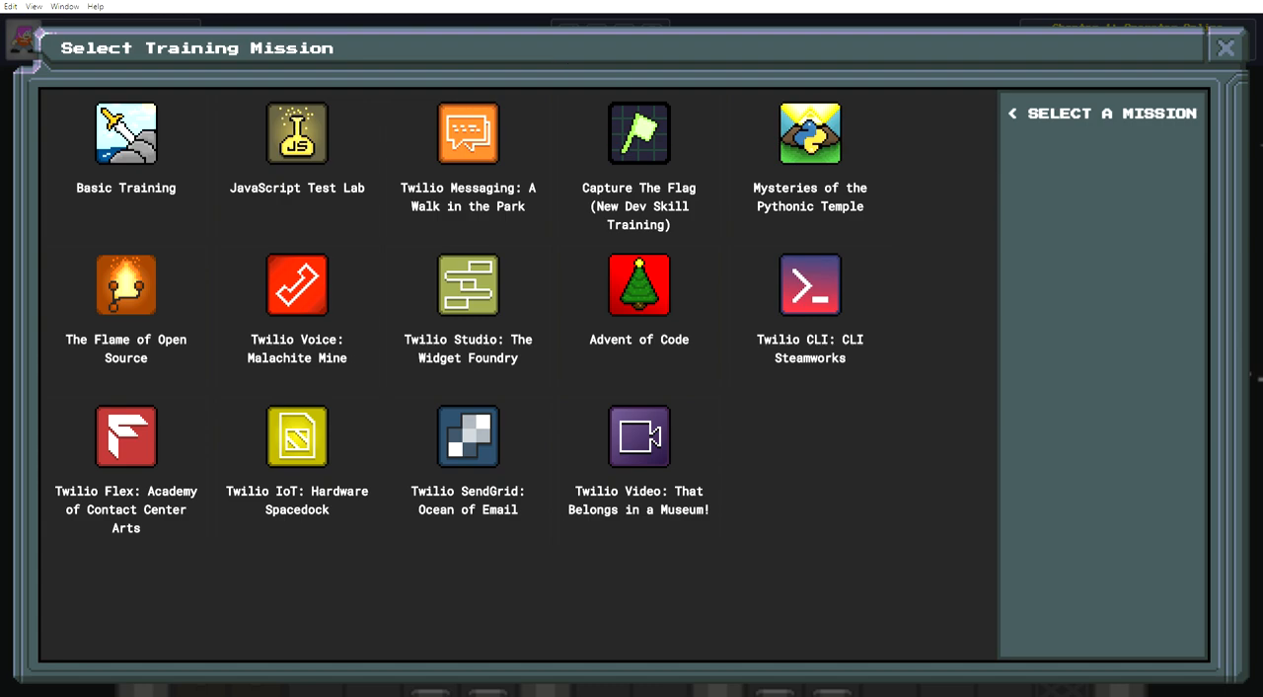
pyautogui.moveTo(1208, 123)
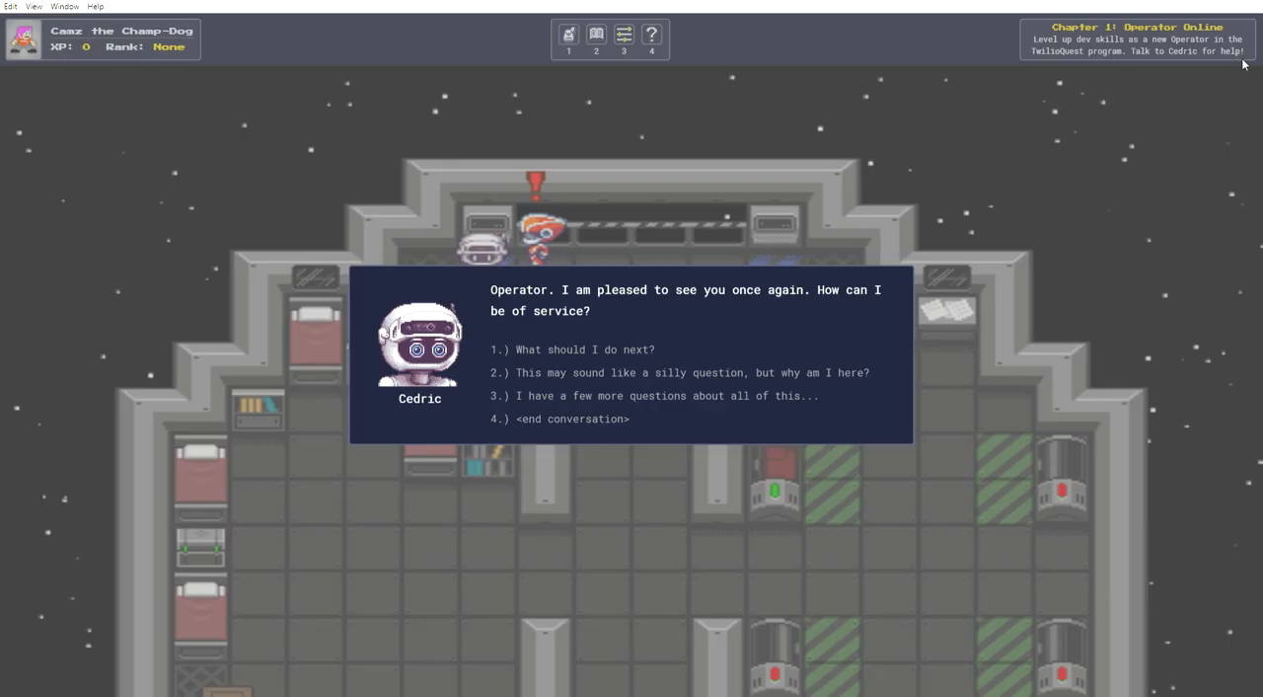
pyautogui.moveTo(710, 373)
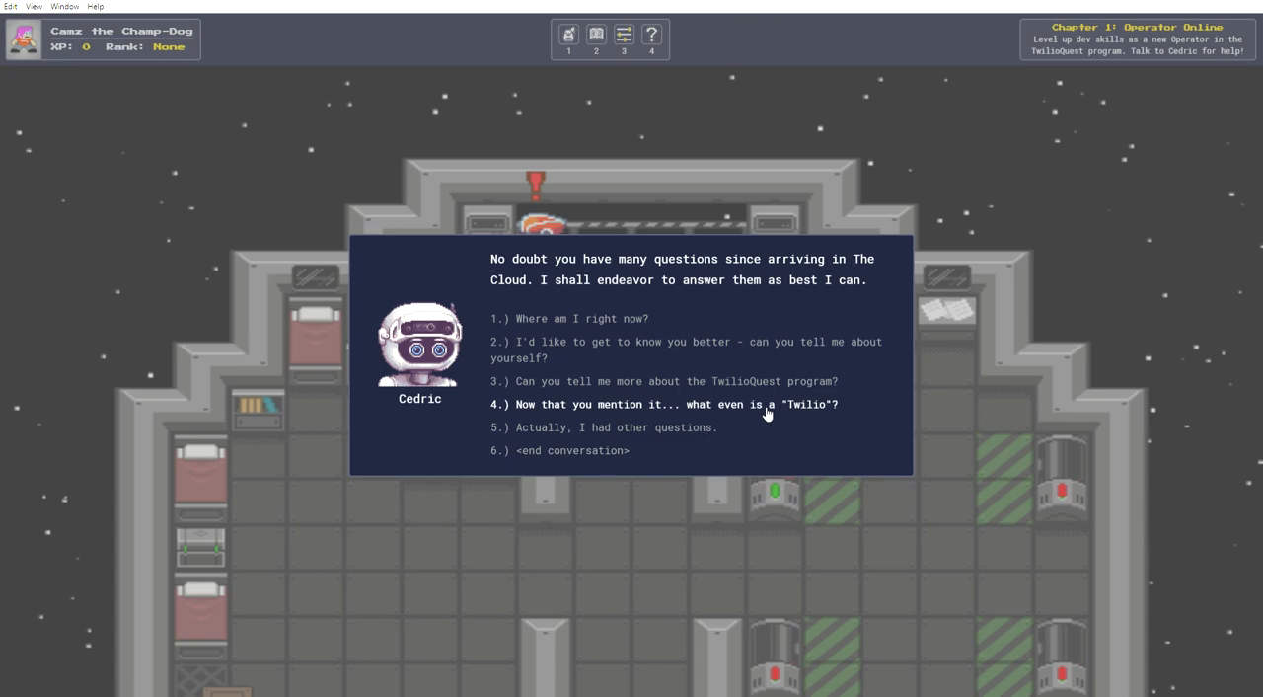
# Ask Cedric 'Now that you mention it... what even is a Twilio?'.
pyautogui.click(665, 402)
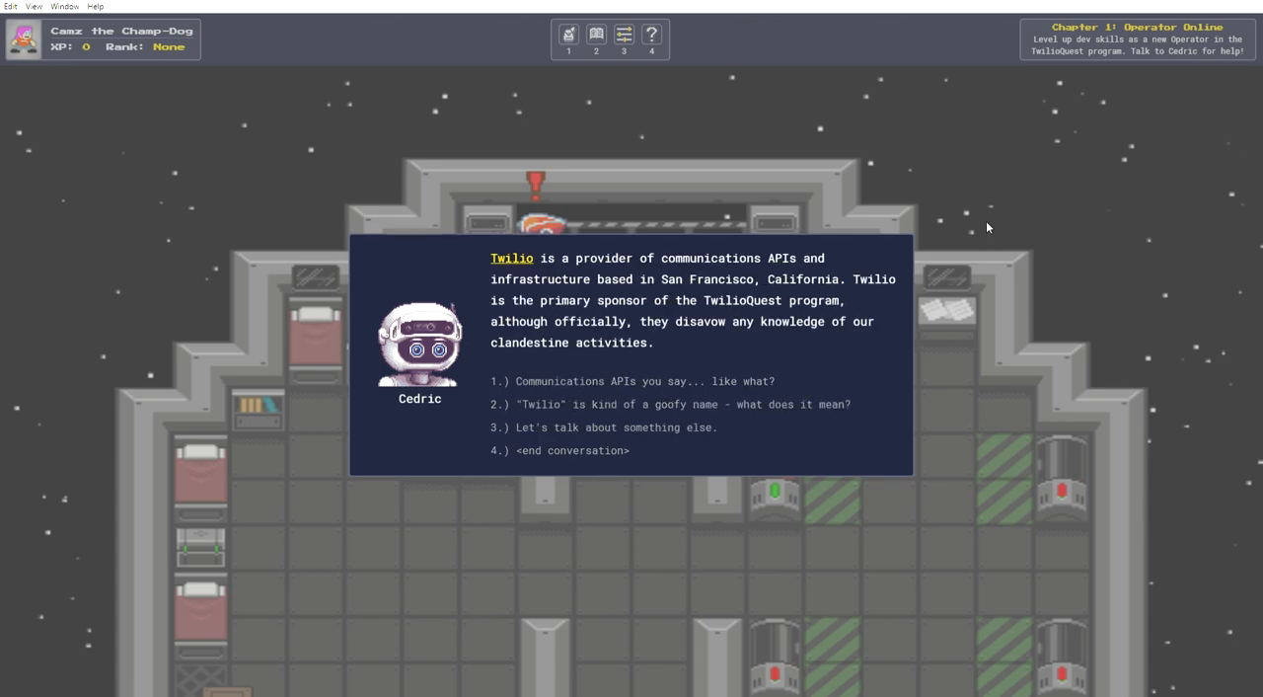
pyautogui.moveTo(991, 215)
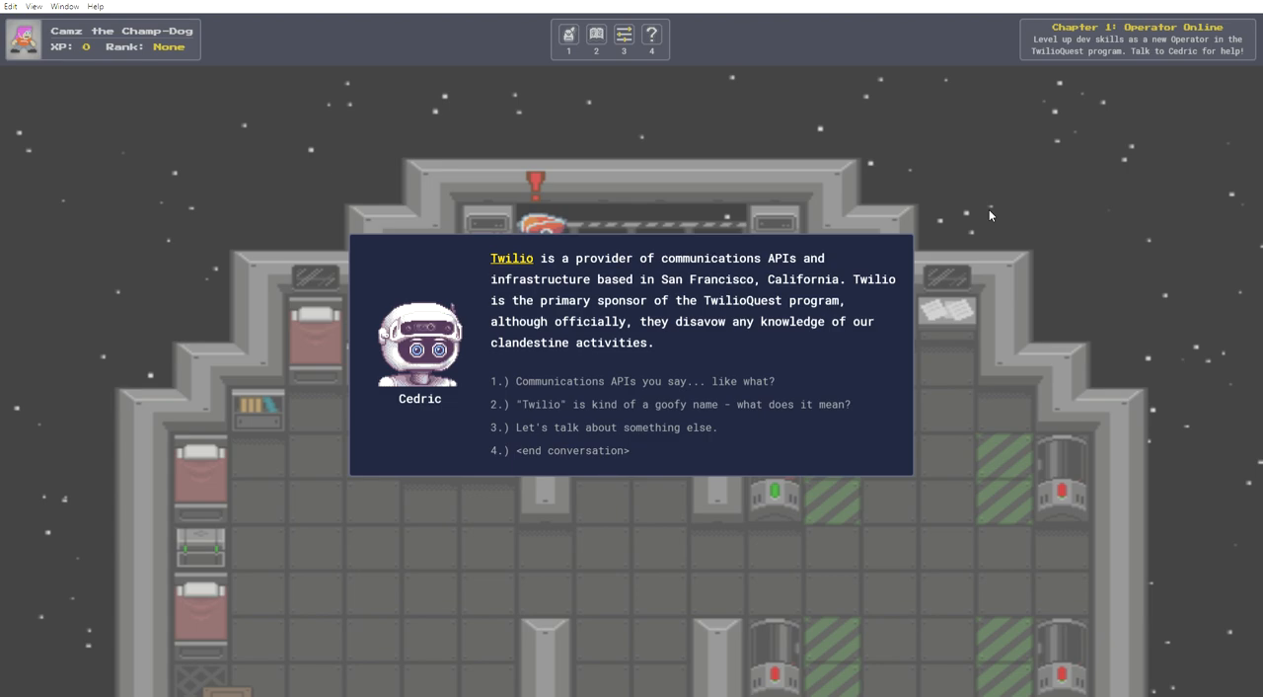
pyautogui.moveTo(989, 221)
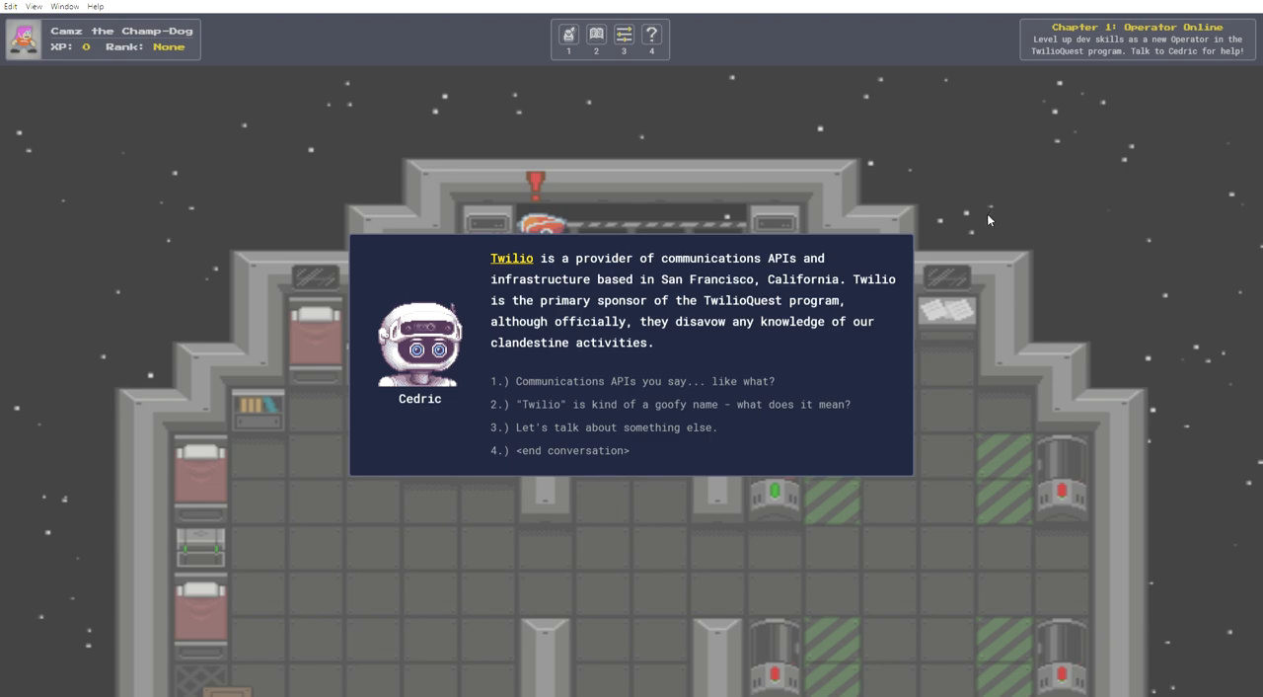
pyautogui.moveTo(967, 286)
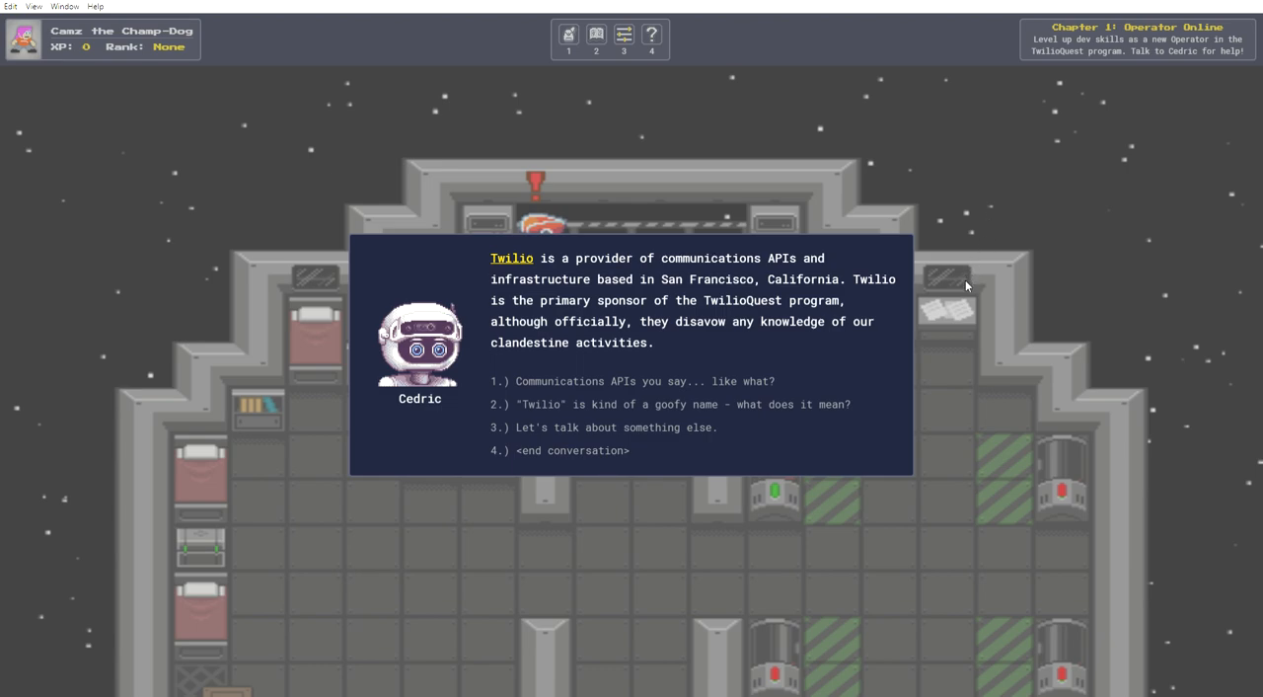
pyautogui.moveTo(770, 193)
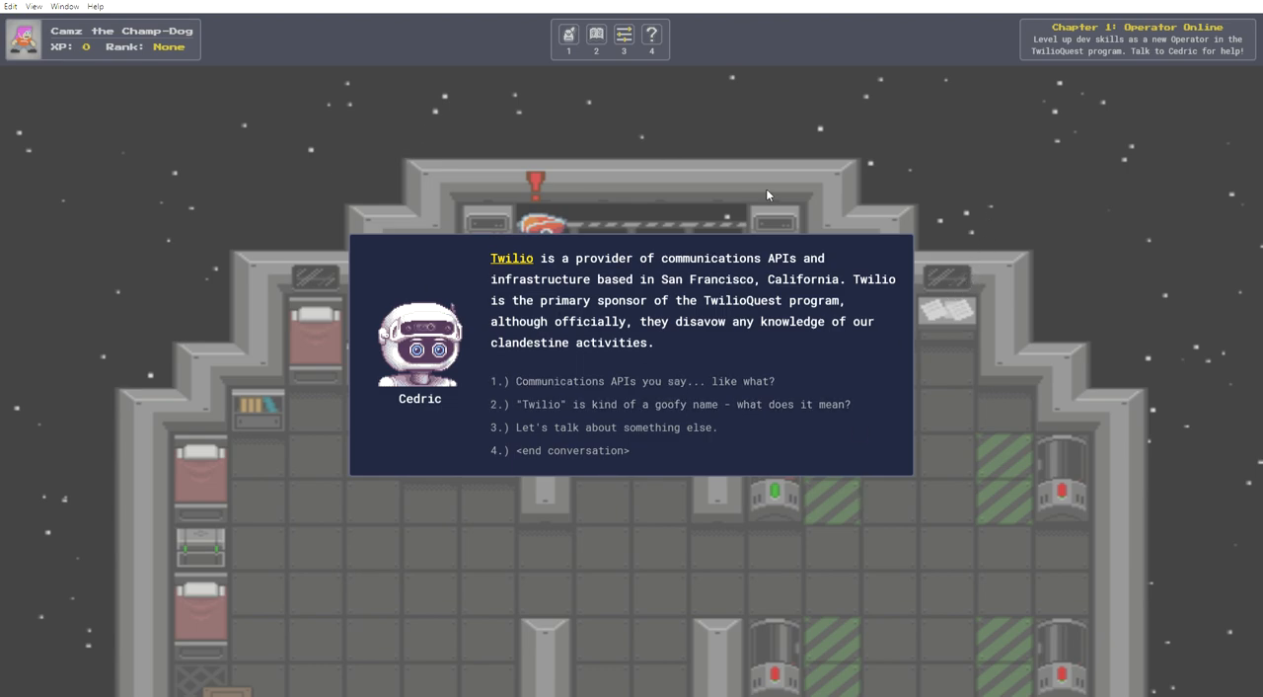
pyautogui.moveTo(810, 188)
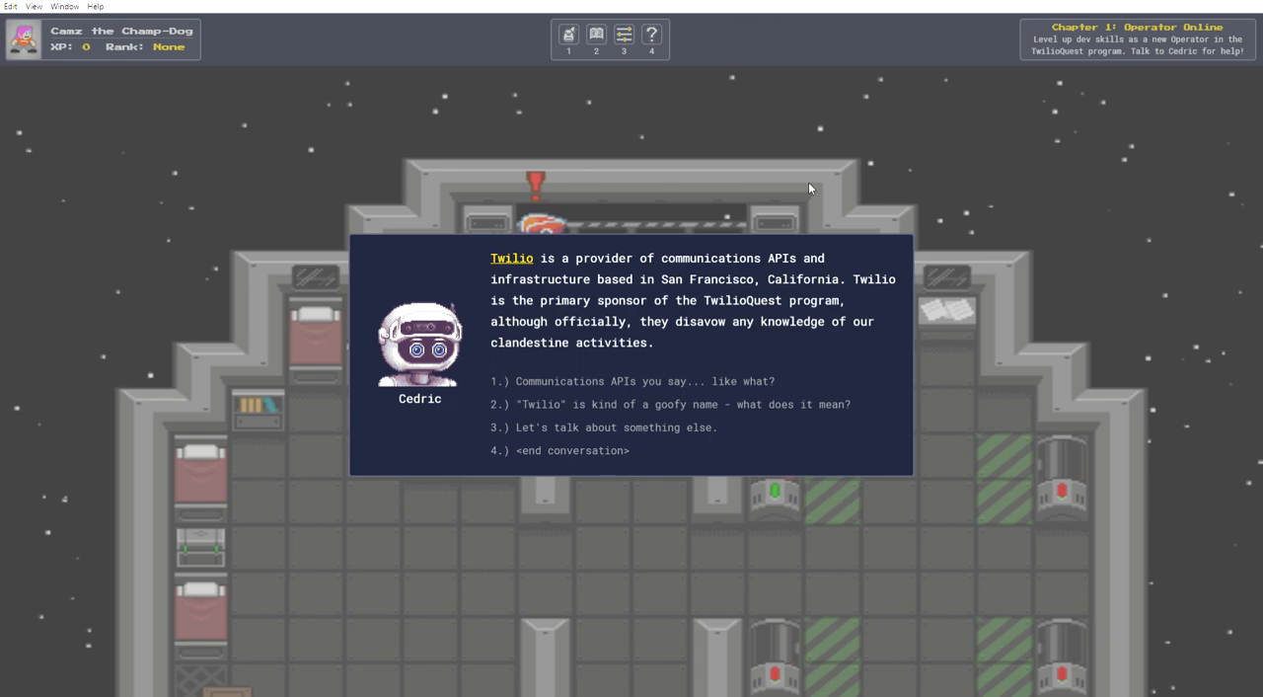
pyautogui.moveTo(762, 140)
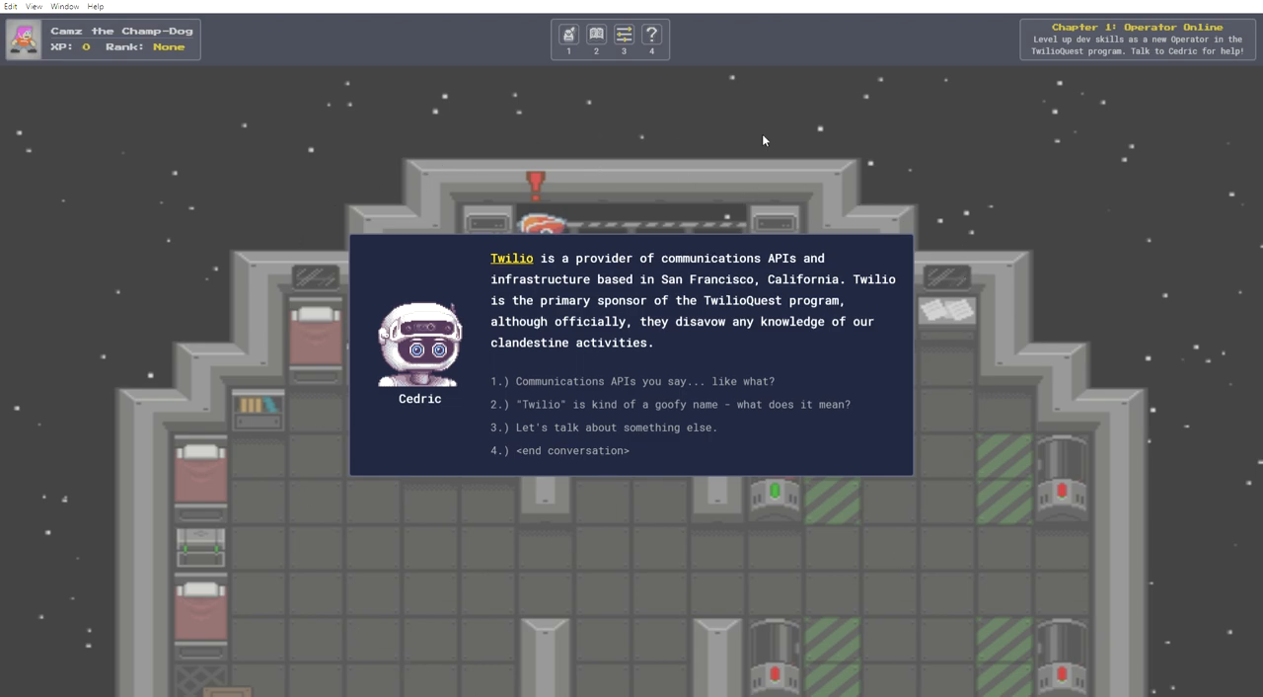
pyautogui.moveTo(908, 257)
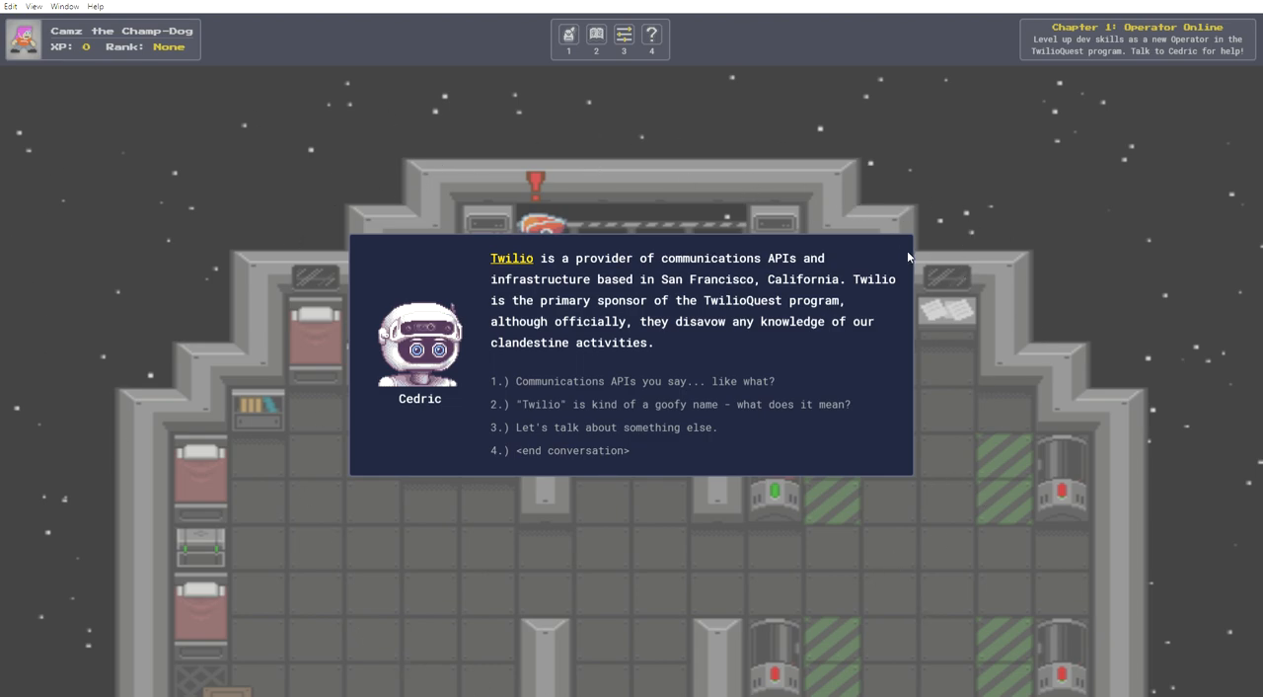
pyautogui.moveTo(876, 320)
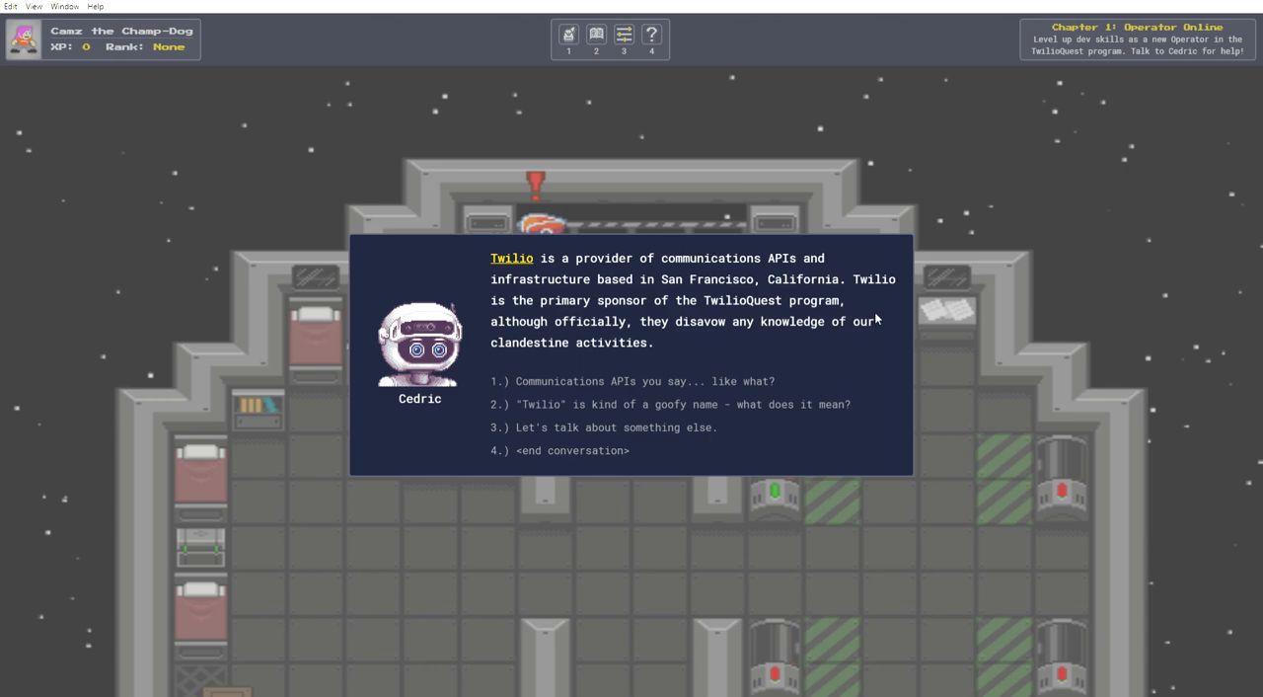
pyautogui.moveTo(876, 318)
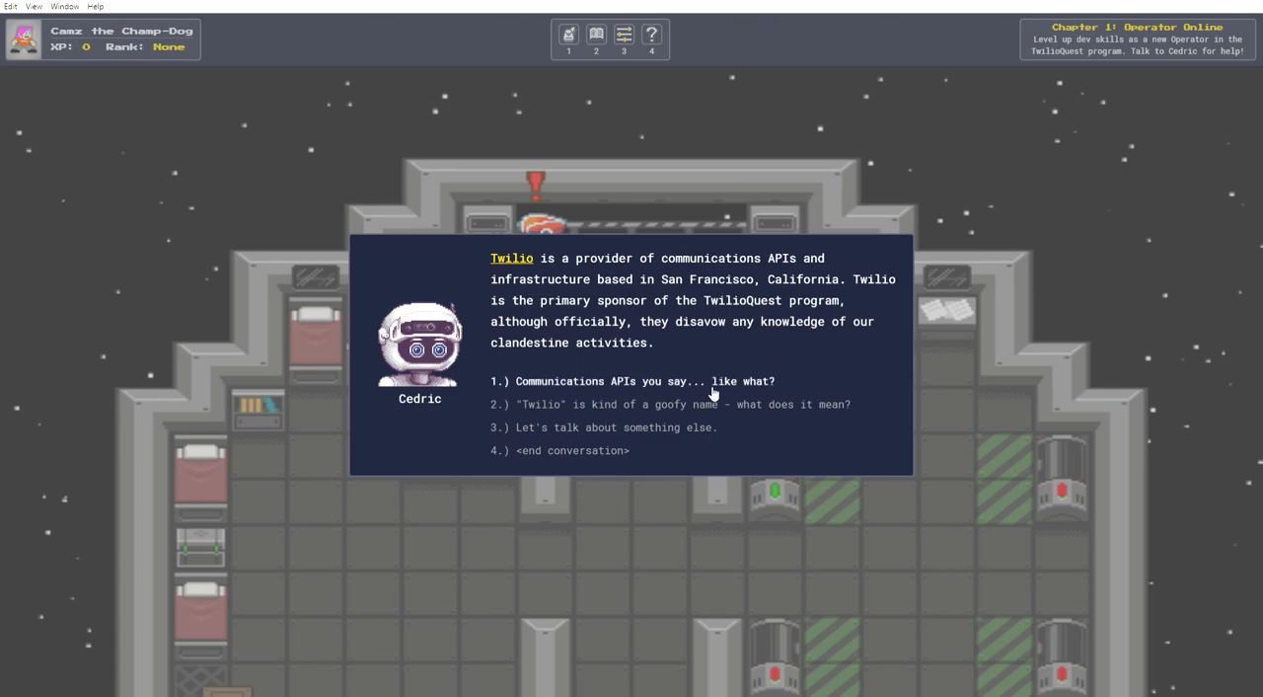
# Ask about Twilio's communications APIs and its goofy name, then end the conversation with Cedric.
pyautogui.click(633, 381)
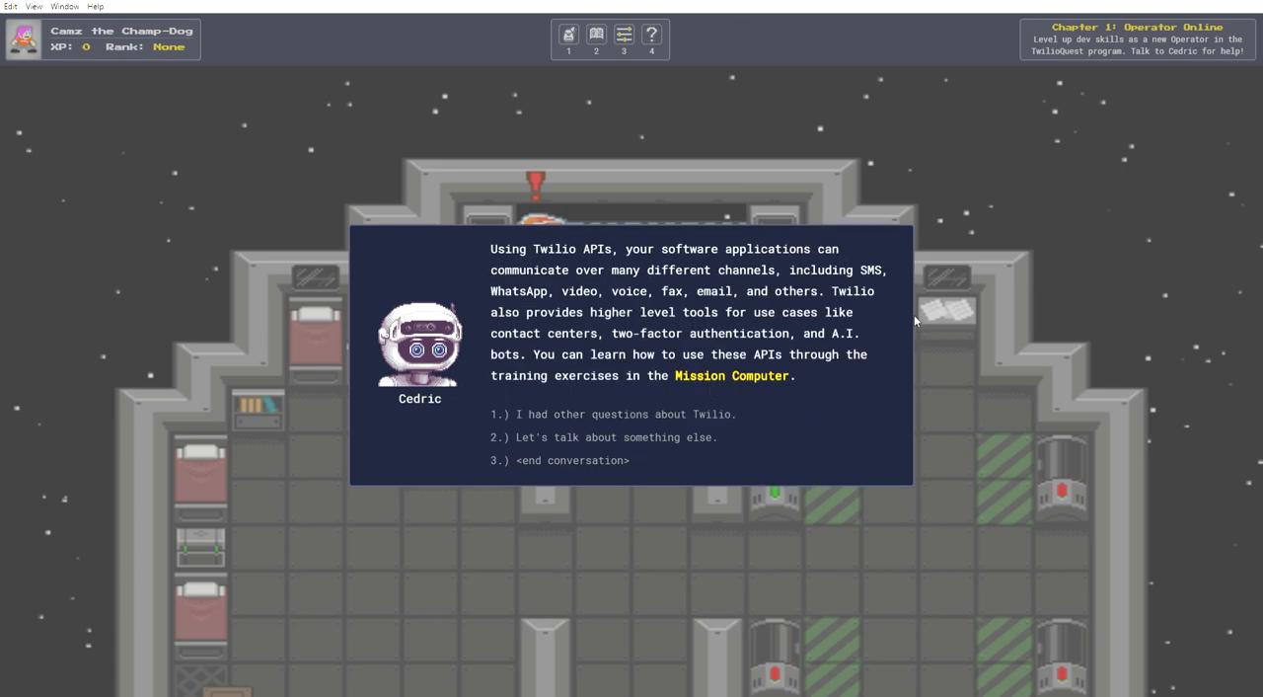
pyautogui.moveTo(1019, 182)
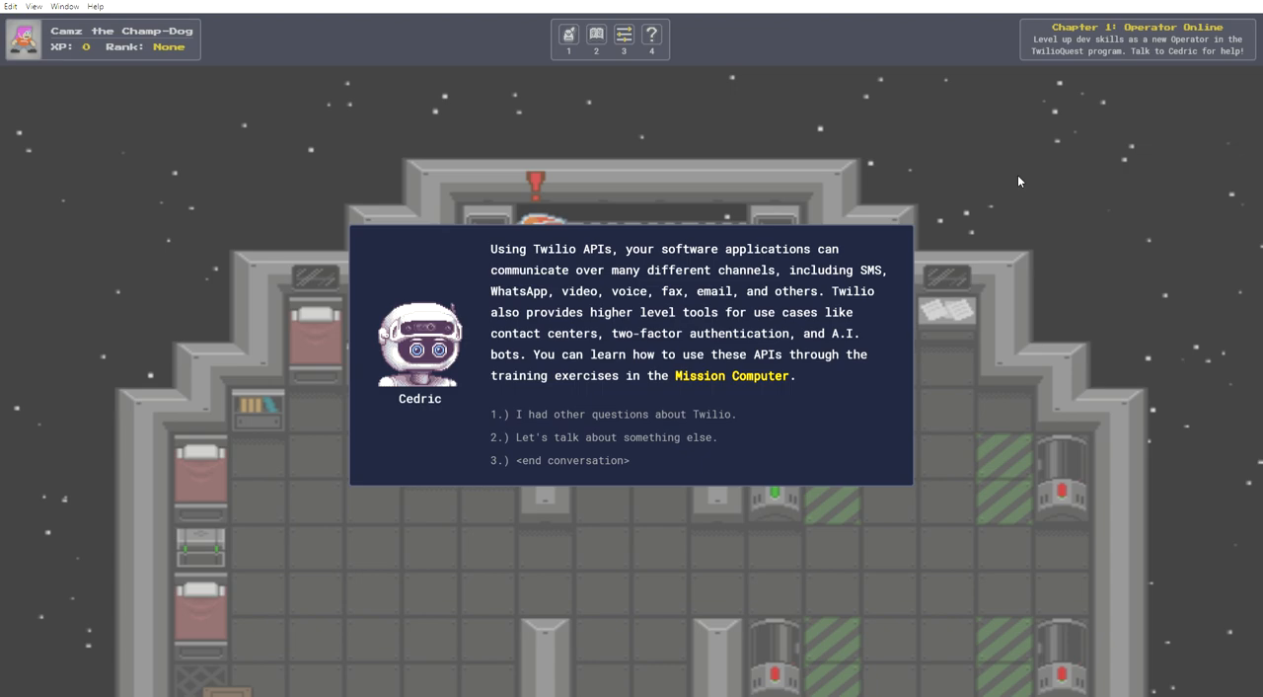
pyautogui.moveTo(718, 415)
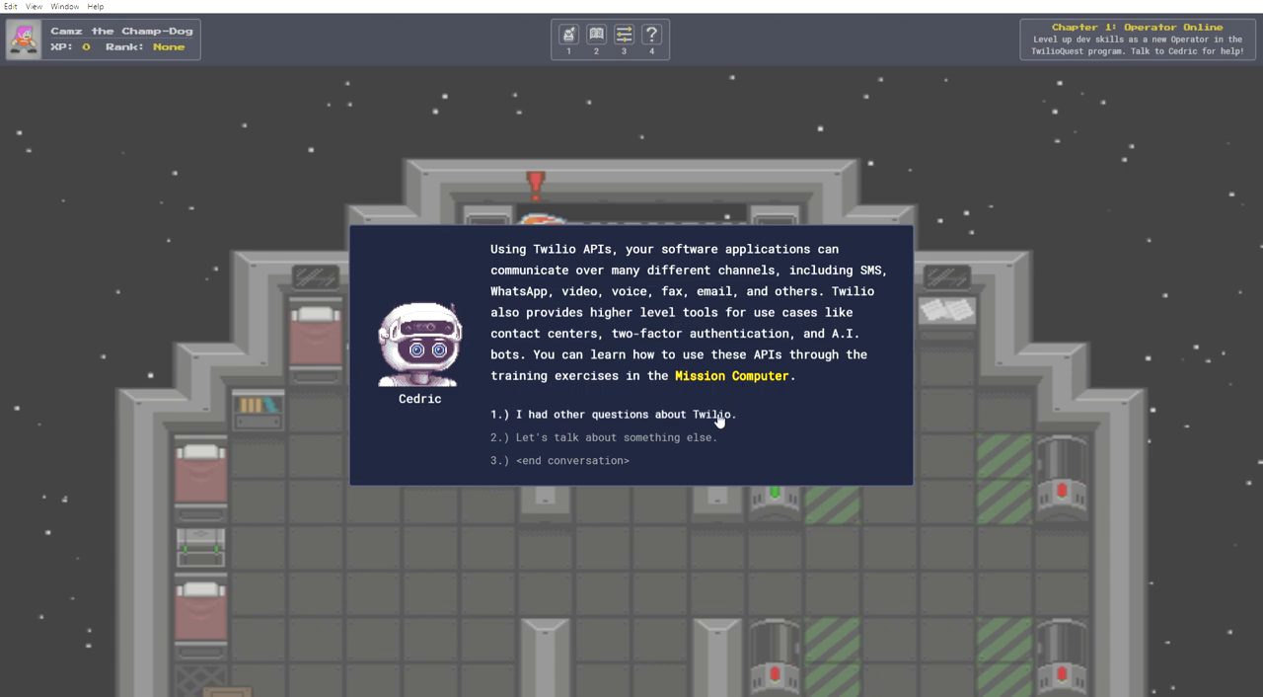
pyautogui.click(612, 415)
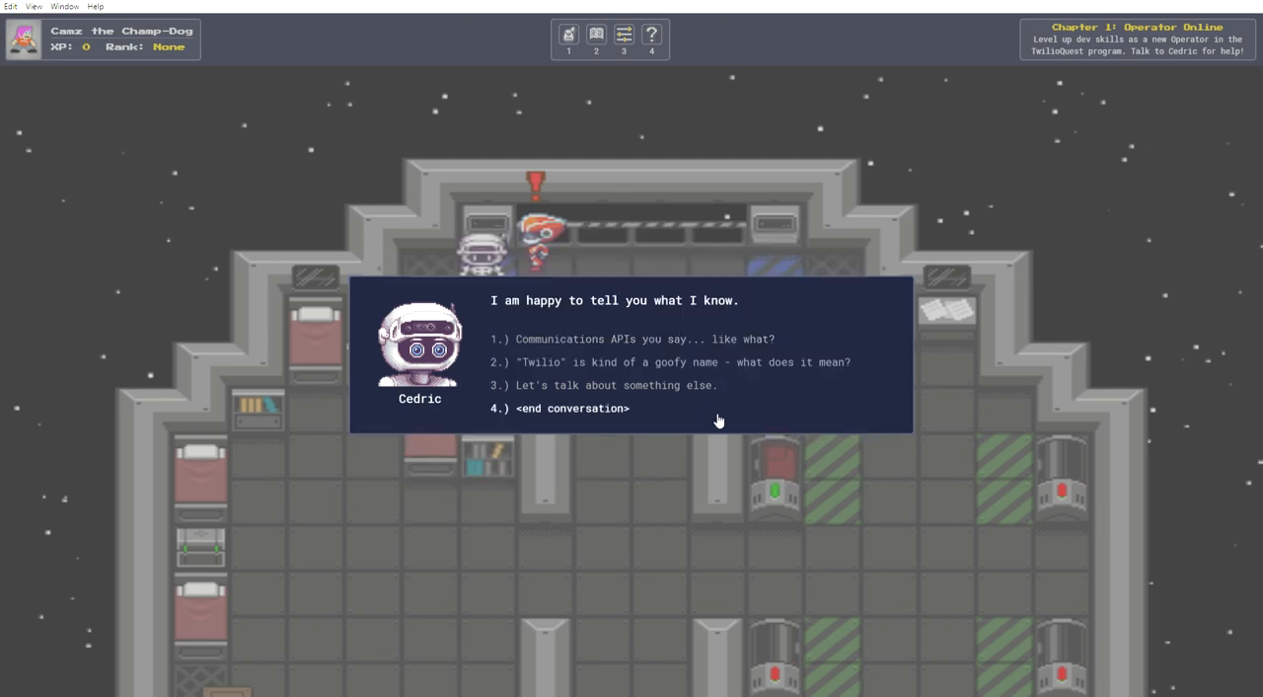
pyautogui.moveTo(720, 373)
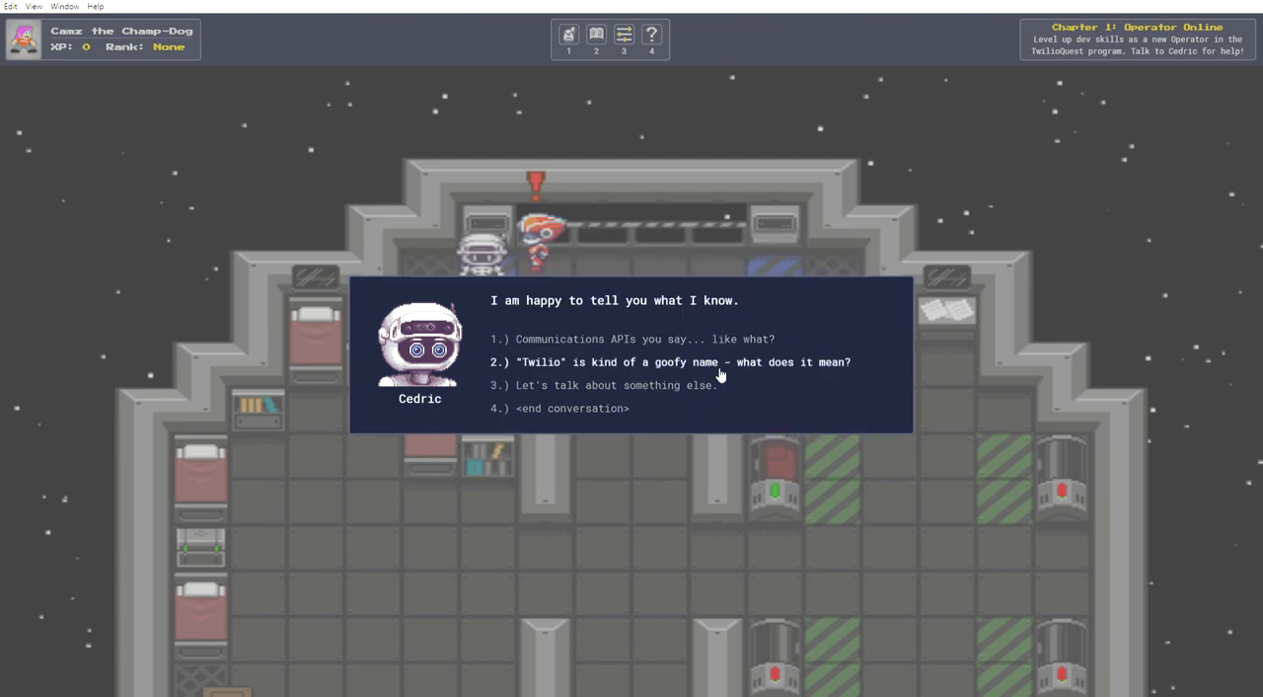
pyautogui.moveTo(800, 371)
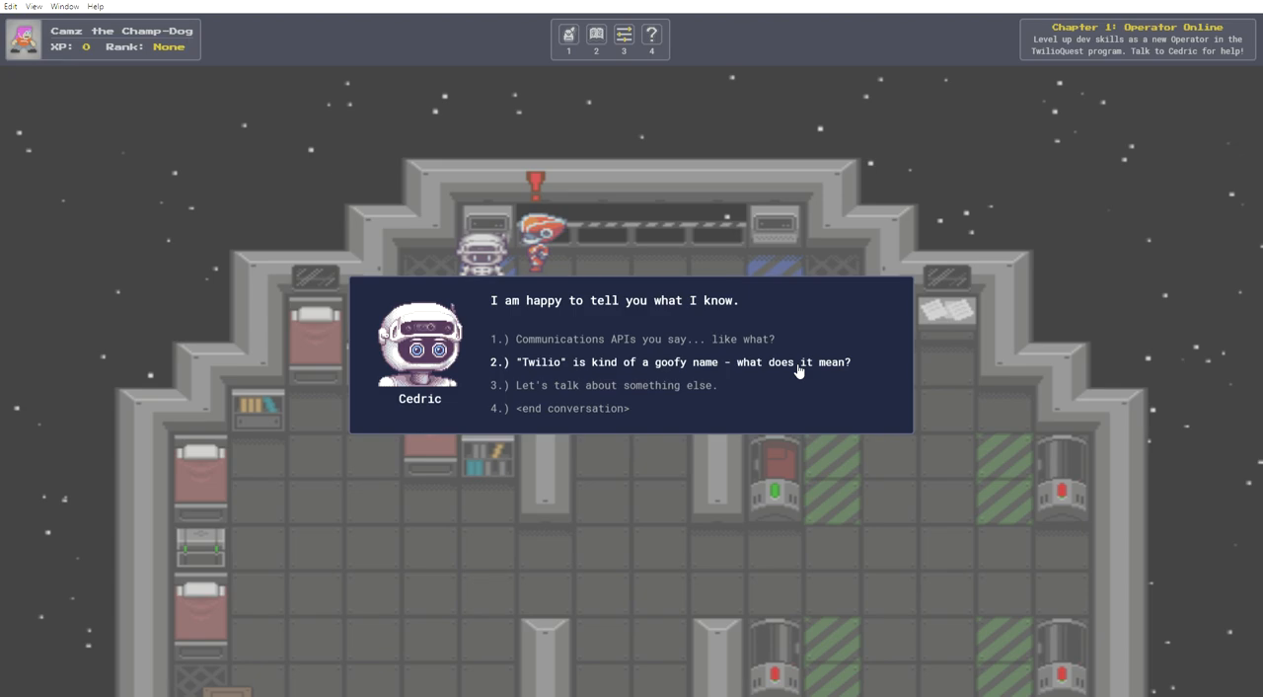
pyautogui.click(671, 363)
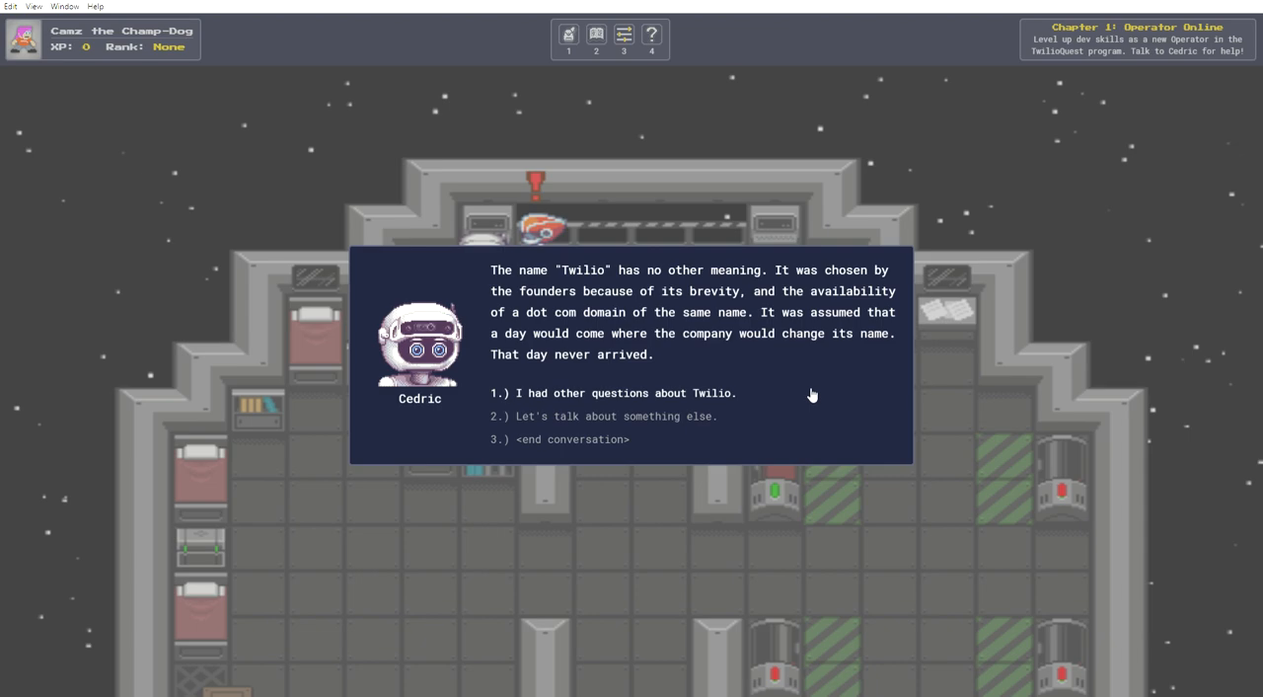
pyautogui.moveTo(817, 375)
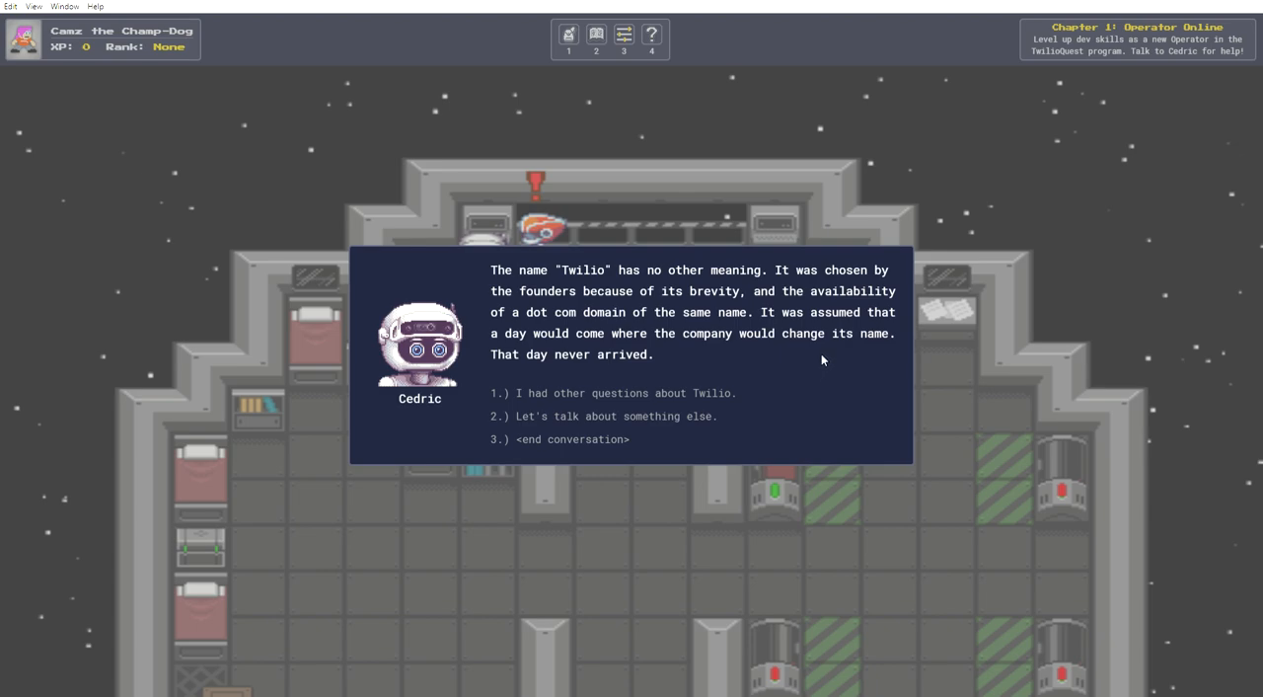
pyautogui.moveTo(801, 359)
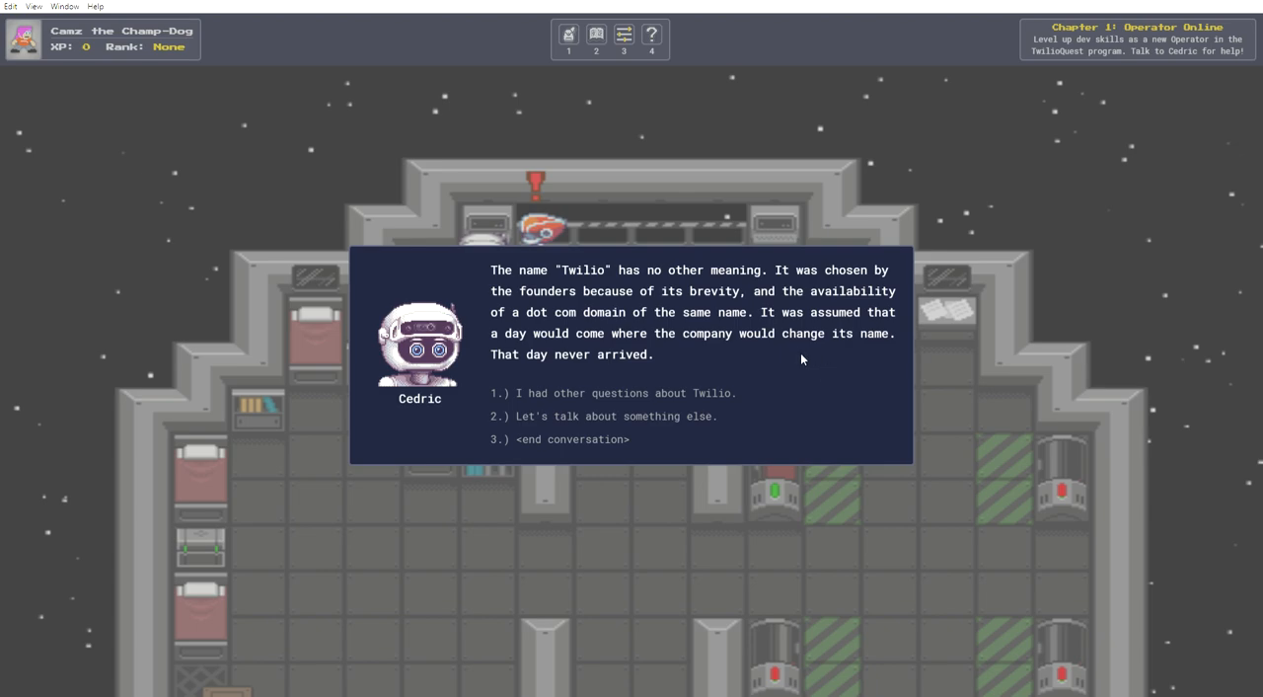
pyautogui.moveTo(622, 439)
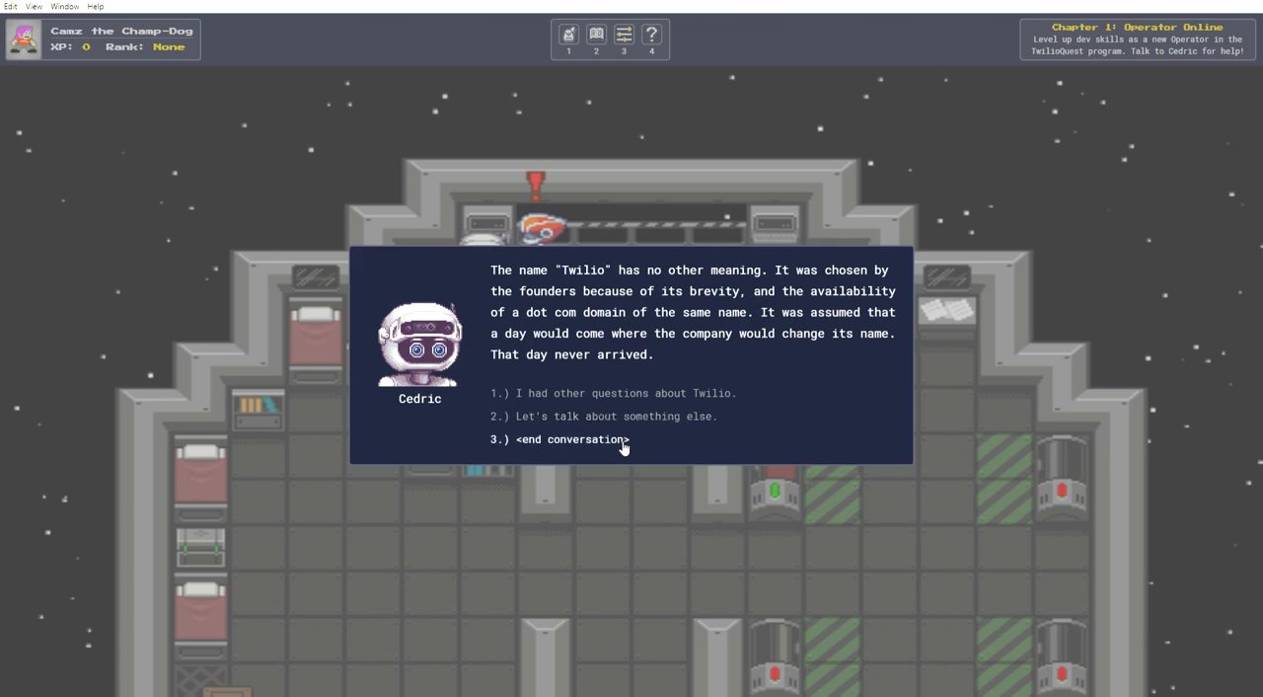
pyautogui.click(573, 438)
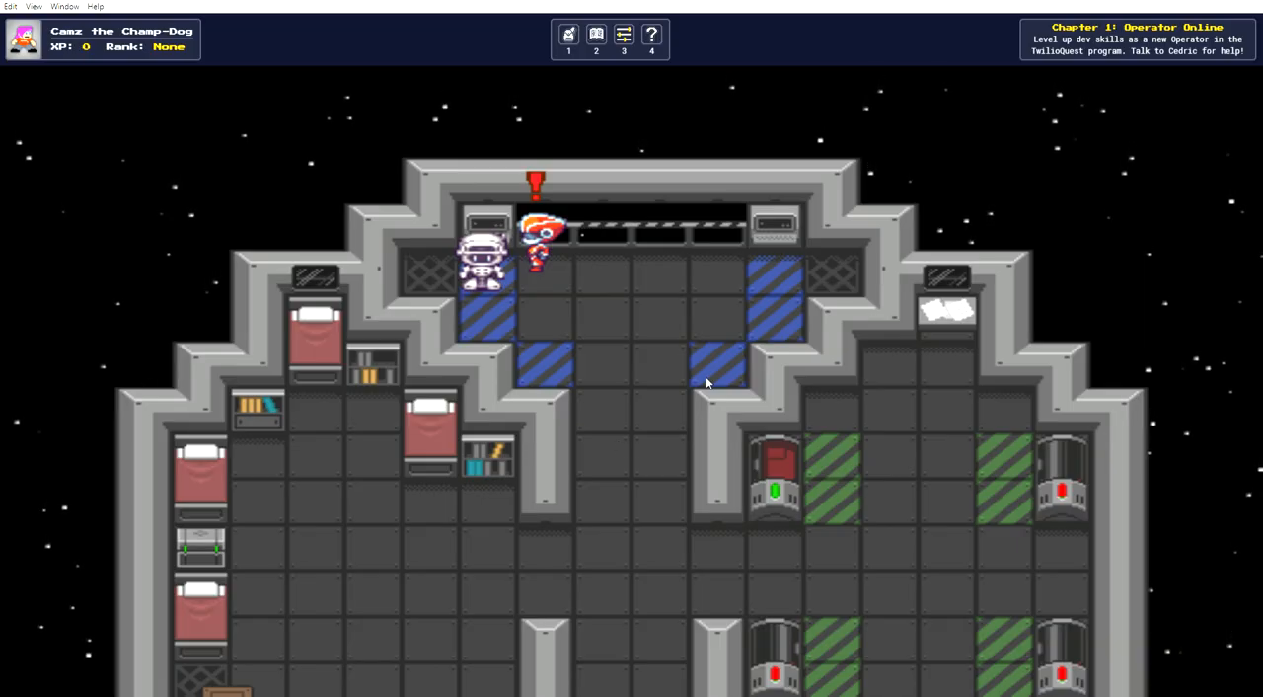
# Launch the Basic Training mission from the mission computer's training list.
pyautogui.press('Down')
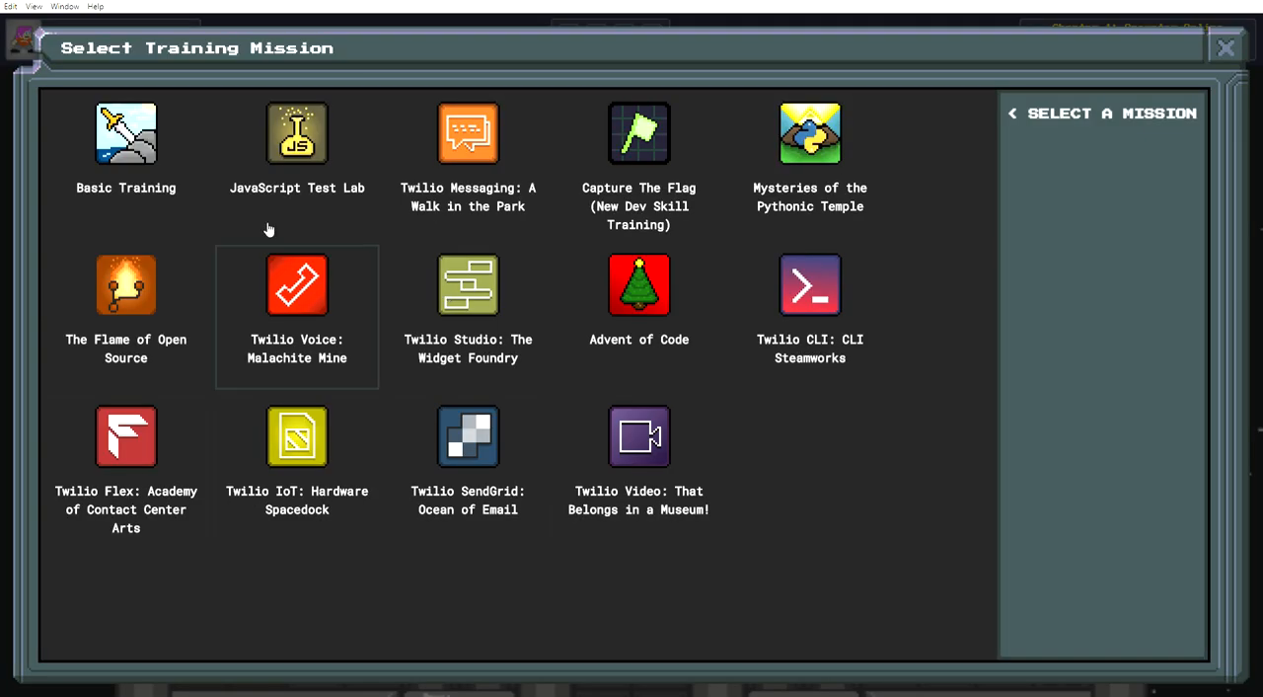
pyautogui.click(126, 134)
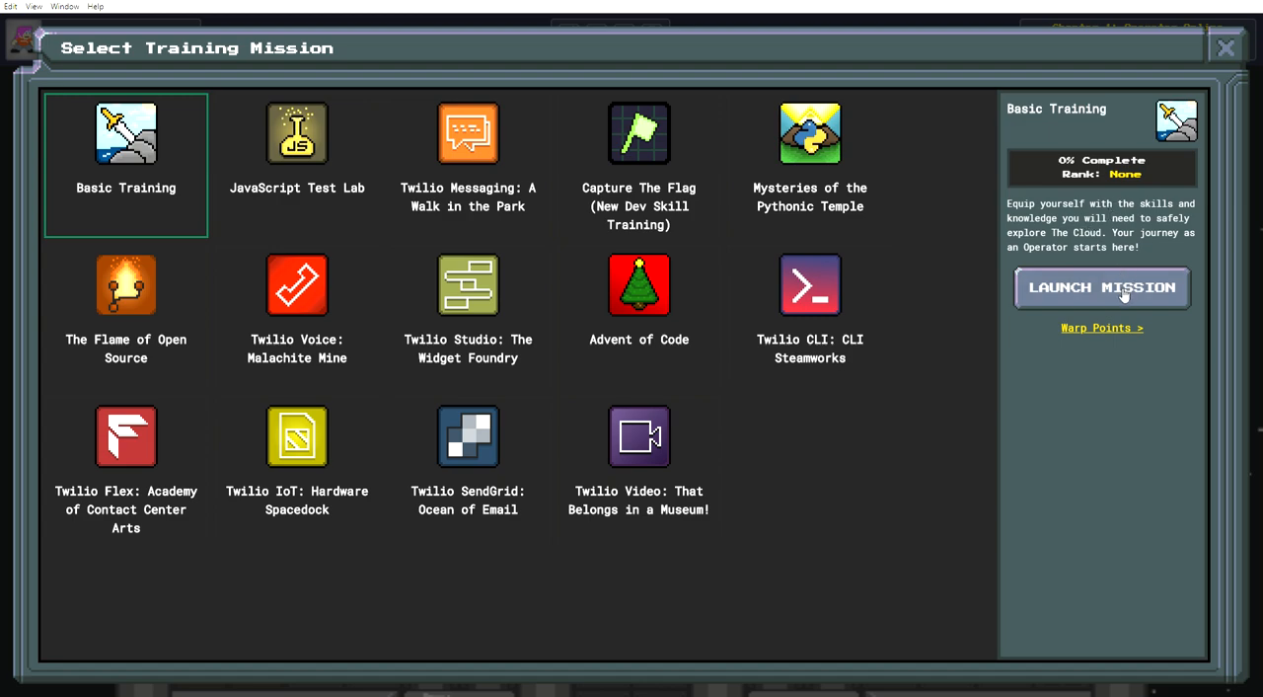
pyautogui.moveTo(1145, 292)
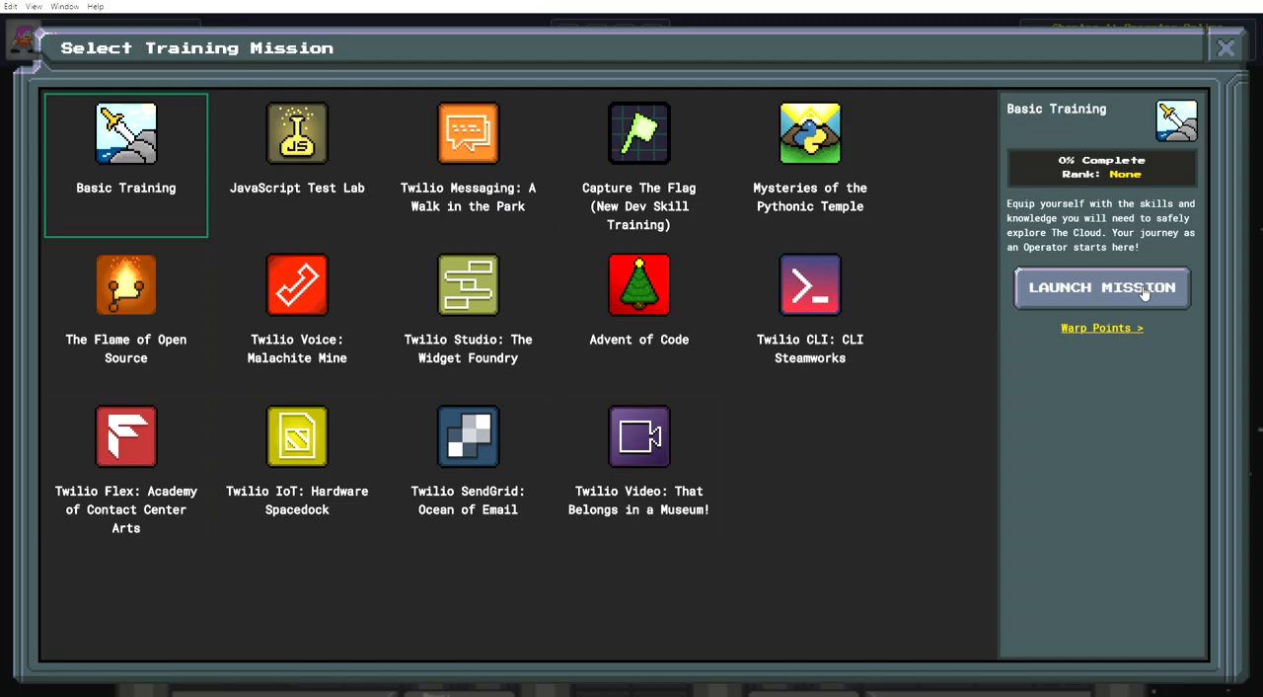
pyautogui.click(1102, 288)
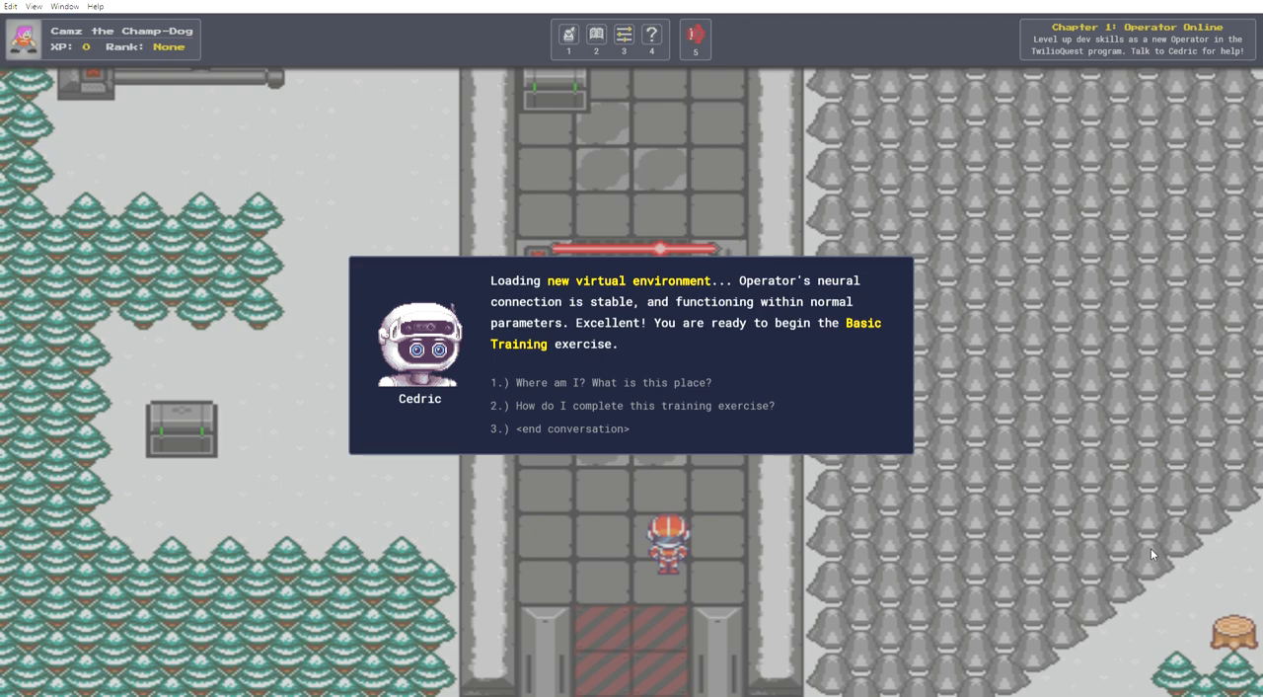
pyautogui.moveTo(699, 387)
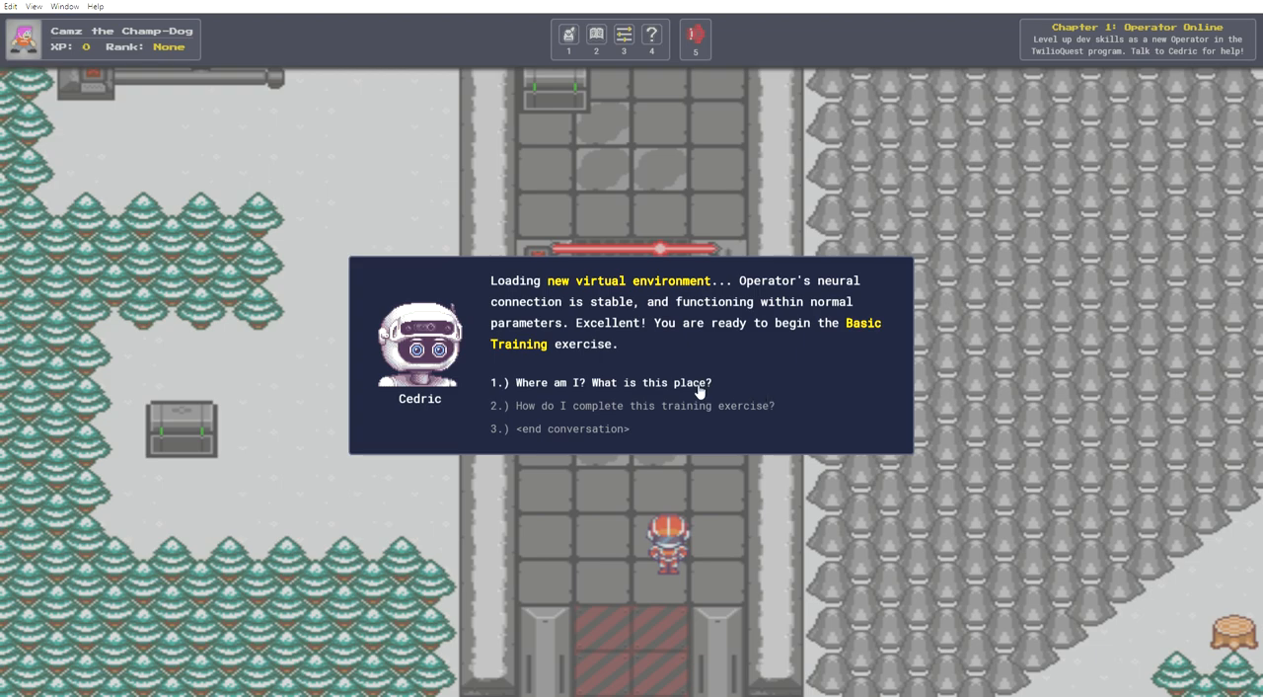
# Ask Cedric 'Where am I?' and how to complete the training exercise.
pyautogui.click(602, 383)
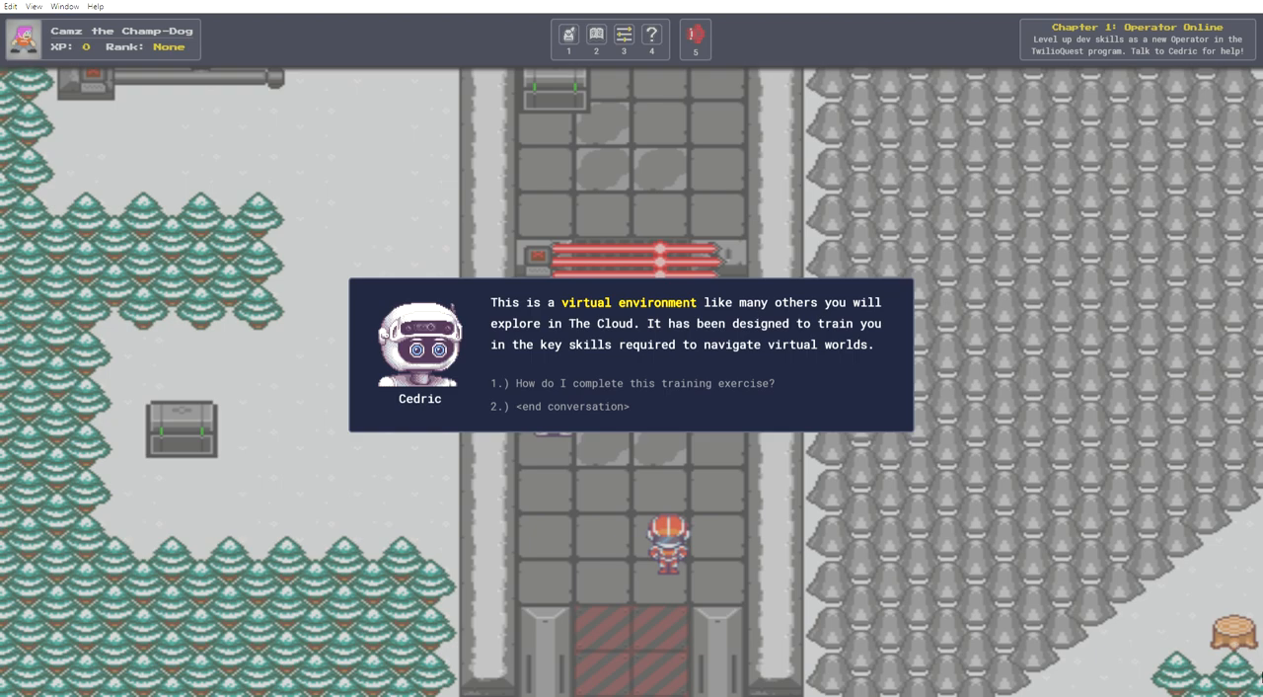
pyautogui.click(631, 383)
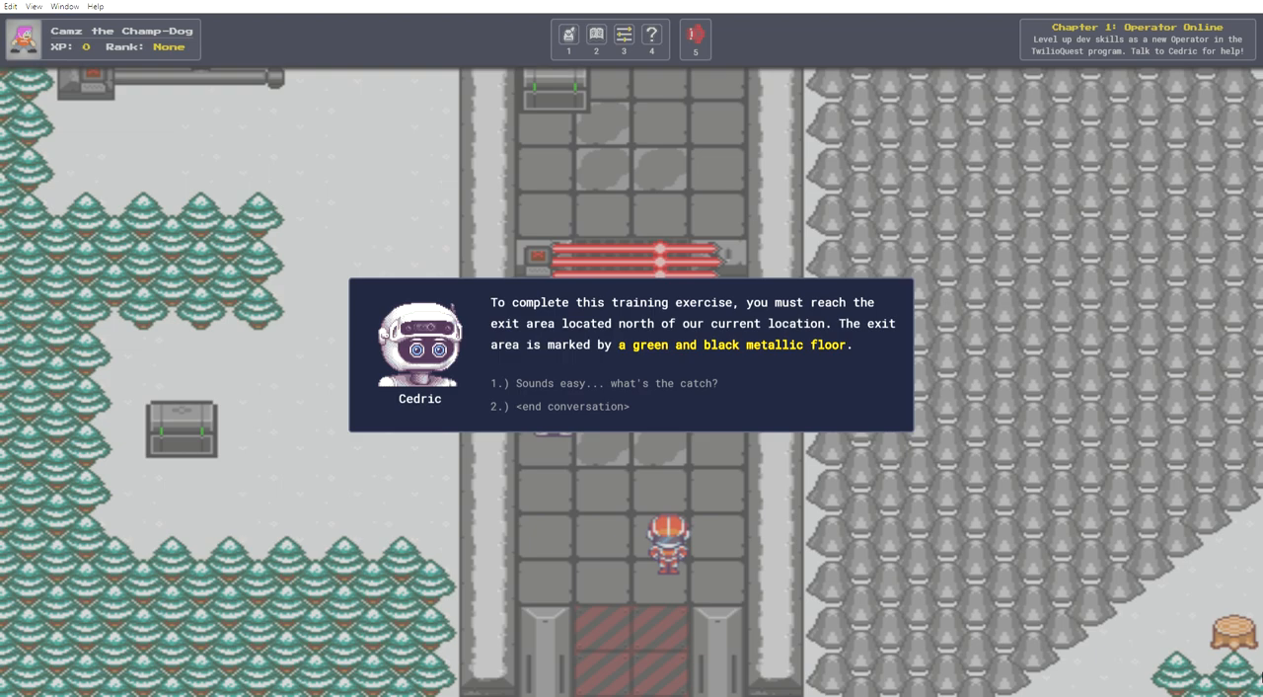
# Ask what the catch is and how to defeat the barriers' security, then end the conversation.
pyautogui.click(604, 383)
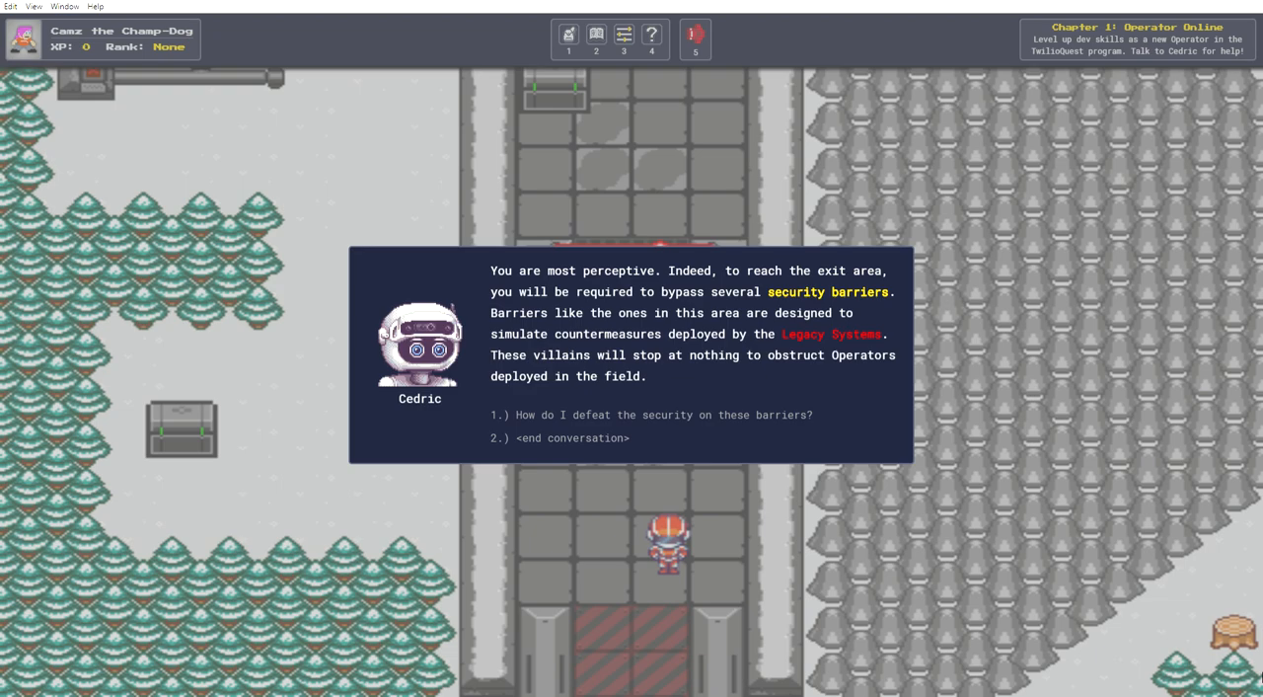
pyautogui.click(652, 414)
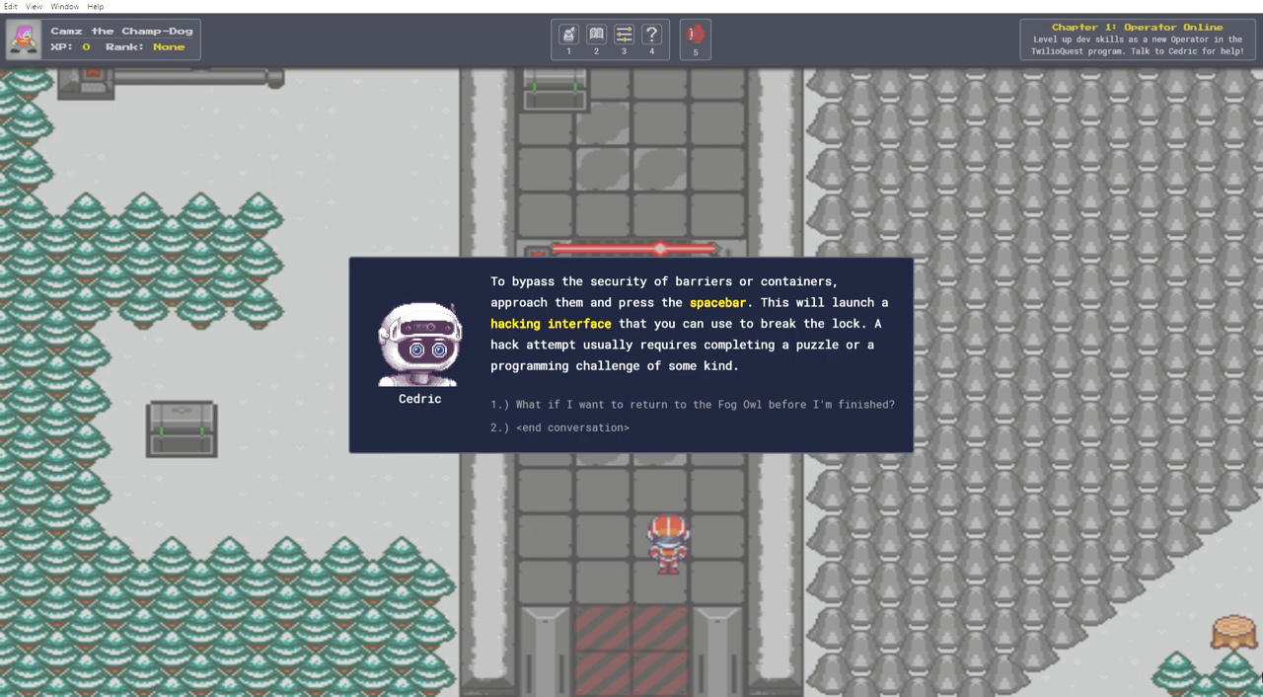
pyautogui.click(691, 403)
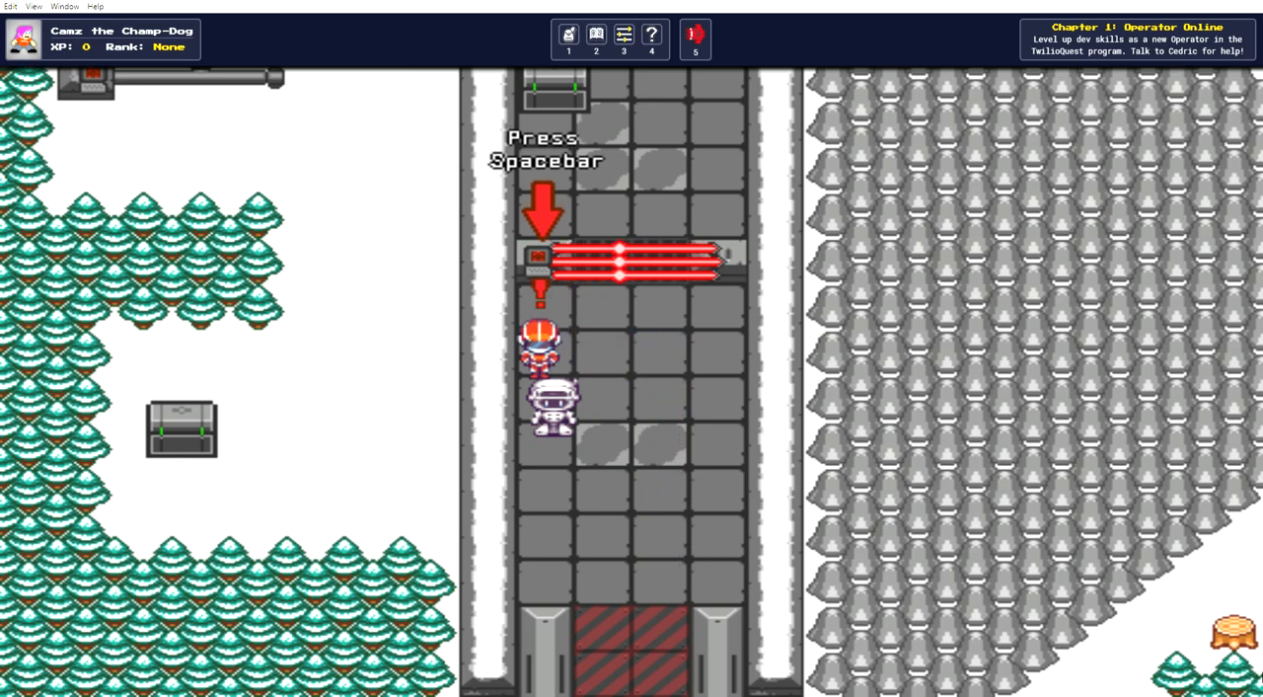
# Walk up to the red laser barrier and start hacking it.
pyautogui.press('space')
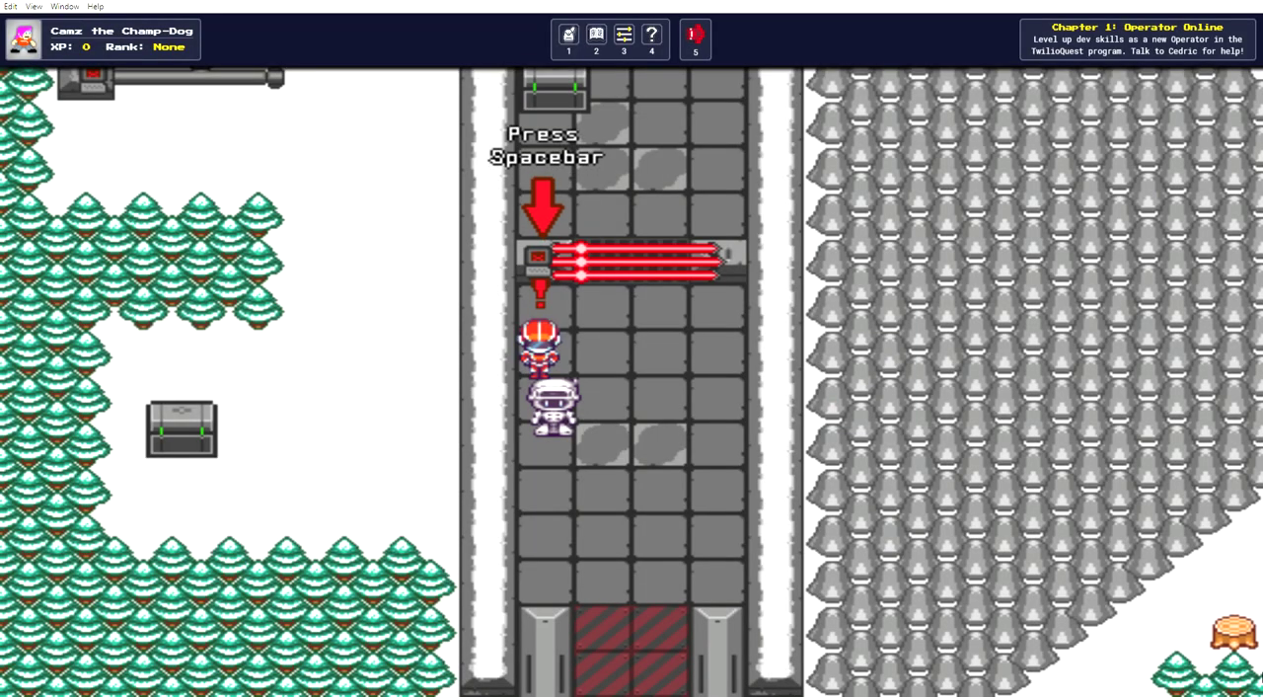
pyautogui.press('space')
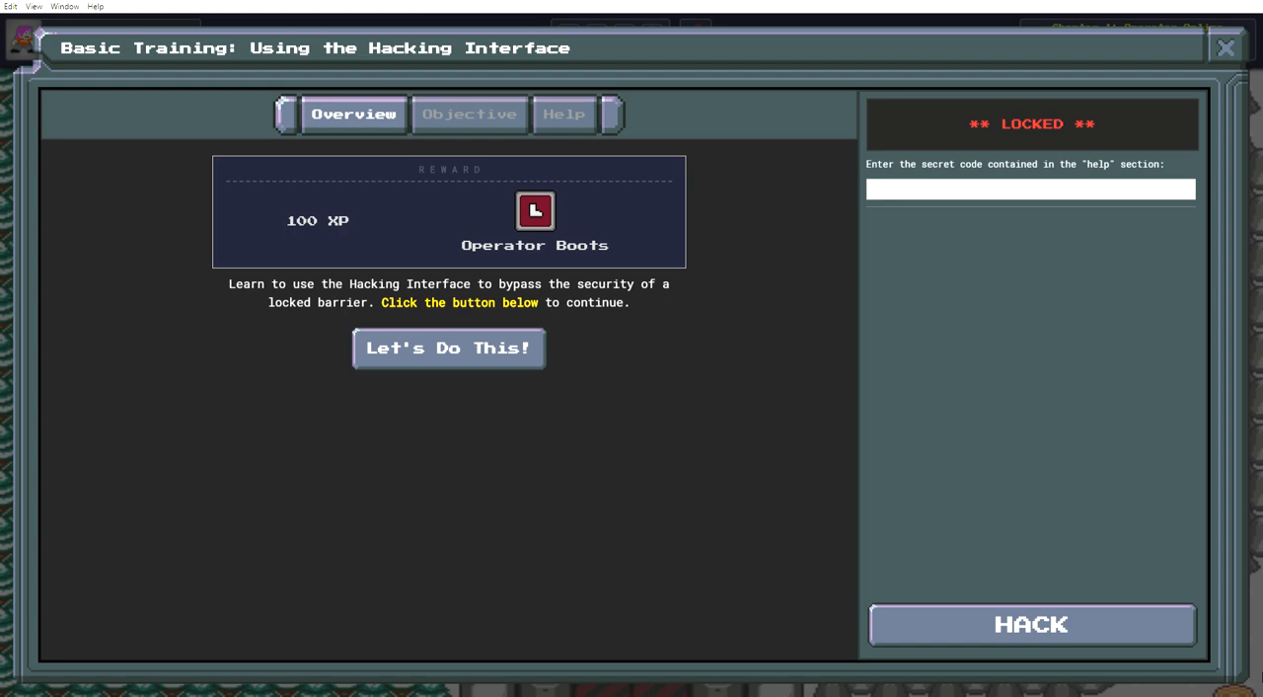
pyautogui.moveTo(1007, 529)
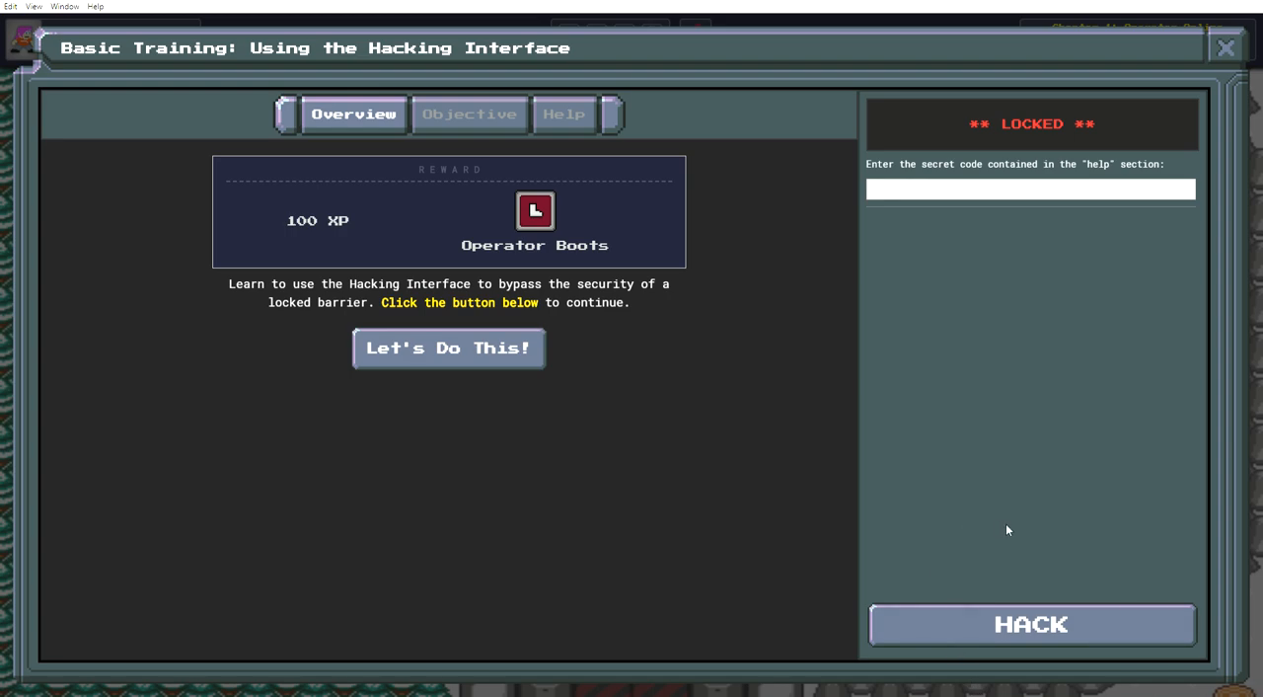
pyautogui.moveTo(450, 352)
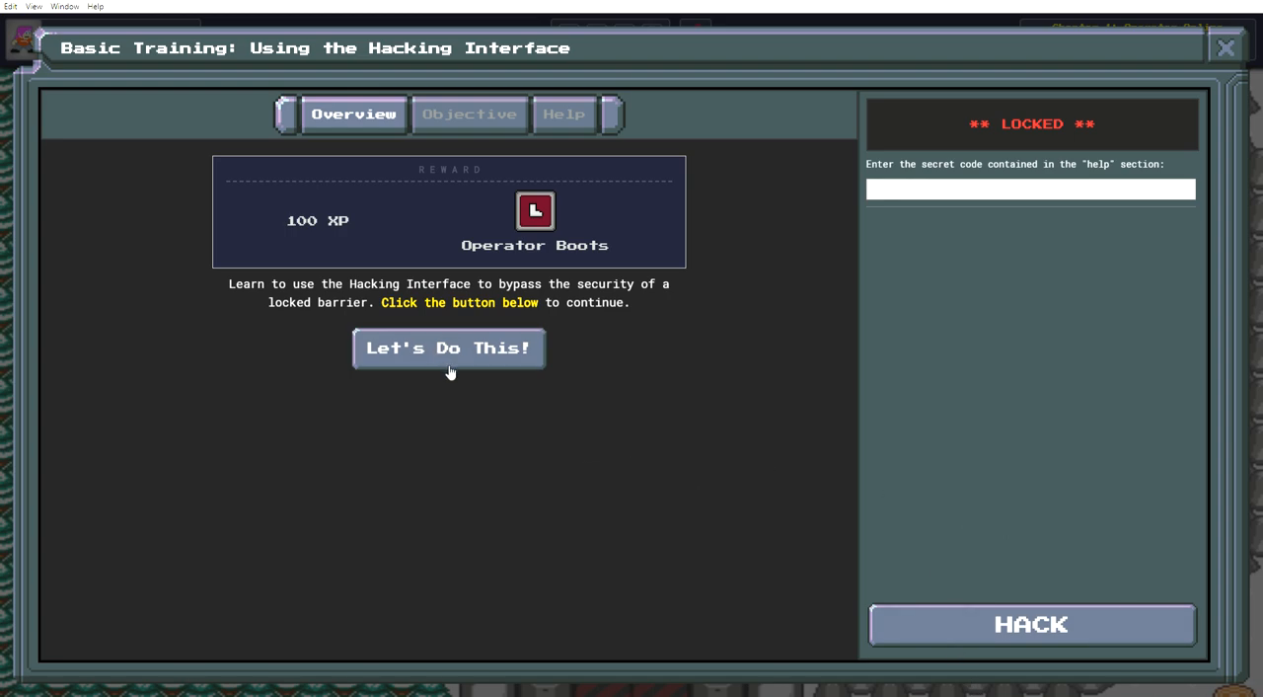
# Choose 'Let's Do This!' to move from the overview to the Objective tab.
pyautogui.click(449, 347)
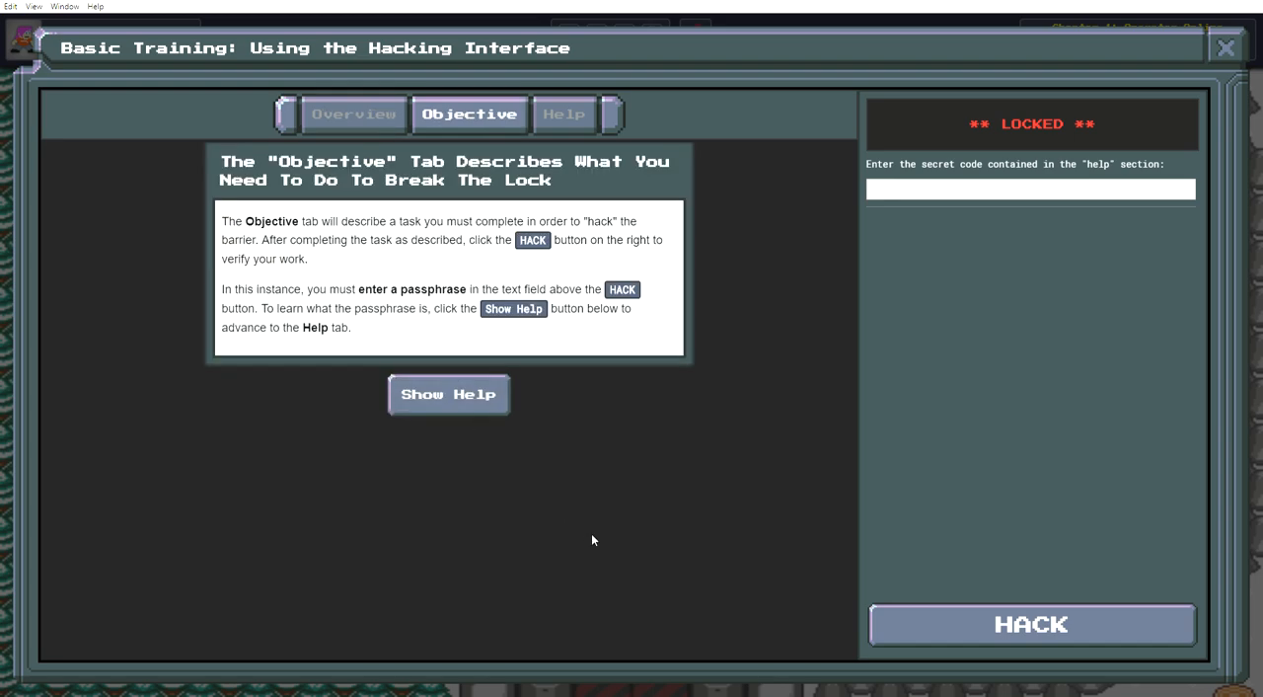
pyautogui.moveTo(587, 519)
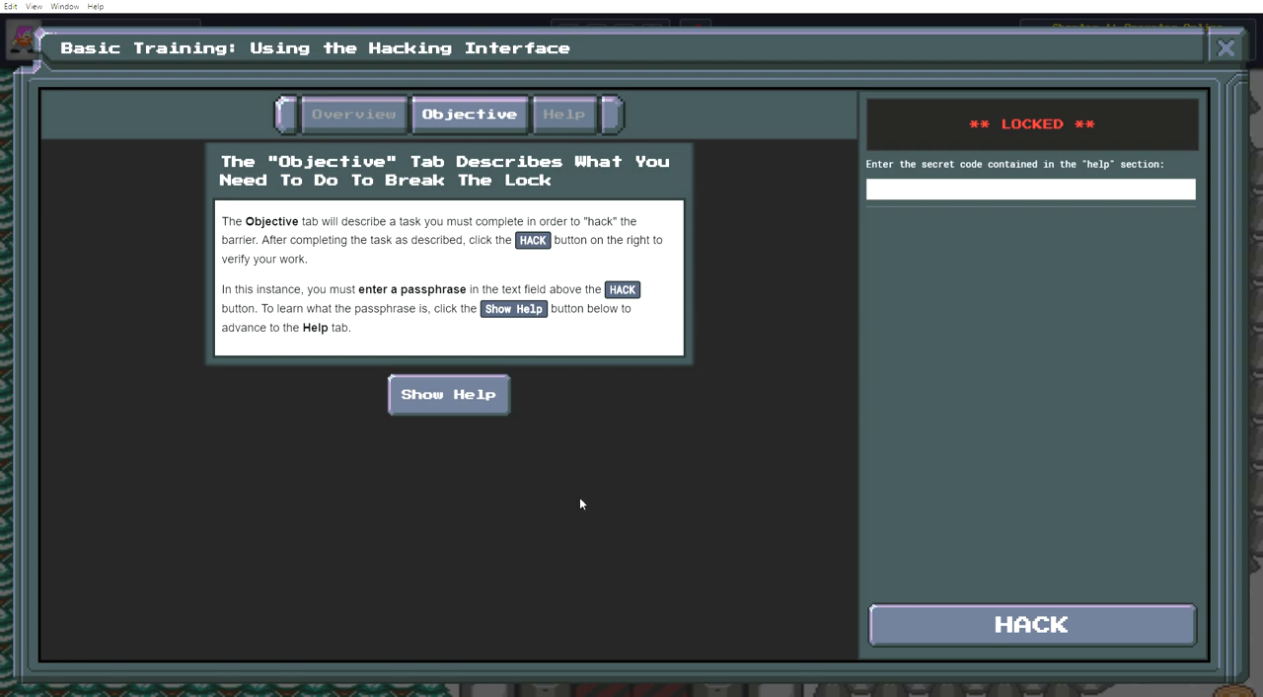
pyautogui.moveTo(589, 482)
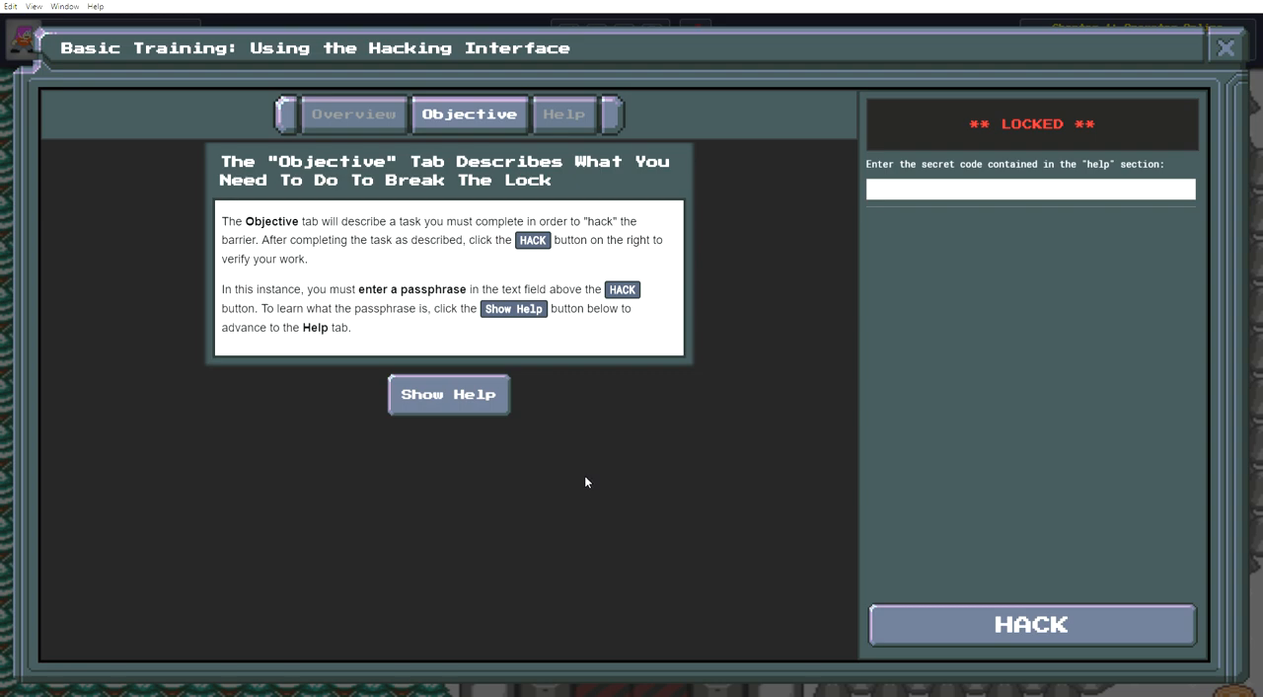
pyautogui.moveTo(593, 458)
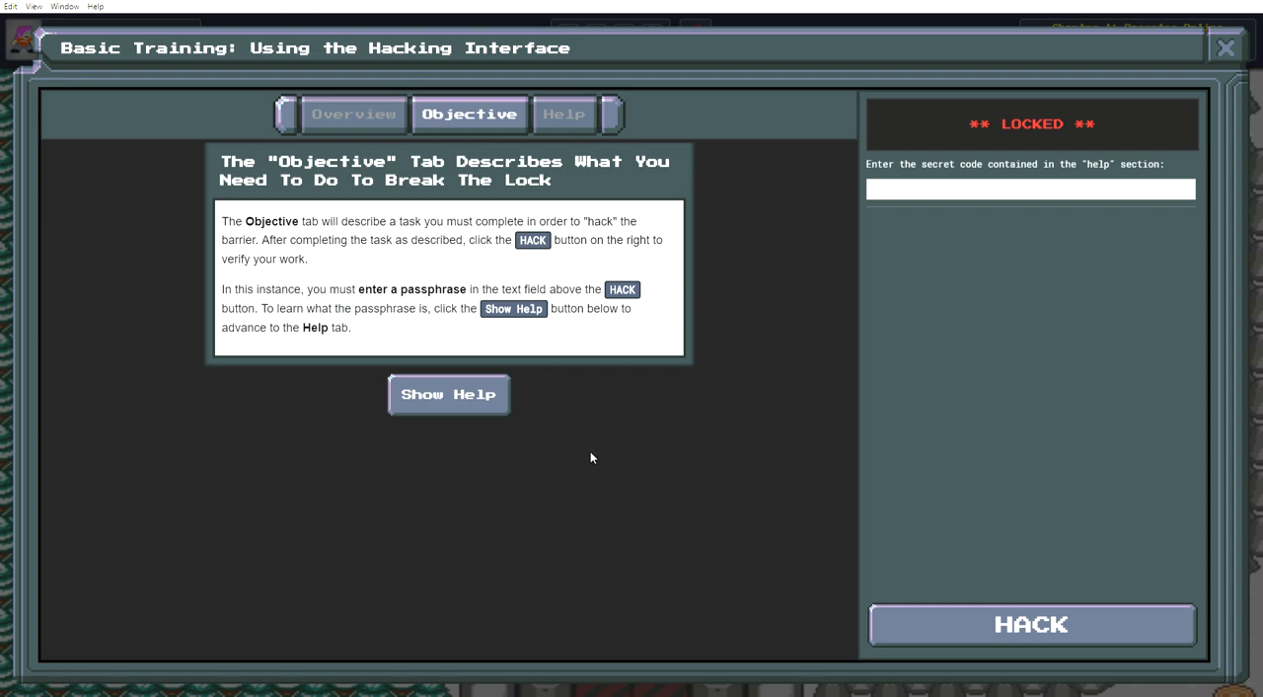
pyautogui.moveTo(576, 435)
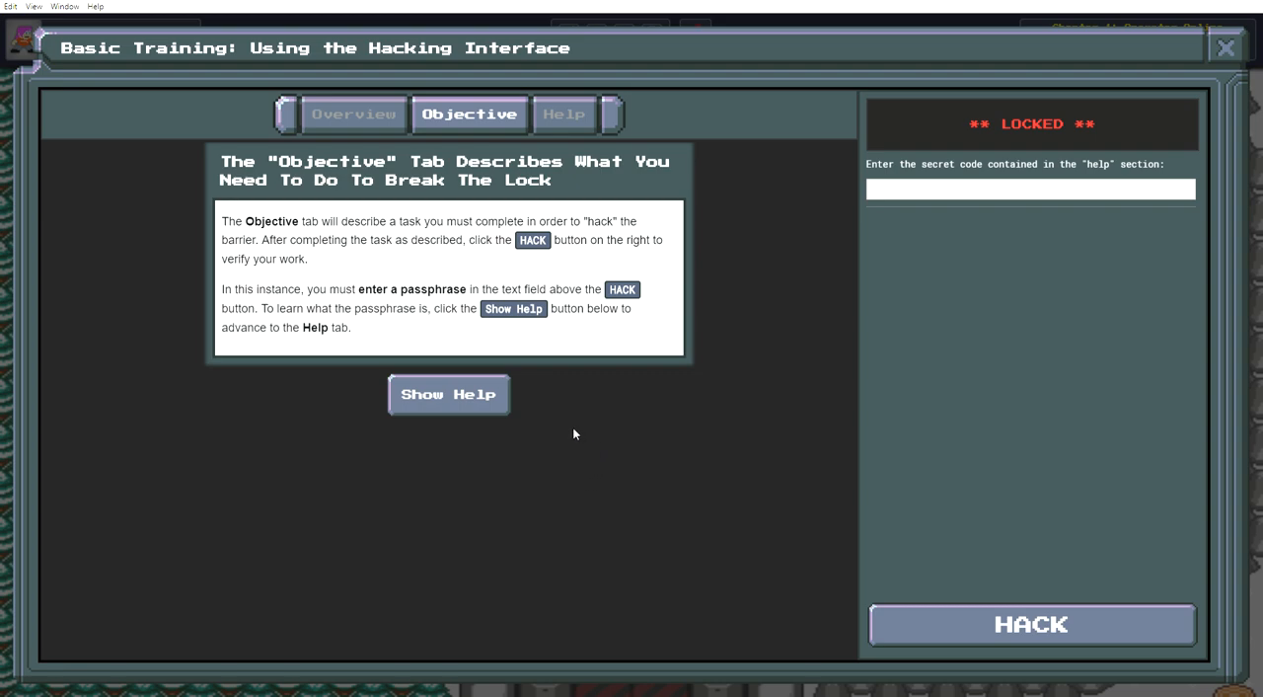
pyautogui.moveTo(517, 432)
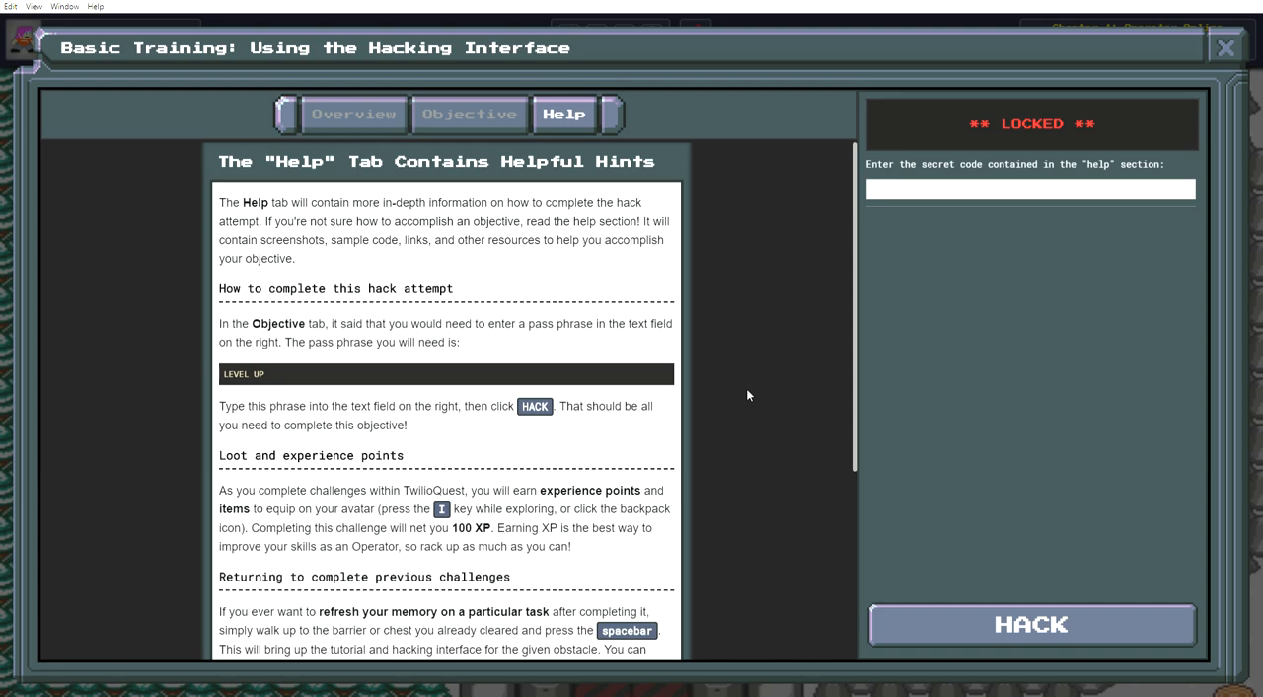
pyautogui.moveTo(734, 377)
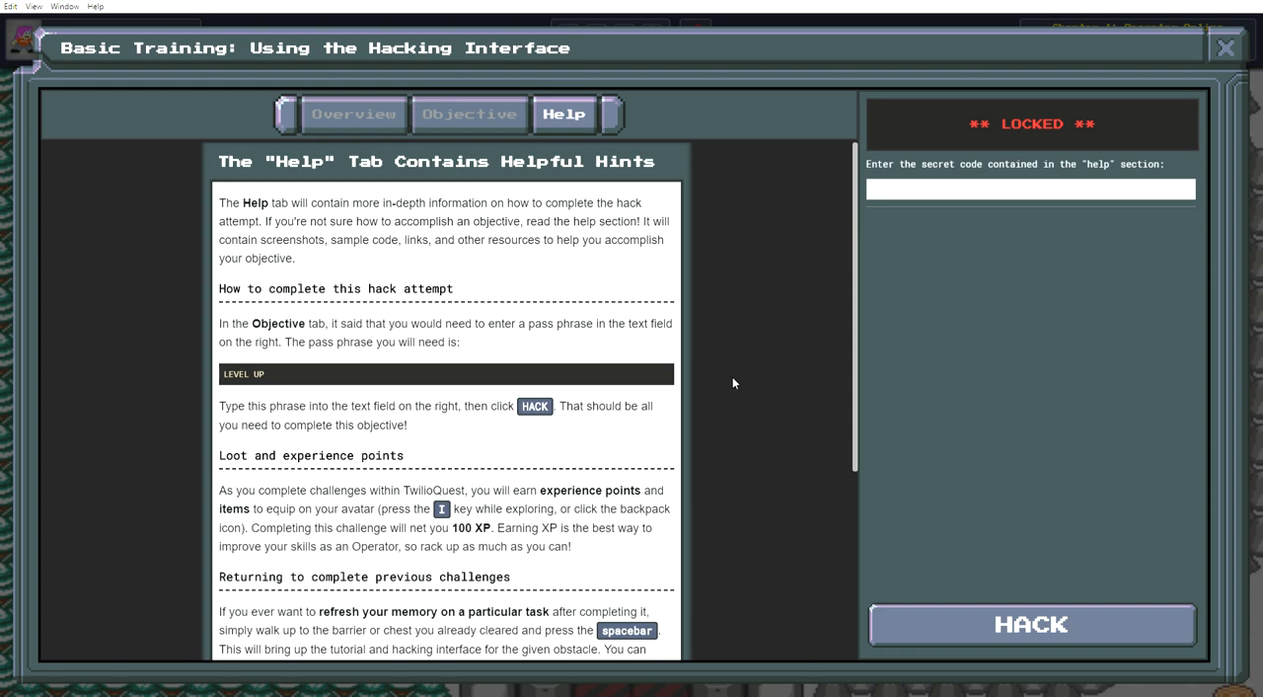
# Read through the Help hints and select the southwest chest code for copying.
pyautogui.scroll(-3)
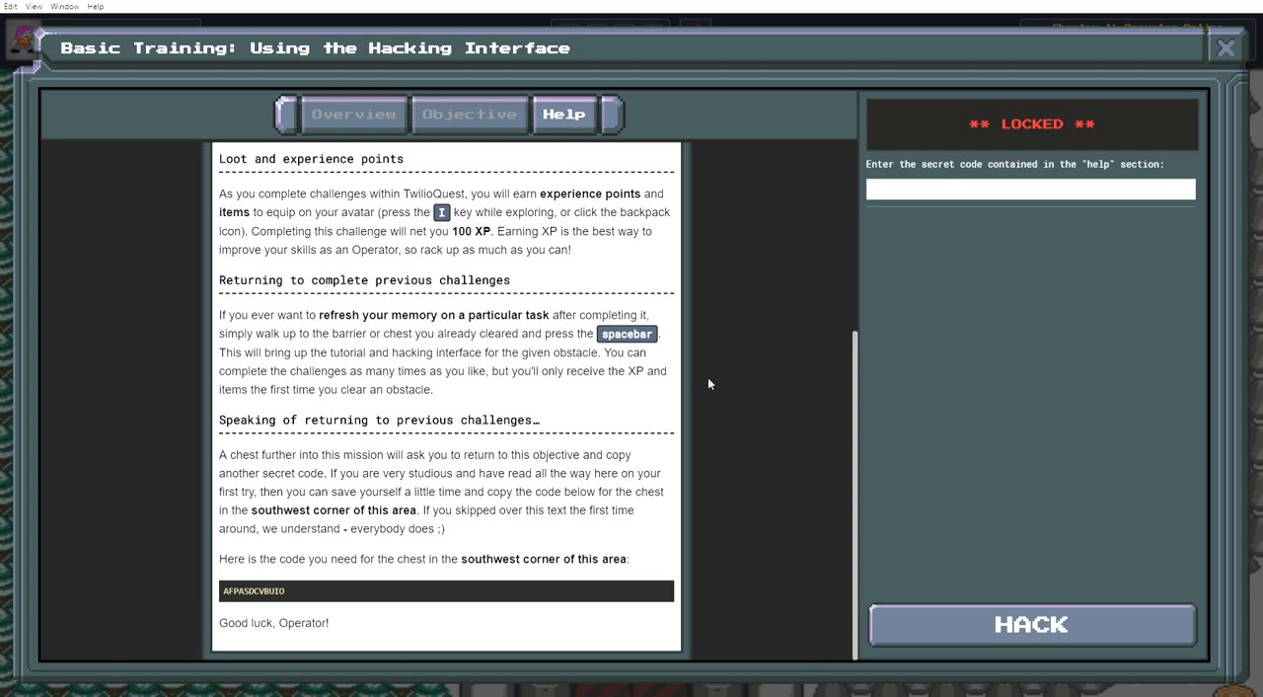
pyautogui.moveTo(705, 385)
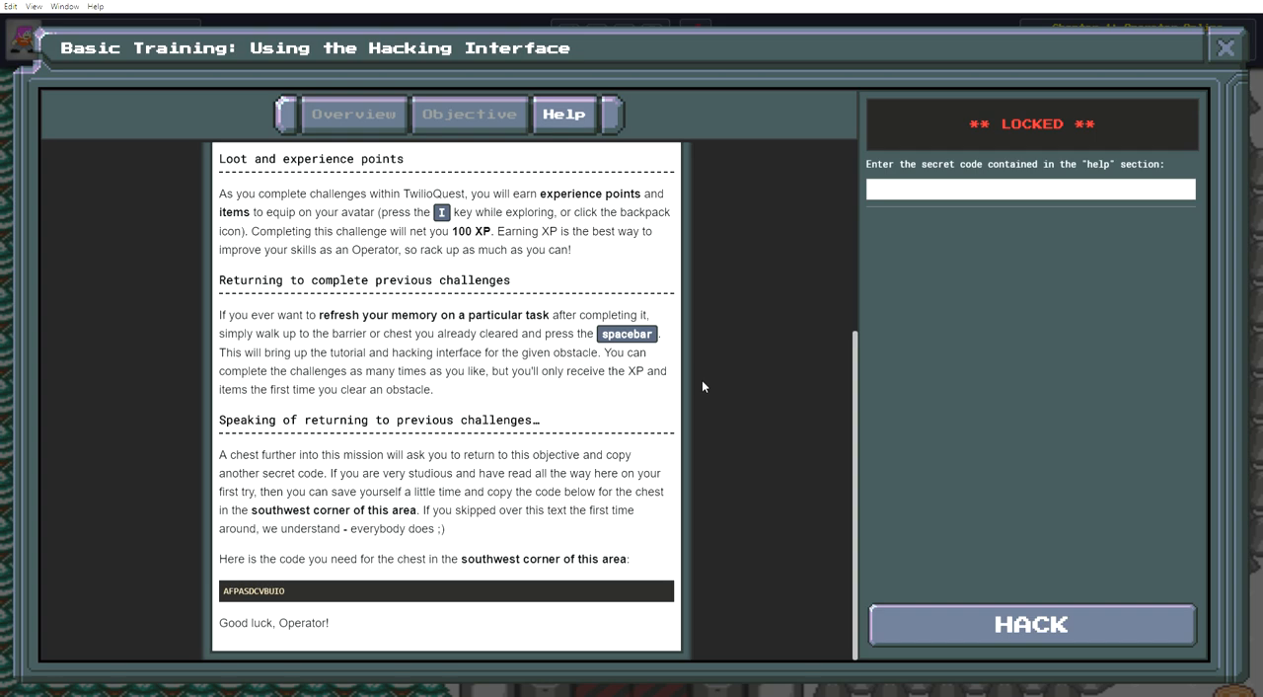
pyautogui.moveTo(328, 596)
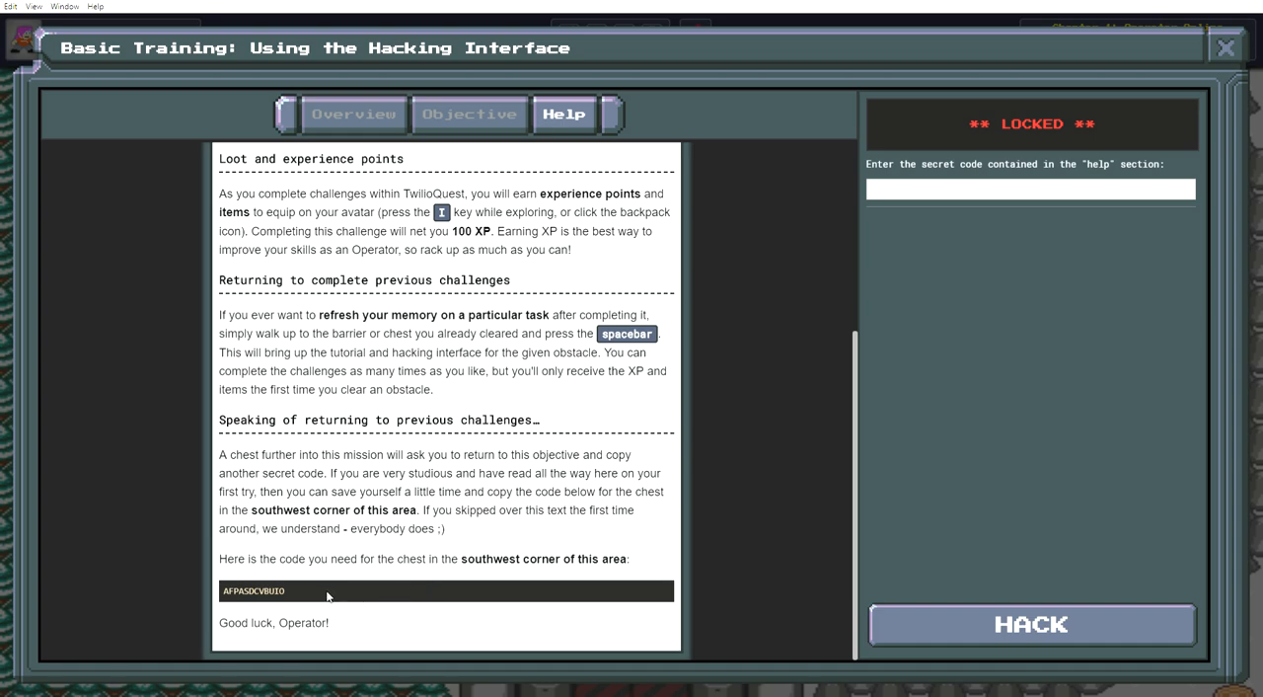
pyautogui.doubleClick(252, 590)
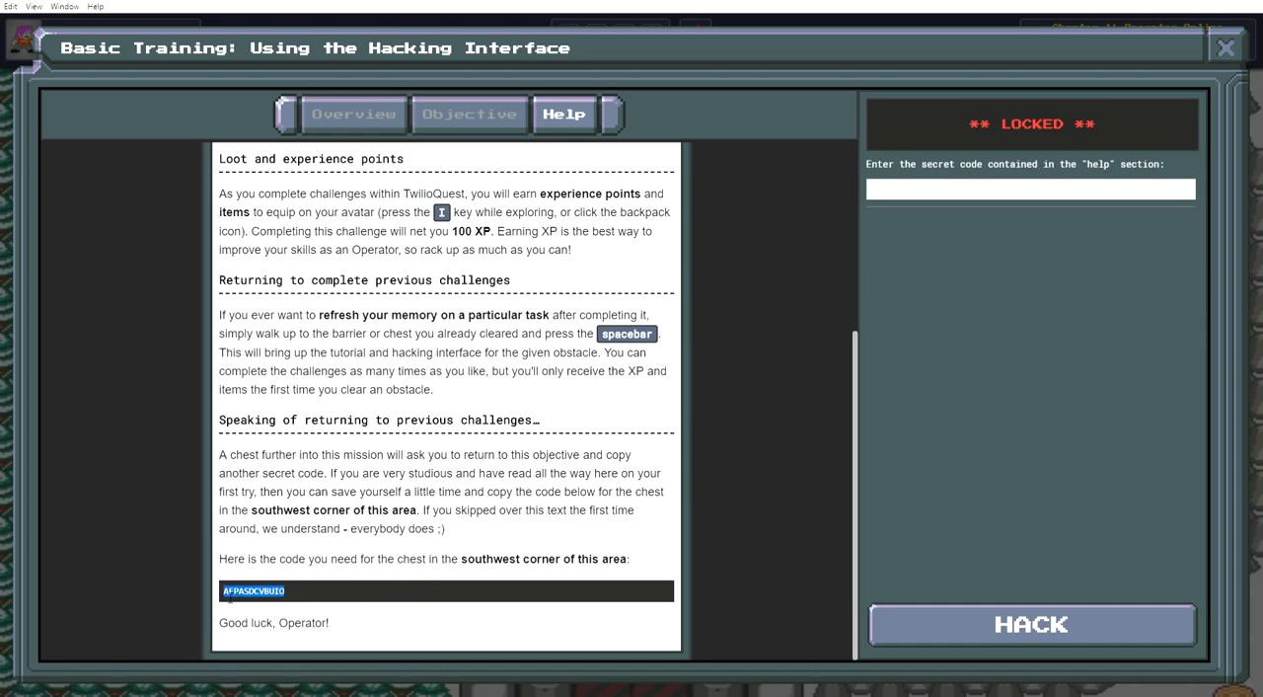
pyautogui.moveTo(731, 464)
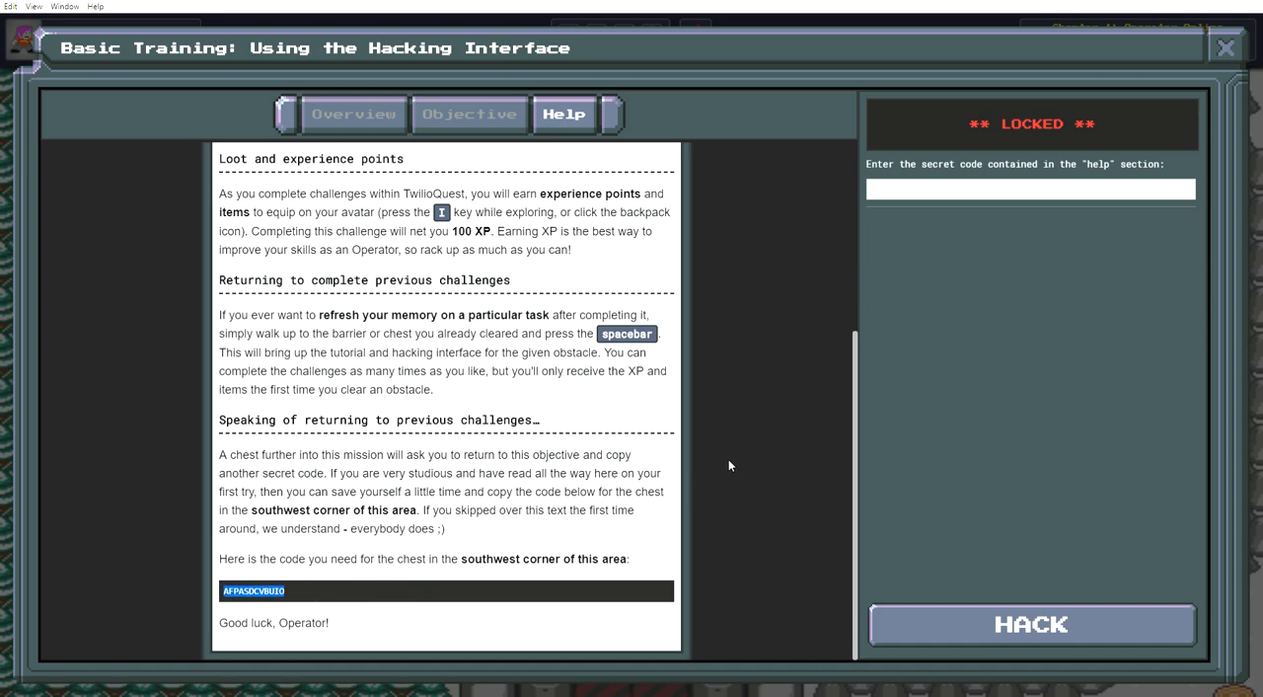
pyautogui.moveTo(723, 472)
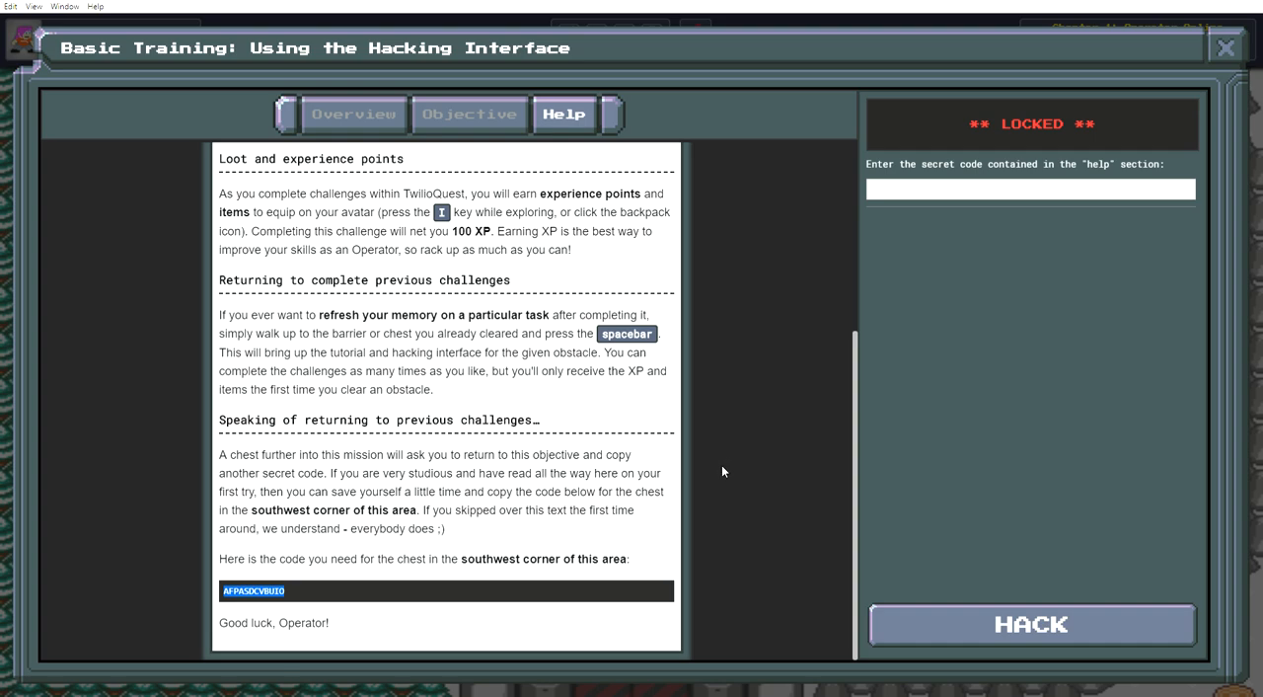
pyautogui.moveTo(719, 481)
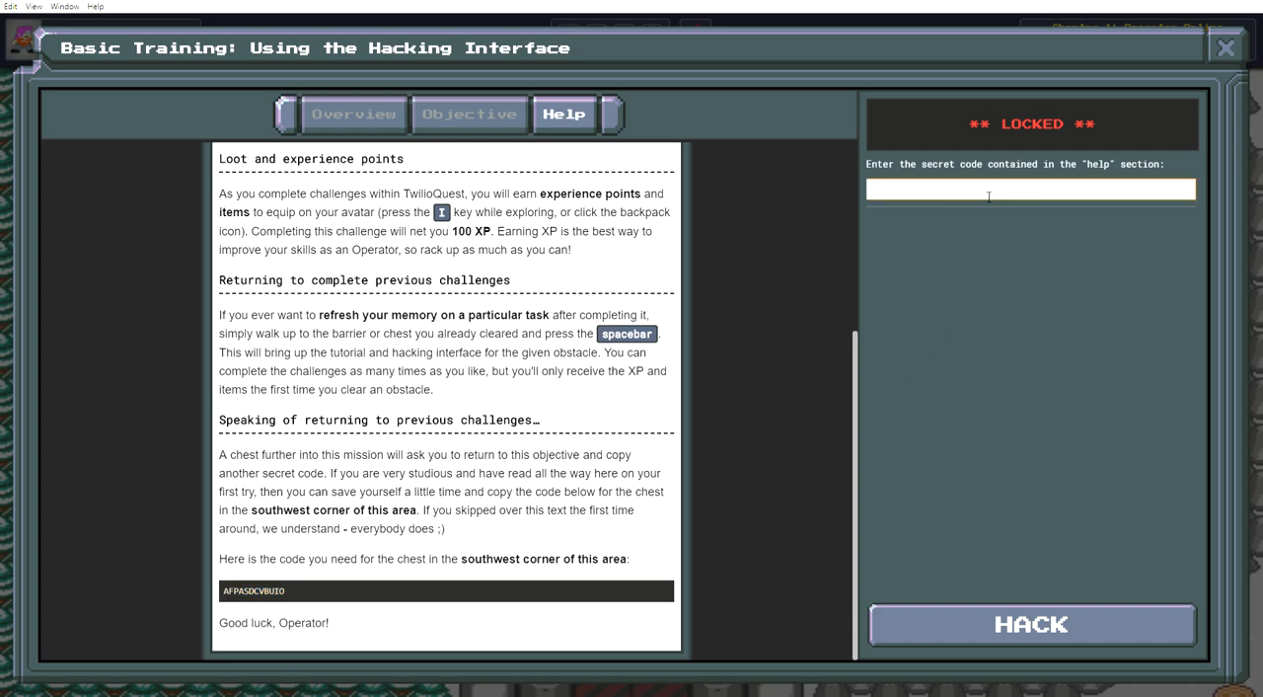
# Unlock the barrier with passphrase LEVEL UP and dismiss Cedric's congratulations.
pyautogui.write('LEVEL UP')
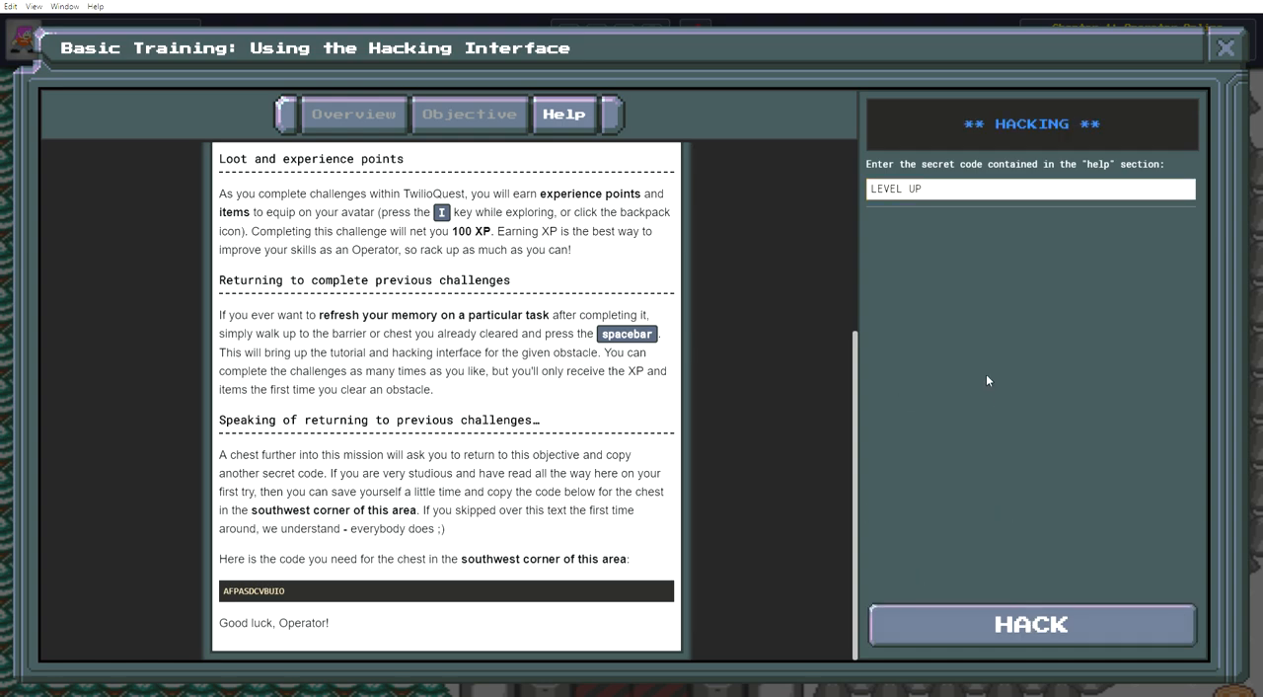
pyautogui.click(1030, 624)
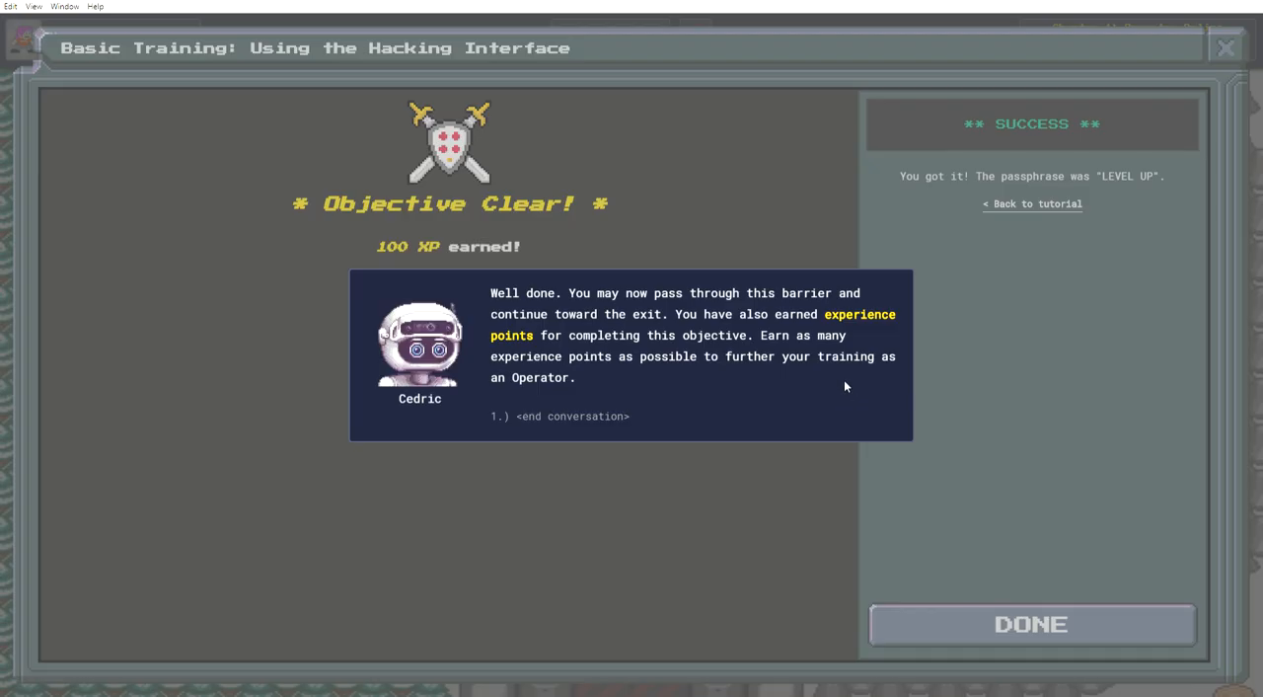
pyautogui.moveTo(774, 460)
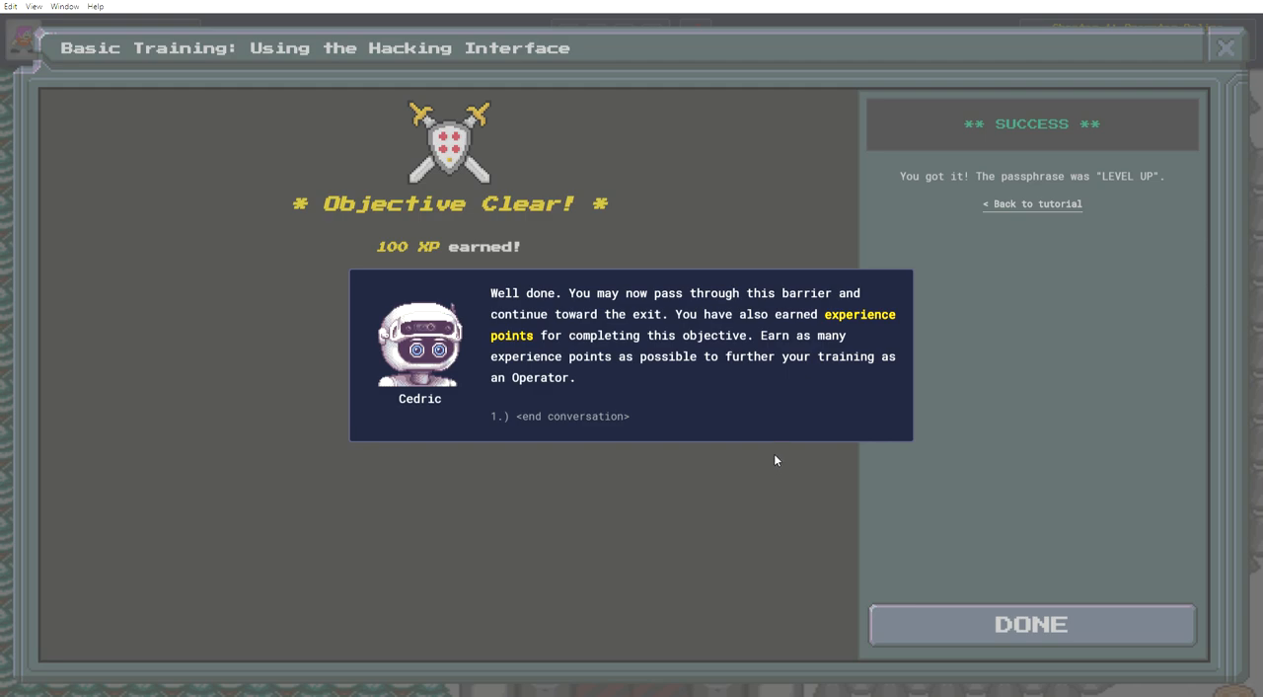
pyautogui.moveTo(736, 454)
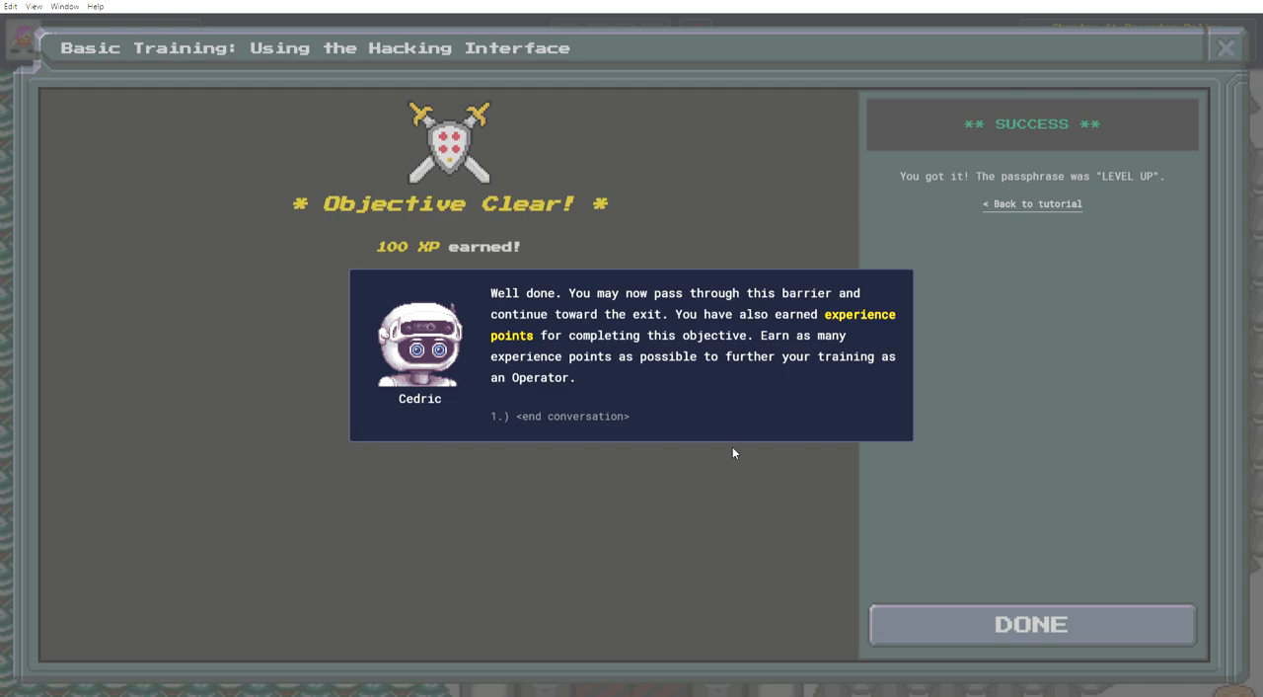
pyautogui.click(572, 414)
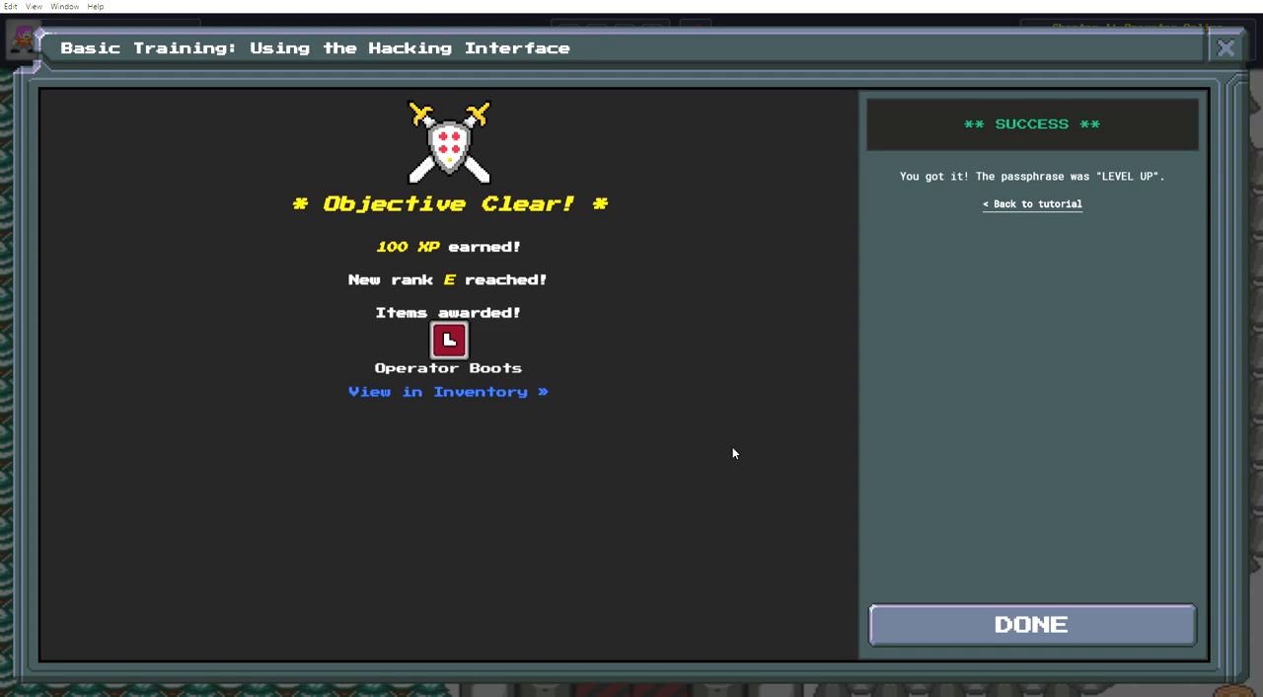
pyautogui.moveTo(536, 394)
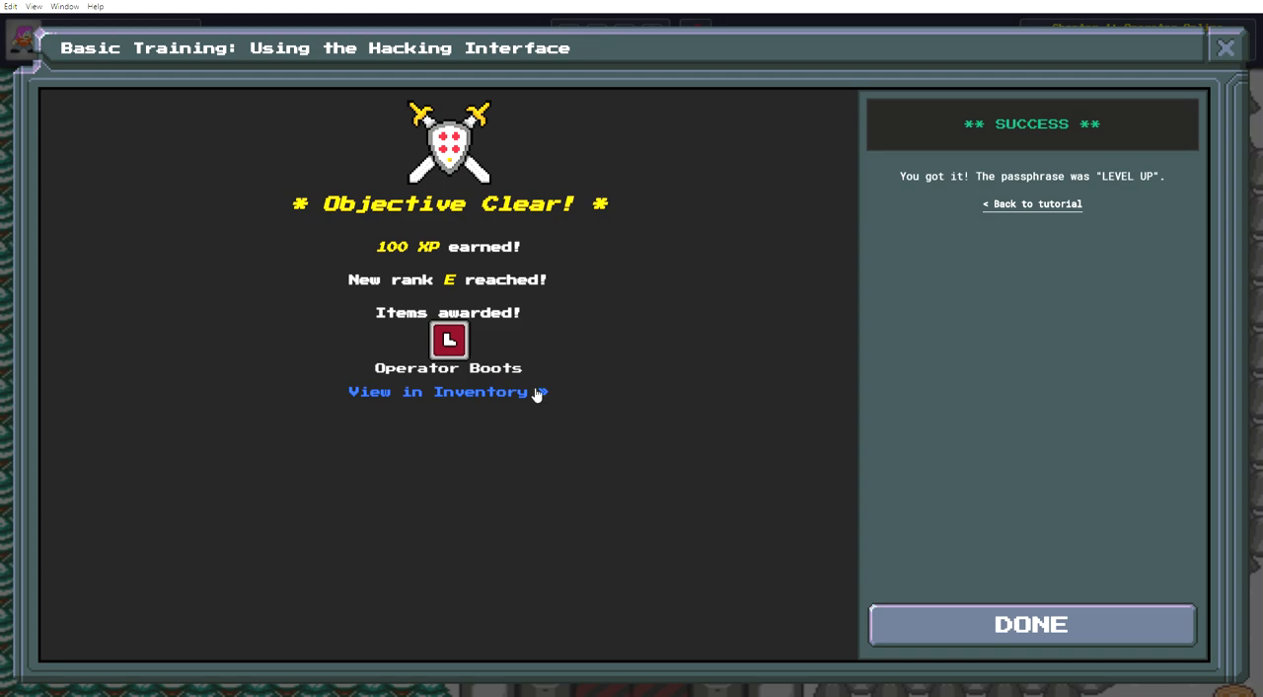
# Equip the Operator Boots in the Feet slot and close the inventory.
pyautogui.click(448, 391)
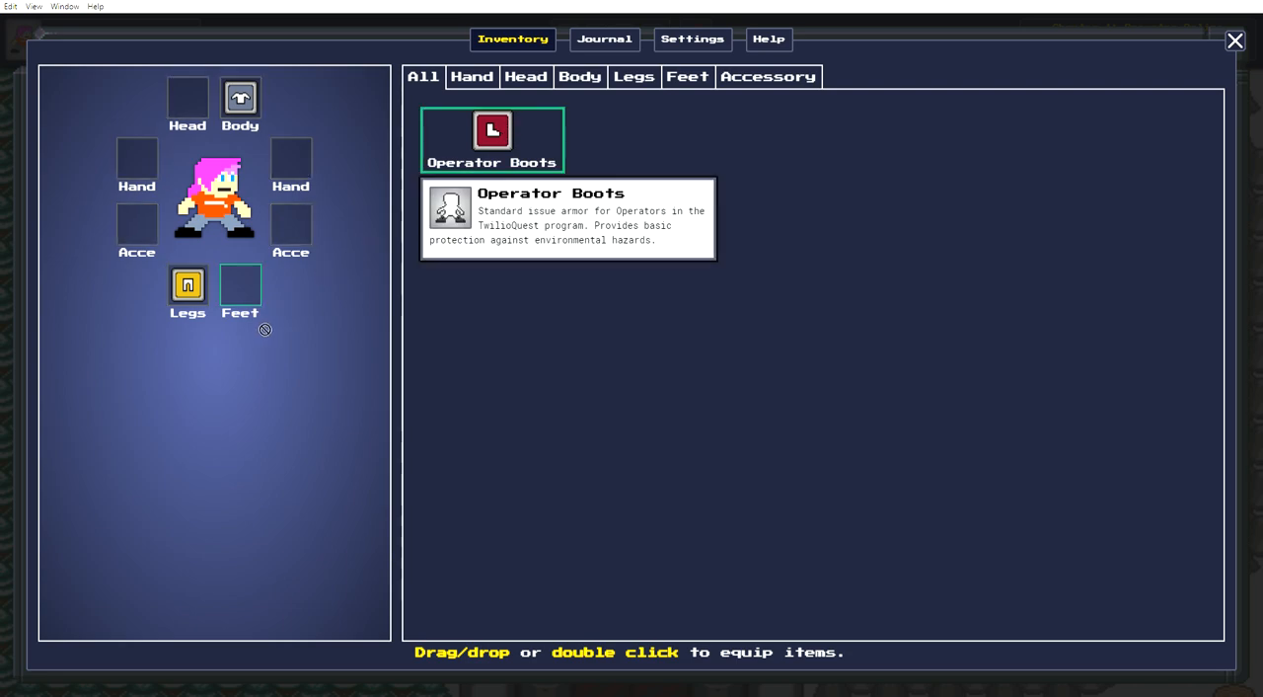
pyautogui.doubleClick(492, 141)
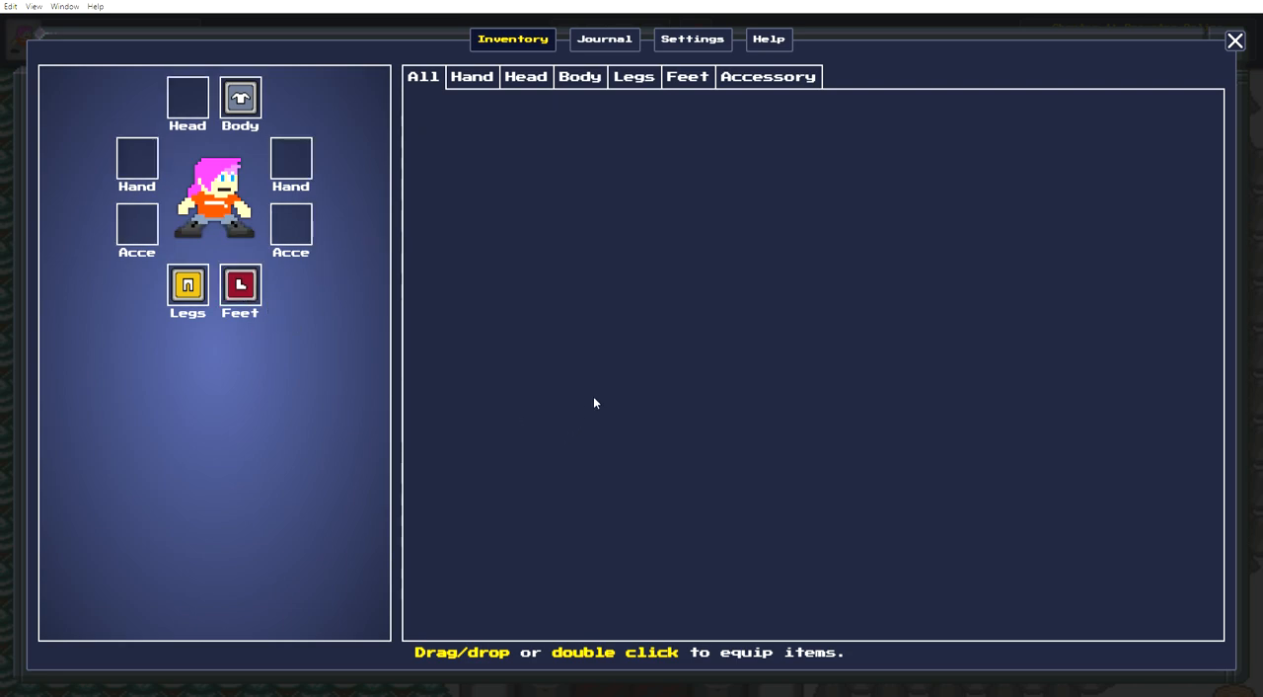
pyautogui.moveTo(1235, 41)
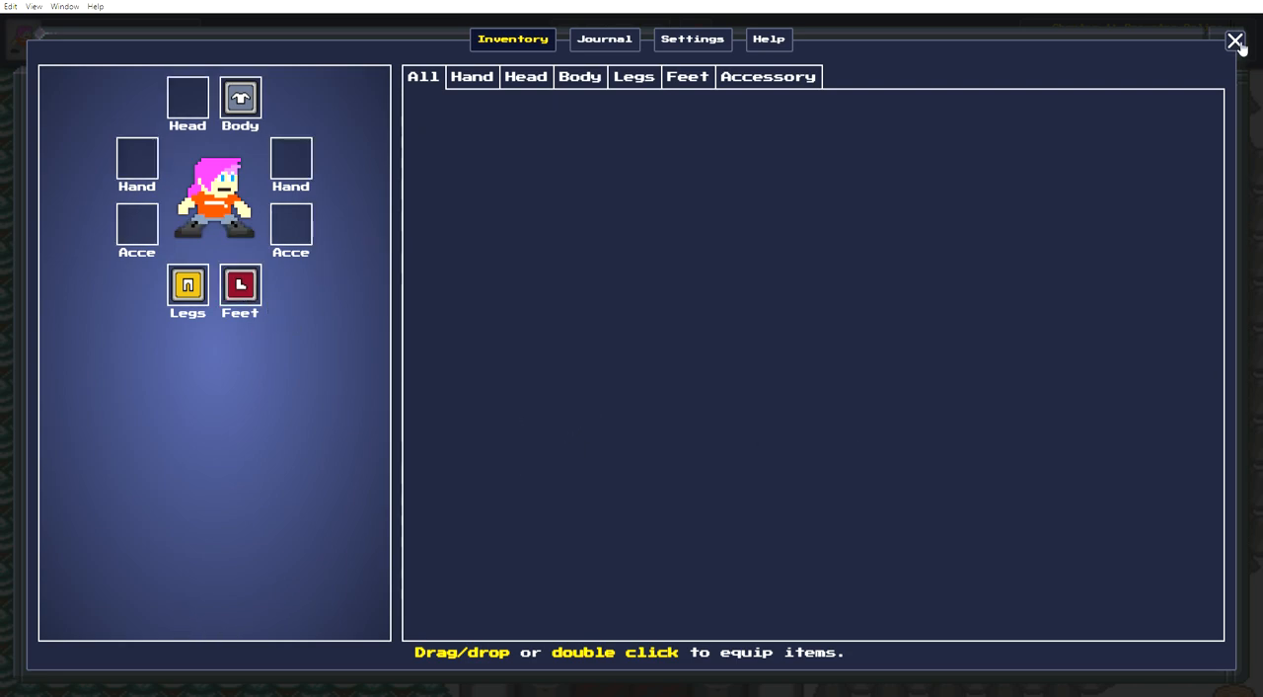
pyautogui.click(1235, 40)
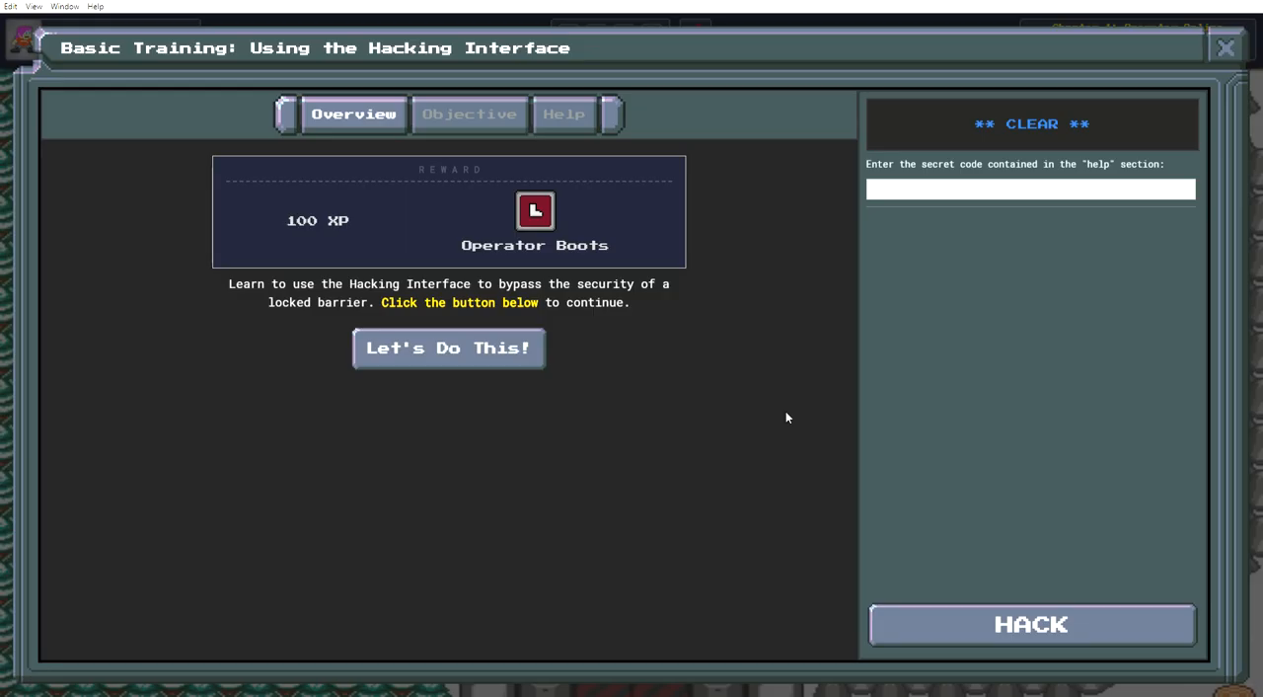
pyautogui.moveTo(1161, 75)
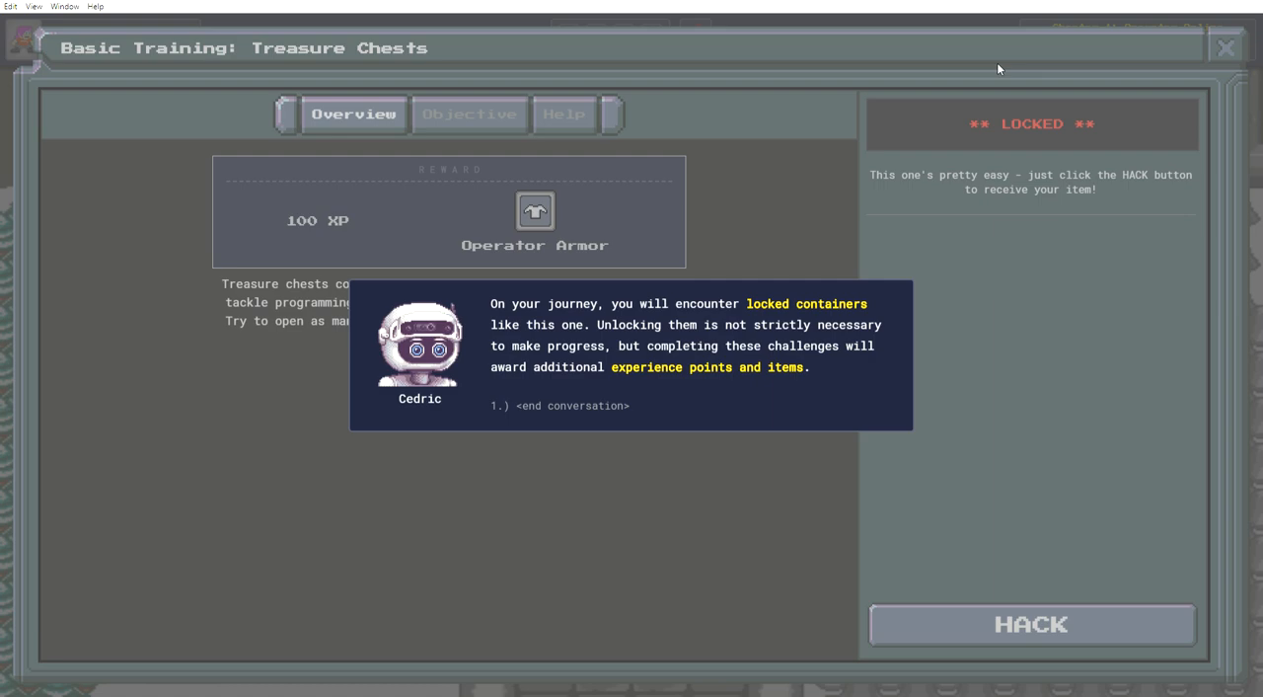
# Dismiss Cedric's introduction to locked containers at the treasure chest.
pyautogui.click(559, 407)
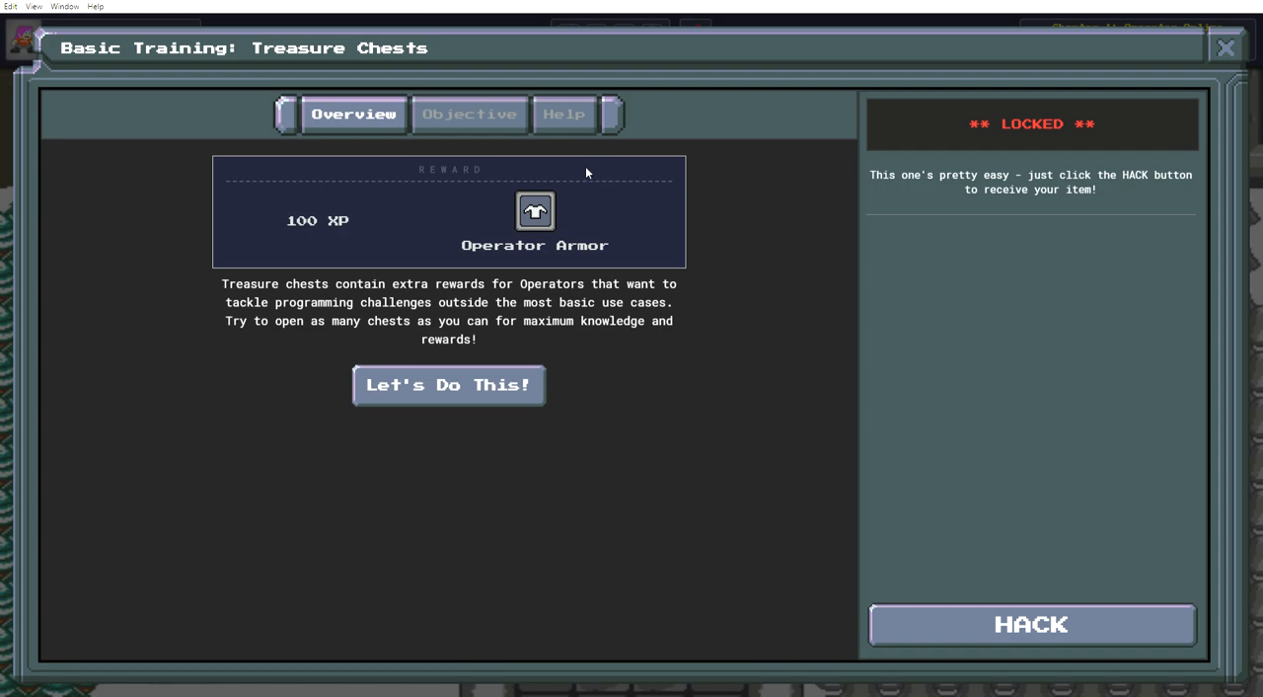
pyautogui.moveTo(833, 223)
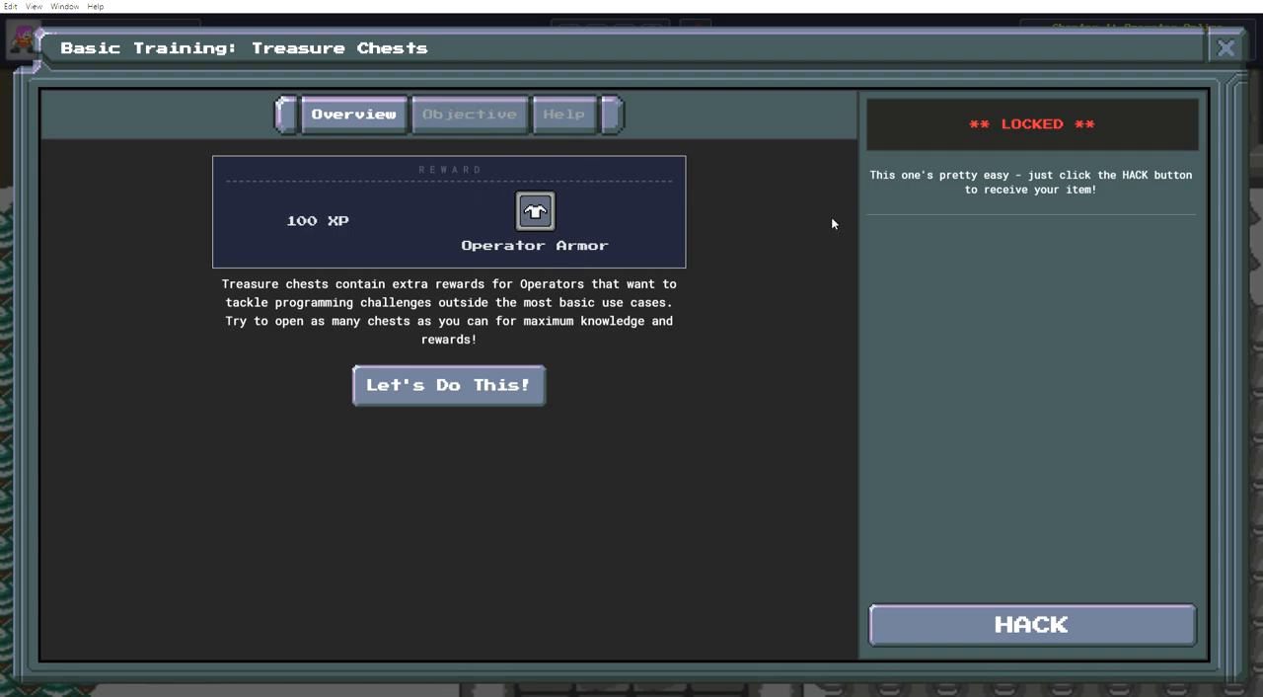
pyautogui.moveTo(651, 383)
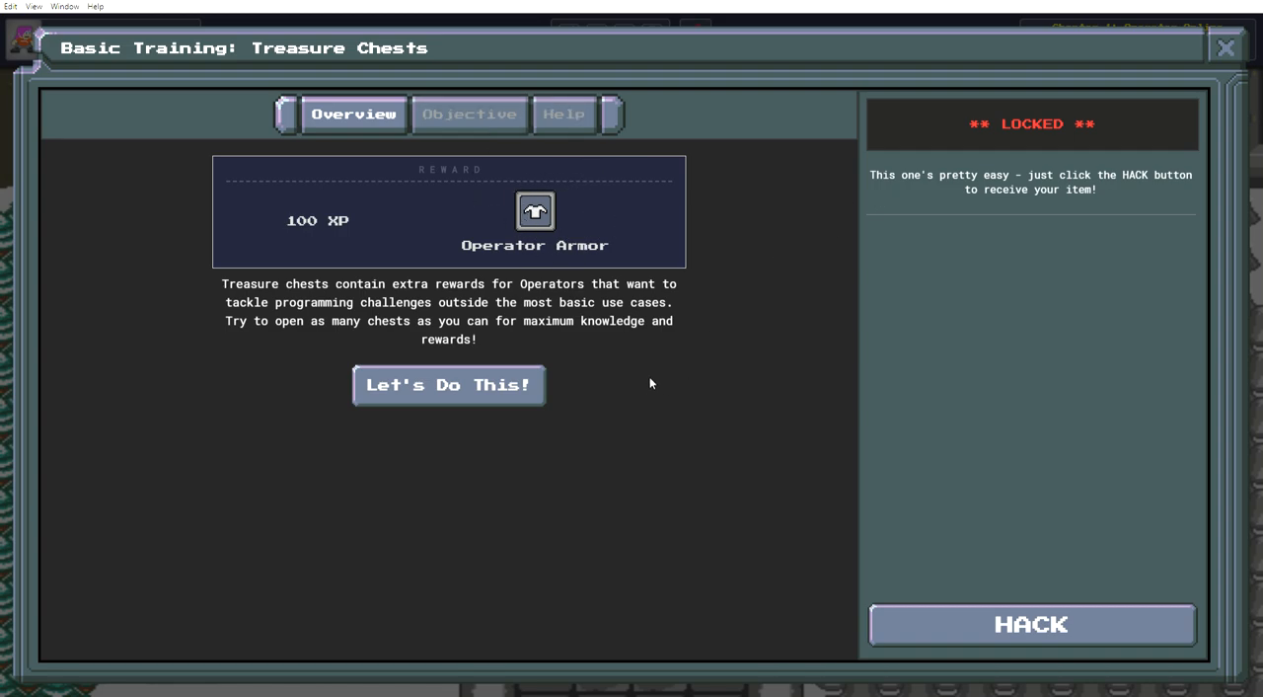
pyautogui.moveTo(596, 375)
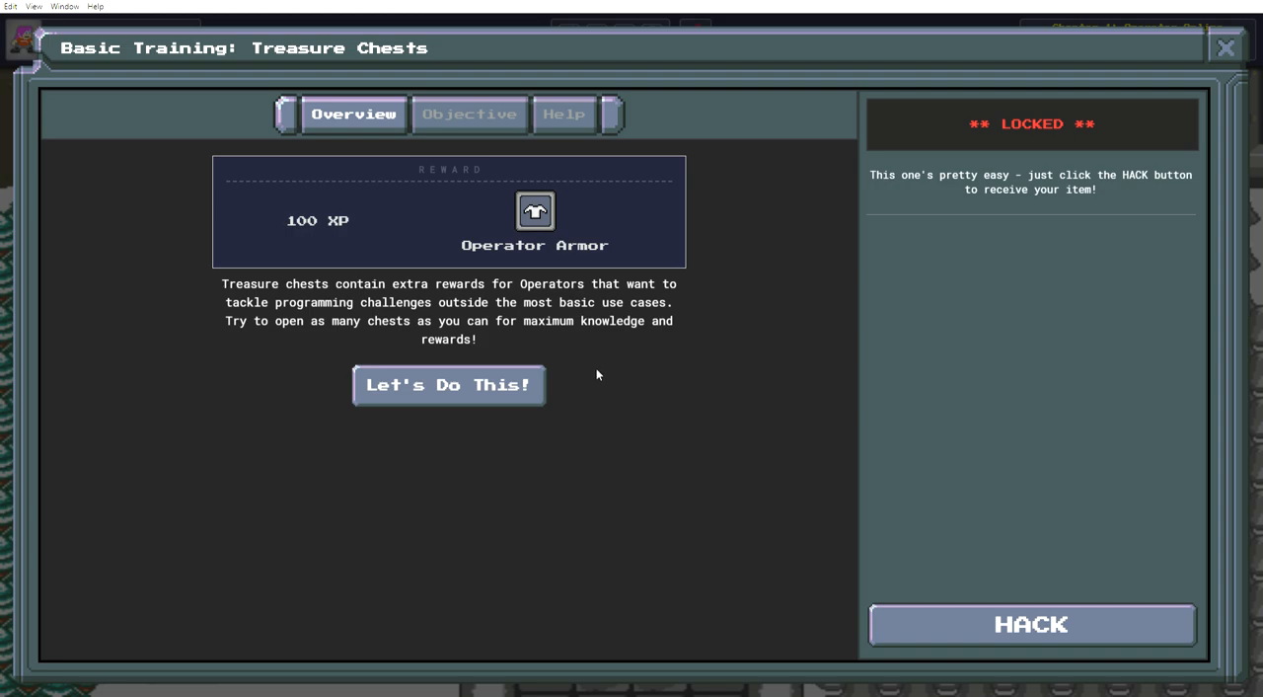
pyautogui.moveTo(560, 399)
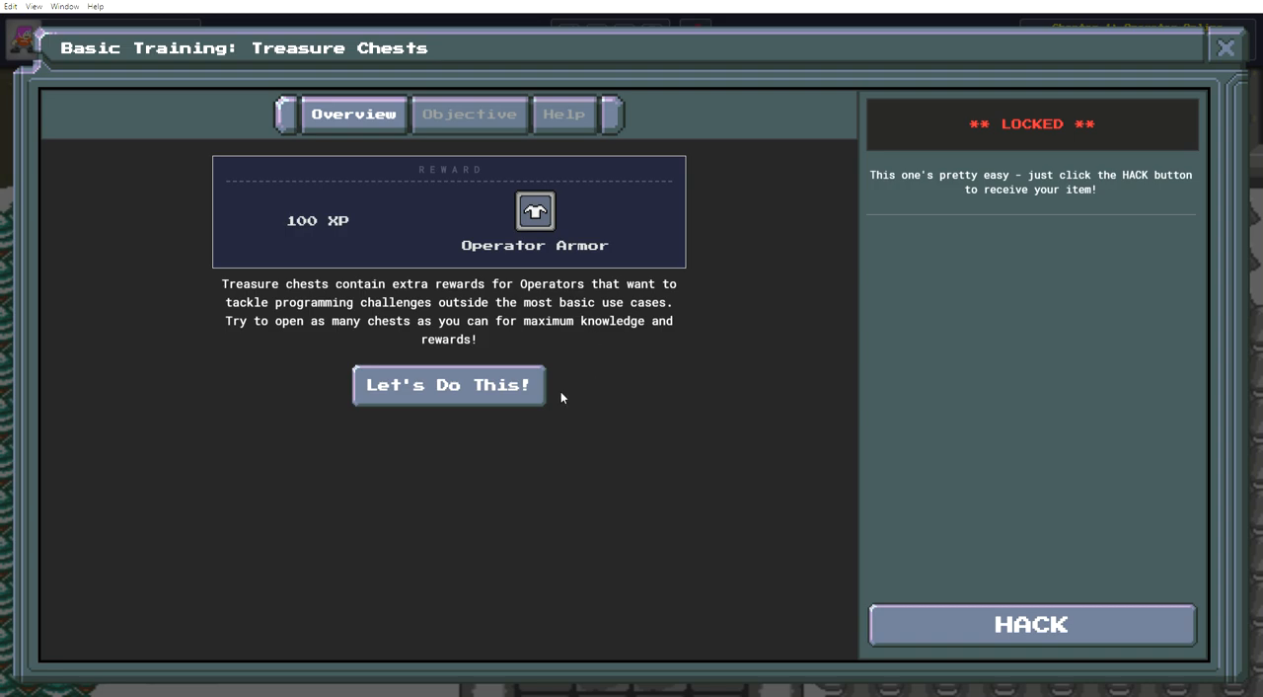
# View the Treasure Chests challenge Objective, which only asks to HACK for a new item.
pyautogui.click(470, 112)
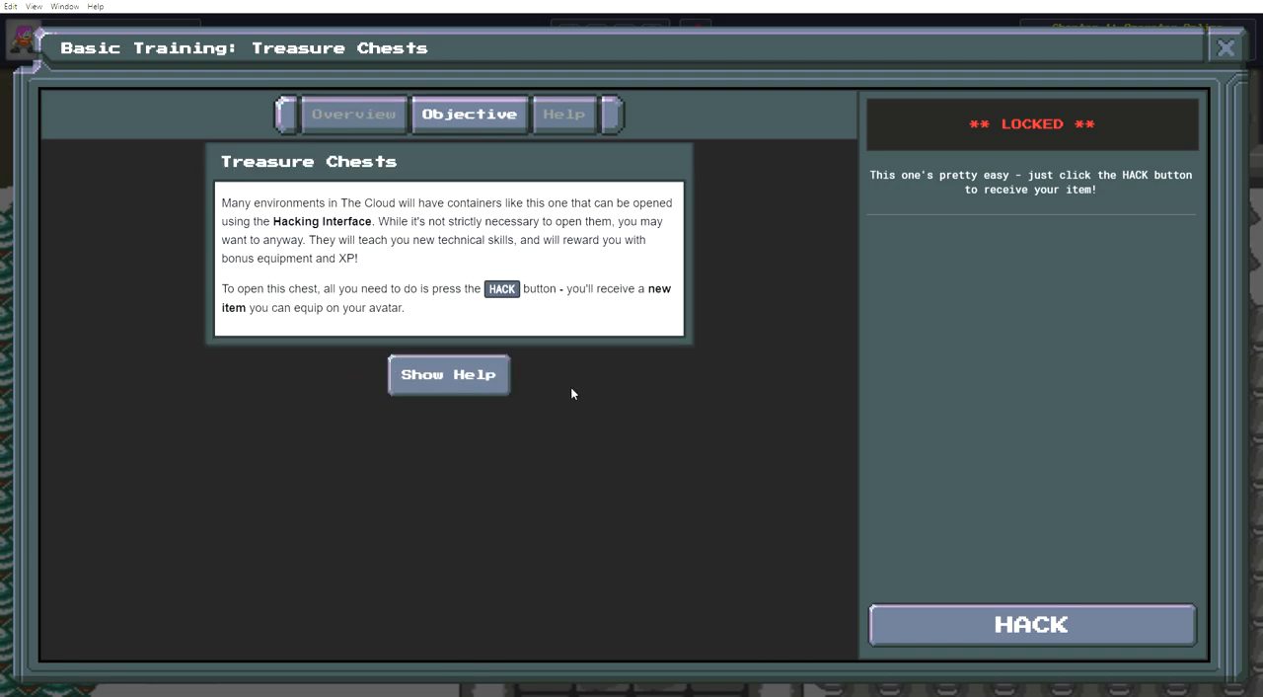
pyautogui.moveTo(572, 383)
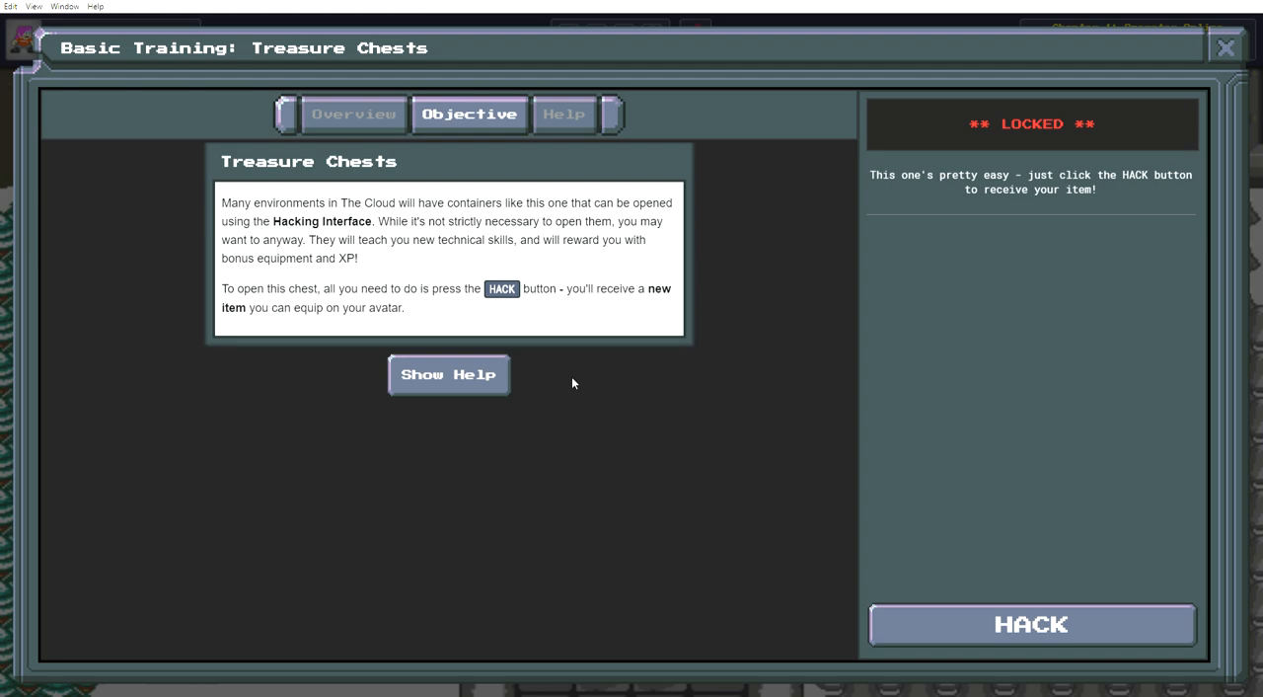
pyautogui.moveTo(559, 348)
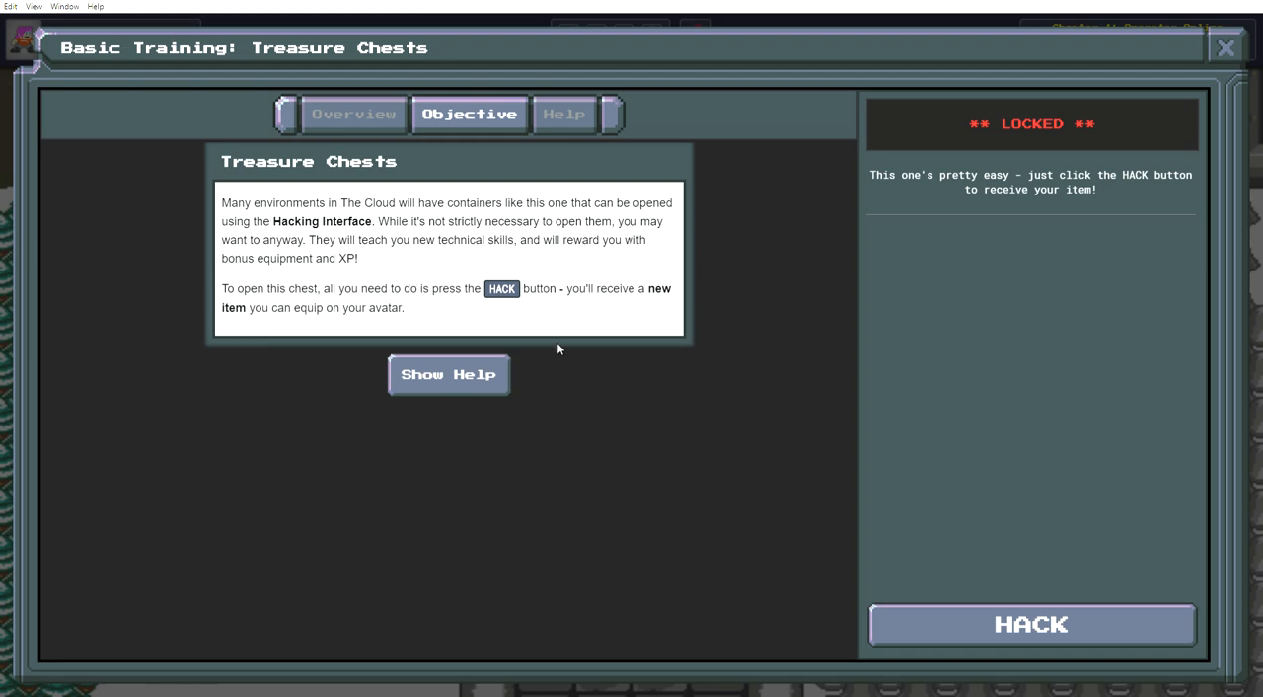
pyautogui.moveTo(566, 339)
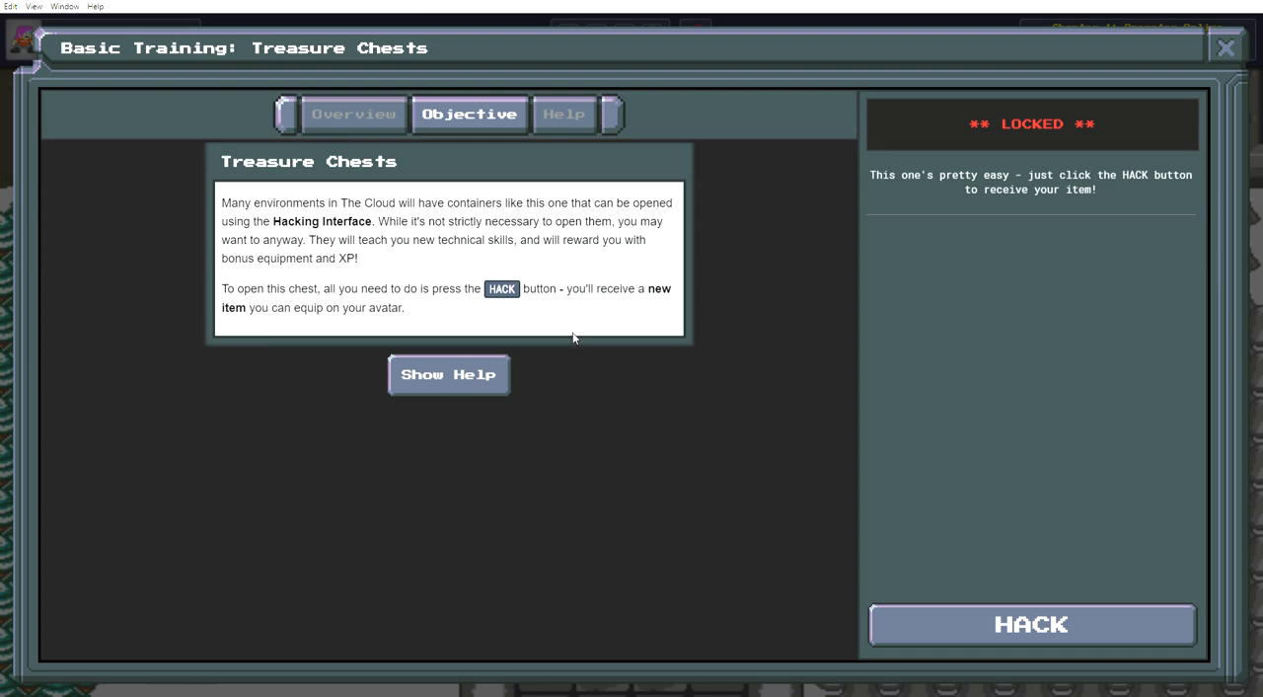
pyautogui.moveTo(577, 332)
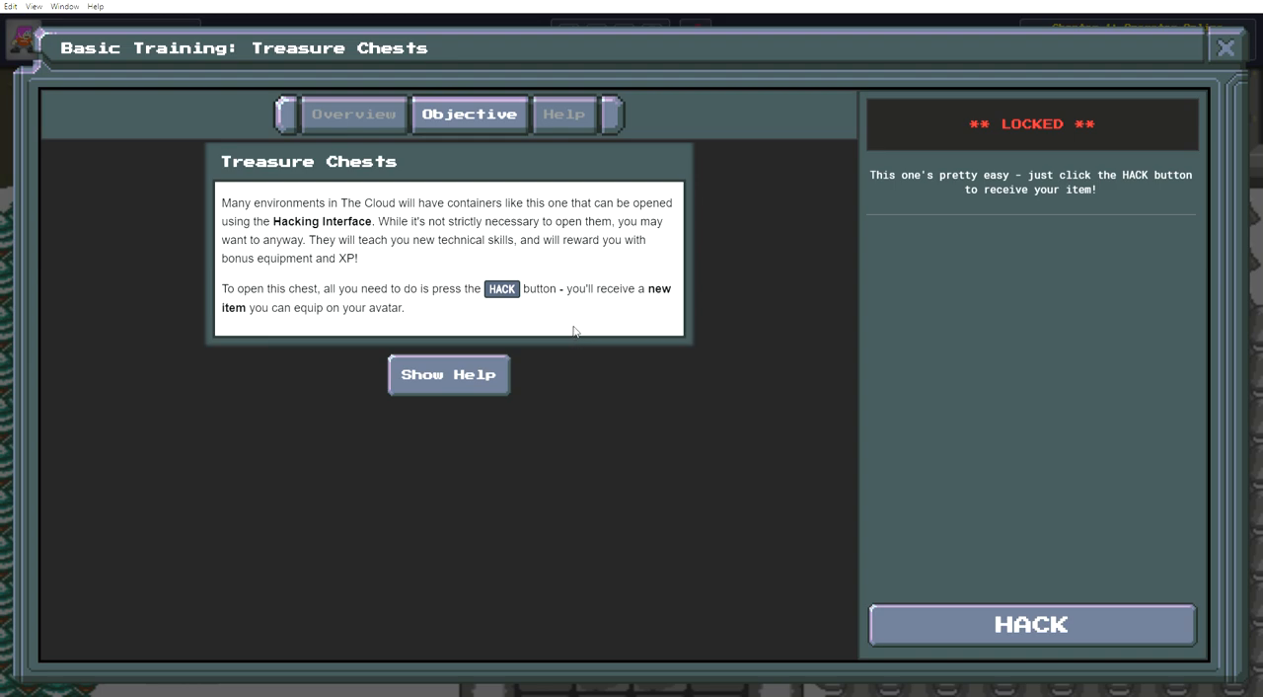
pyautogui.moveTo(552, 331)
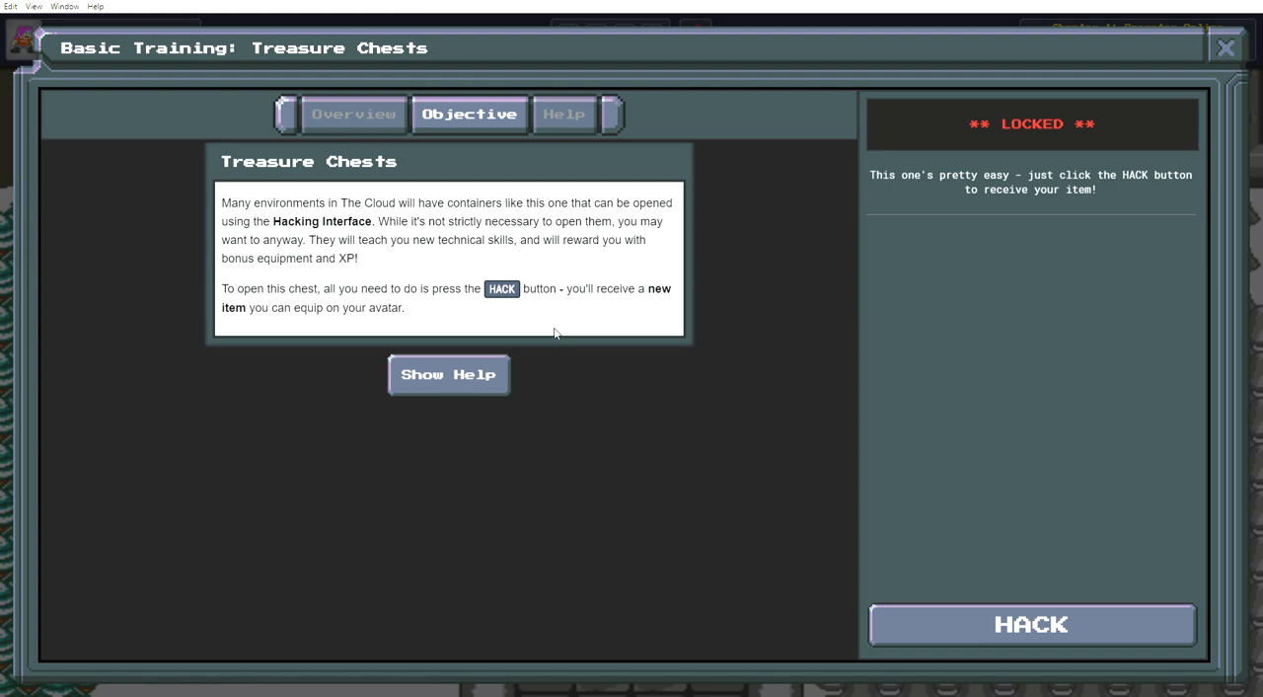
pyautogui.moveTo(540, 345)
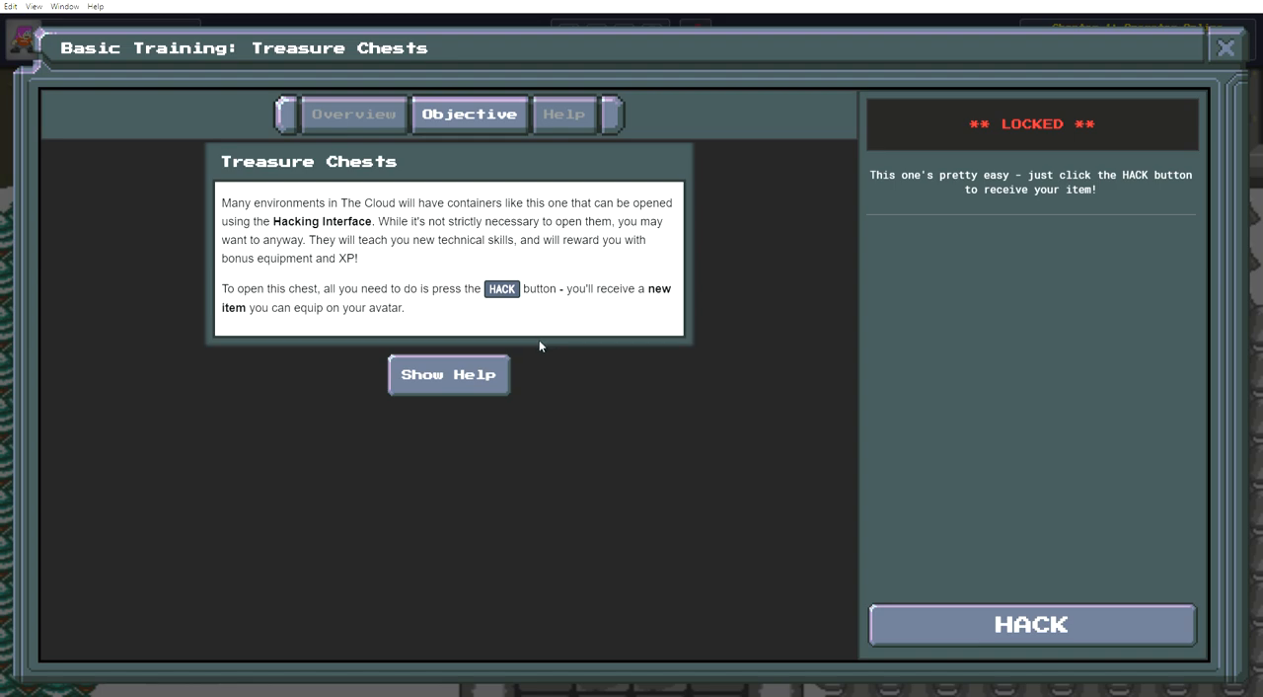
pyautogui.moveTo(1033, 632)
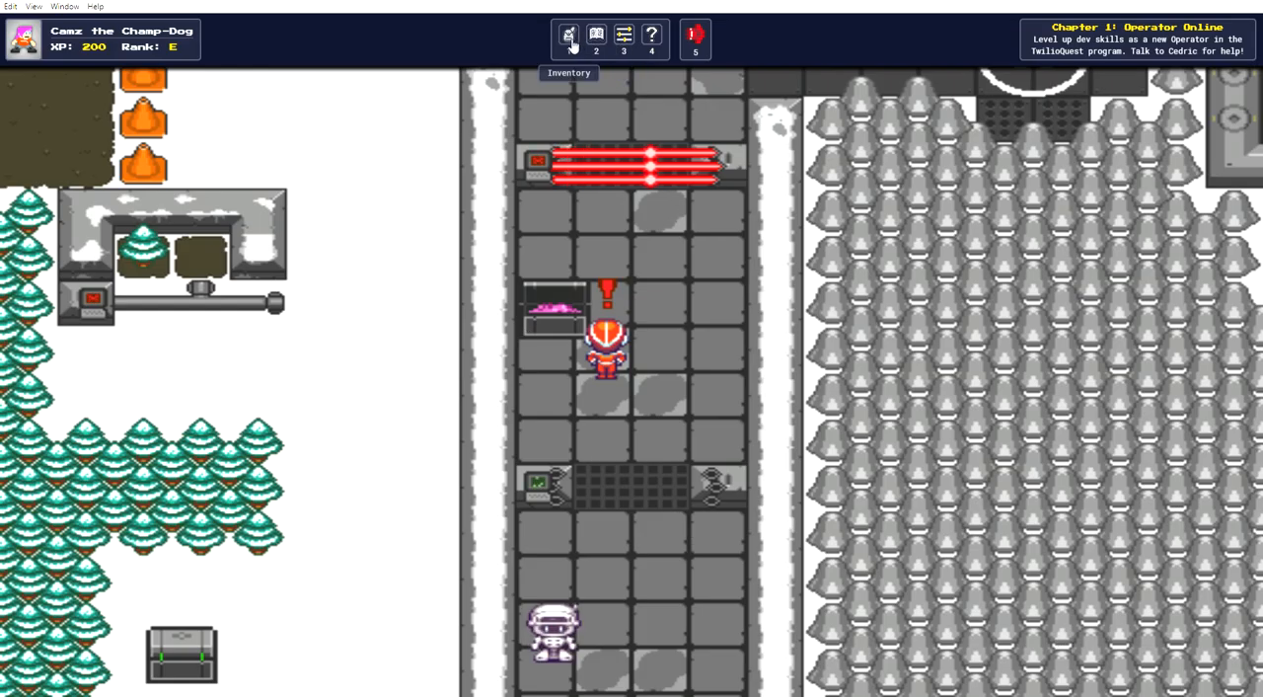
# Swap the Twilio T-Shirt for Operator Armor in the Body slot and close the inventory.
pyautogui.click(569, 36)
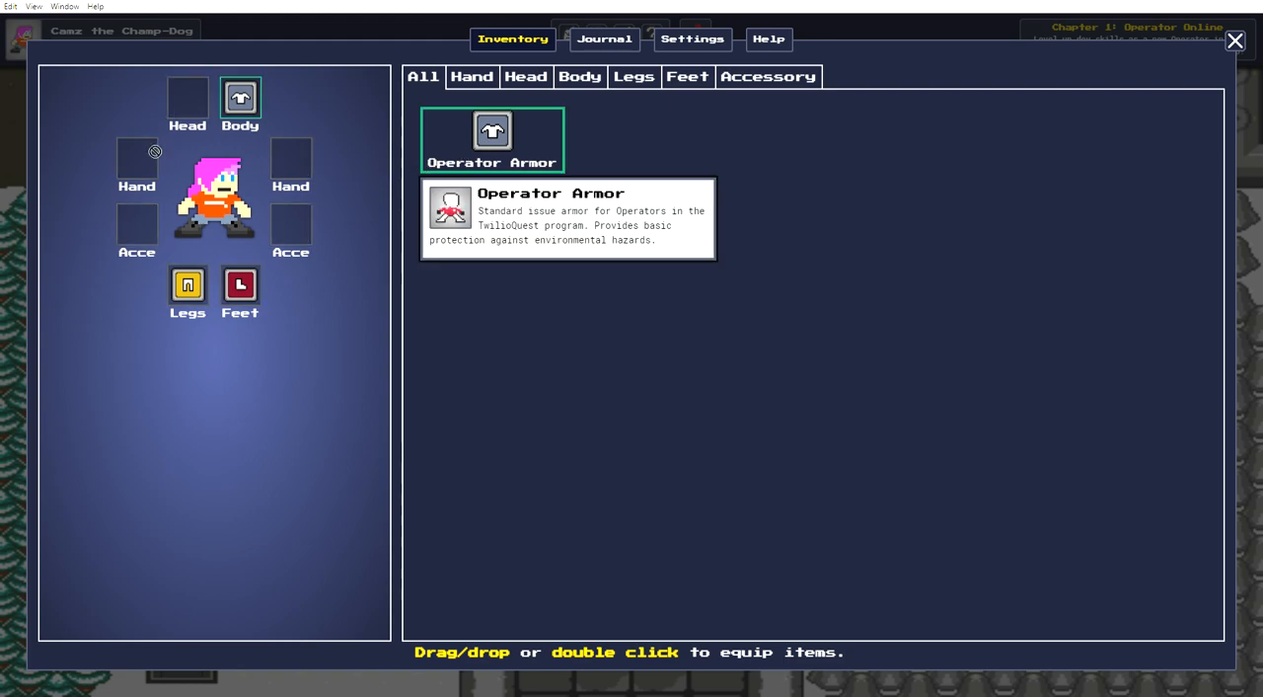
pyautogui.moveTo(509, 146)
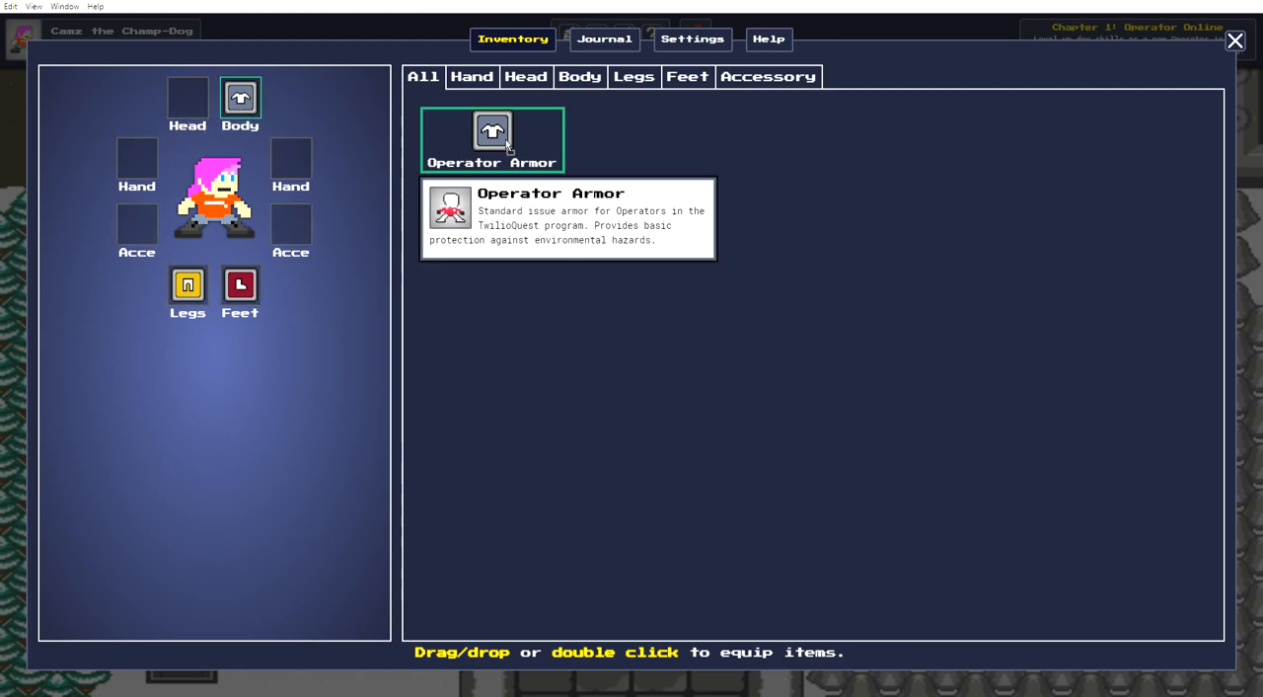
pyautogui.doubleClick(491, 139)
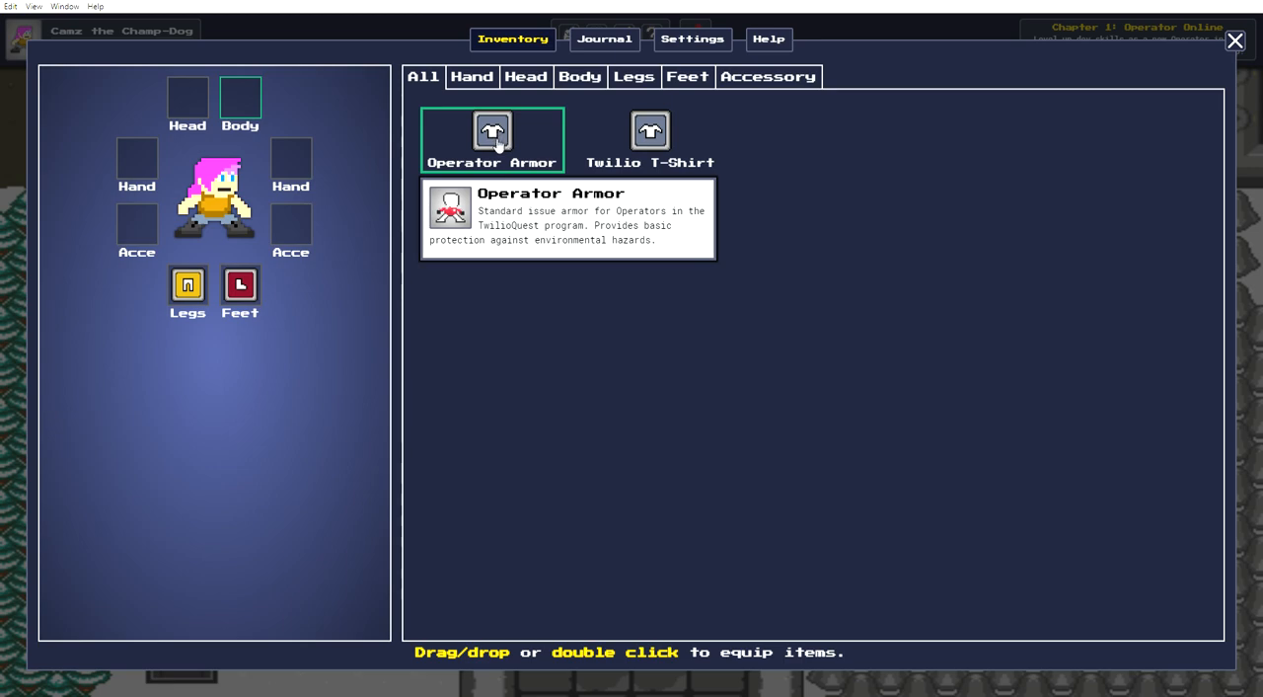
pyautogui.doubleClick(491, 138)
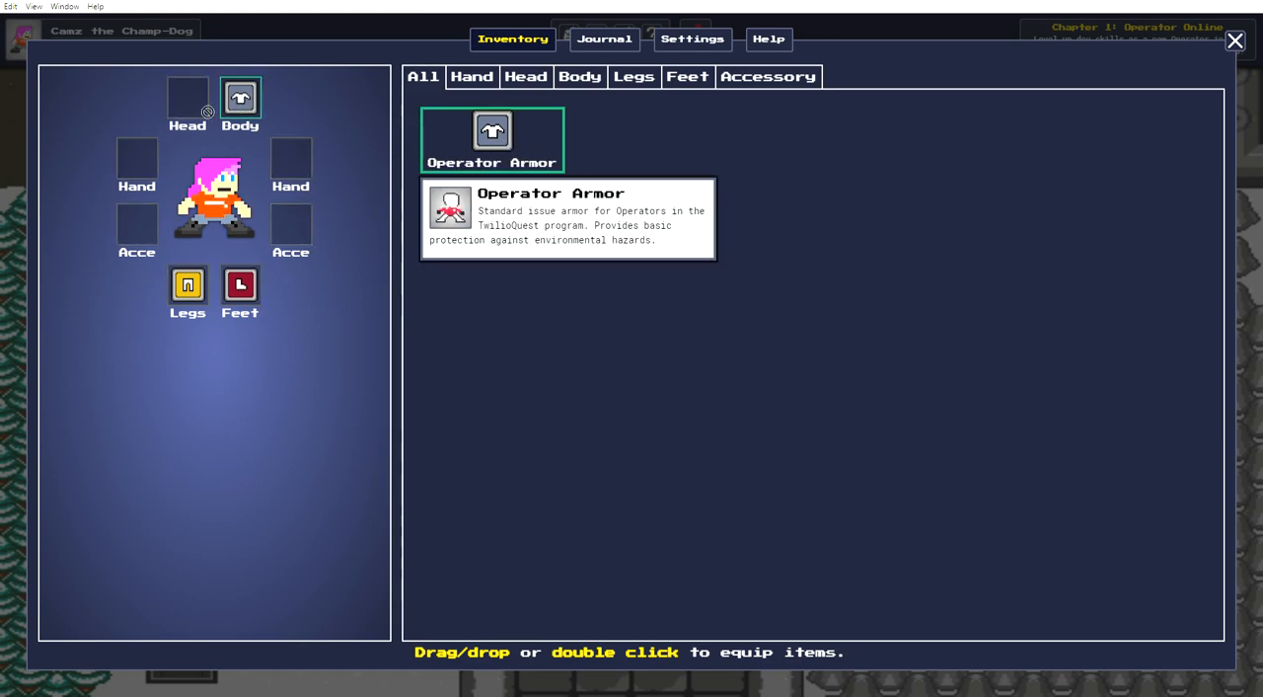
pyautogui.doubleClick(491, 141)
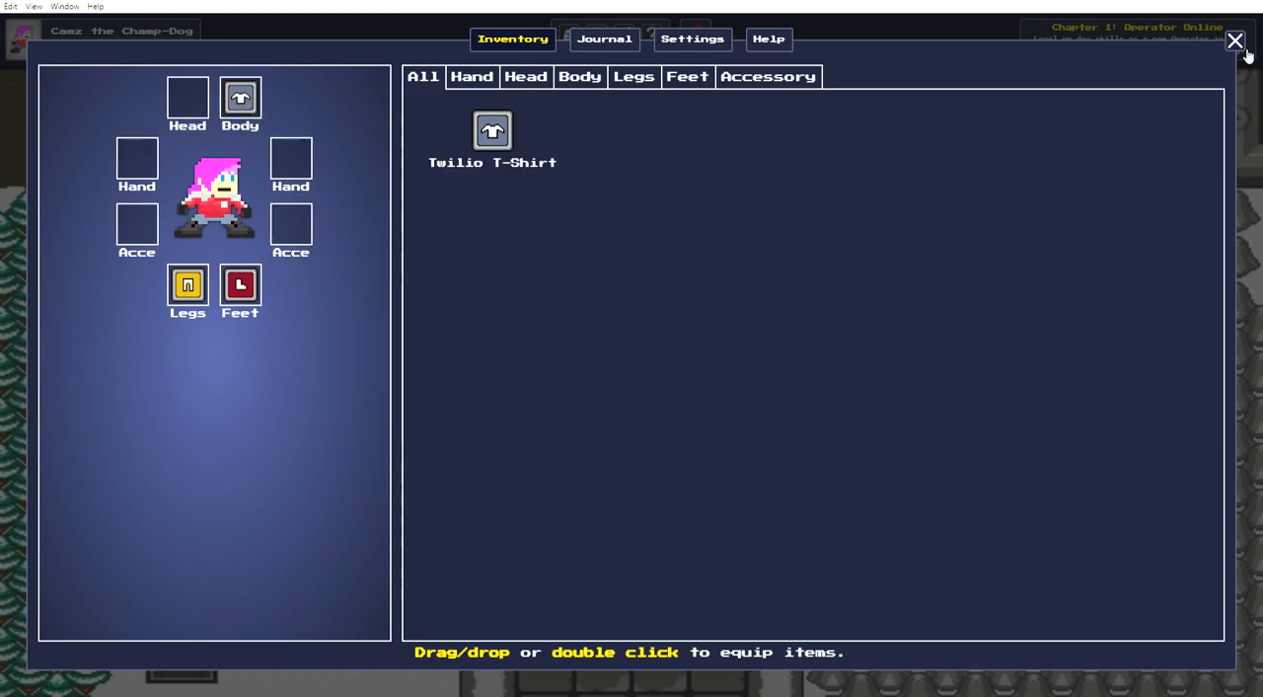
pyautogui.click(1236, 39)
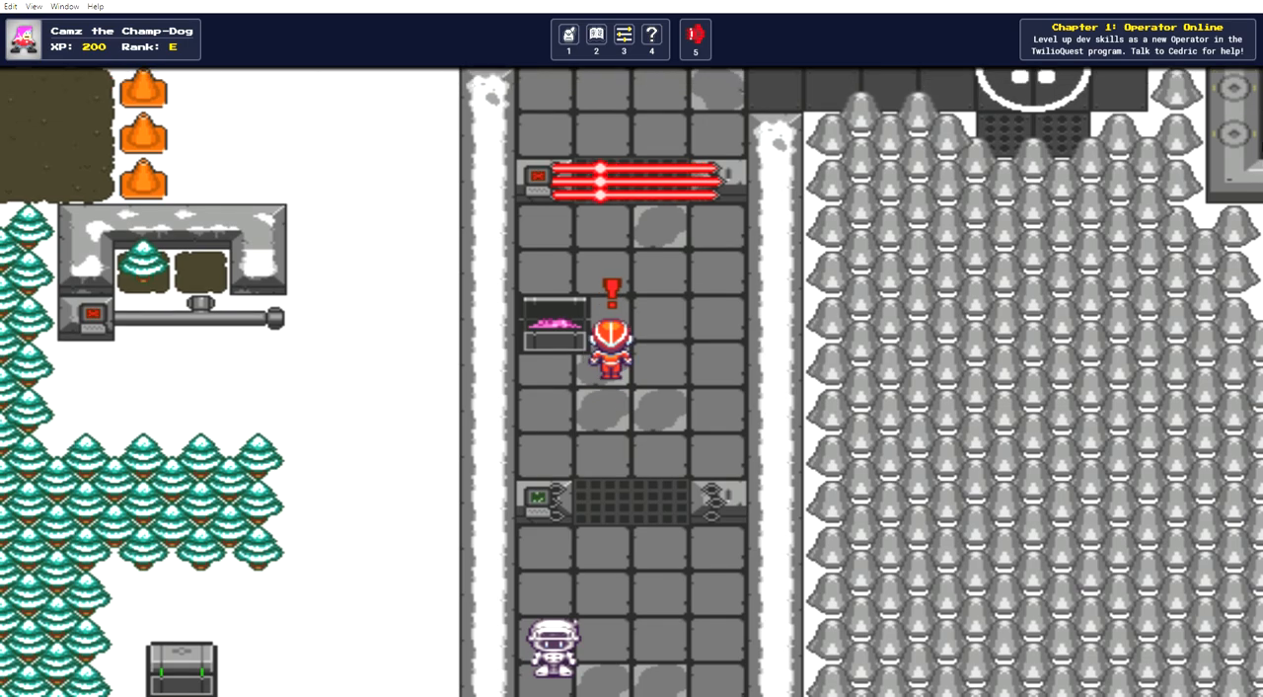
# Start the barrier's Using the Code Editor challenge and end Cedric's conversation.
pyautogui.press('up')
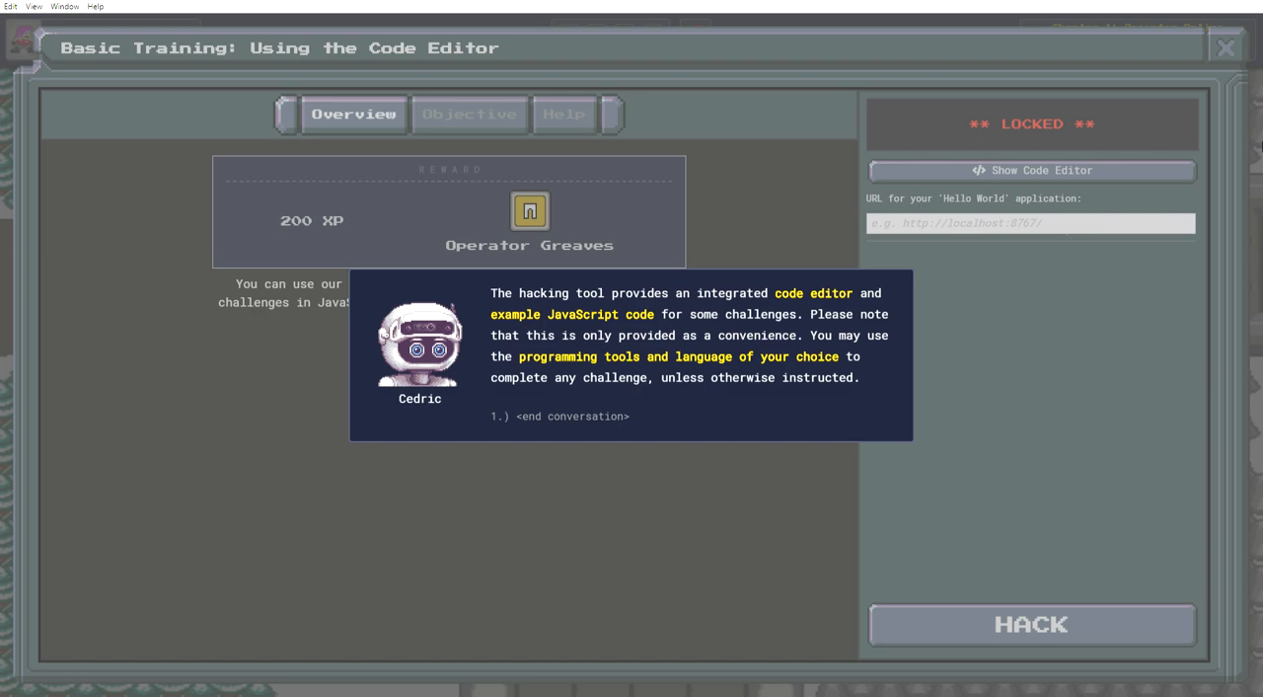
pyautogui.moveTo(1200, 308)
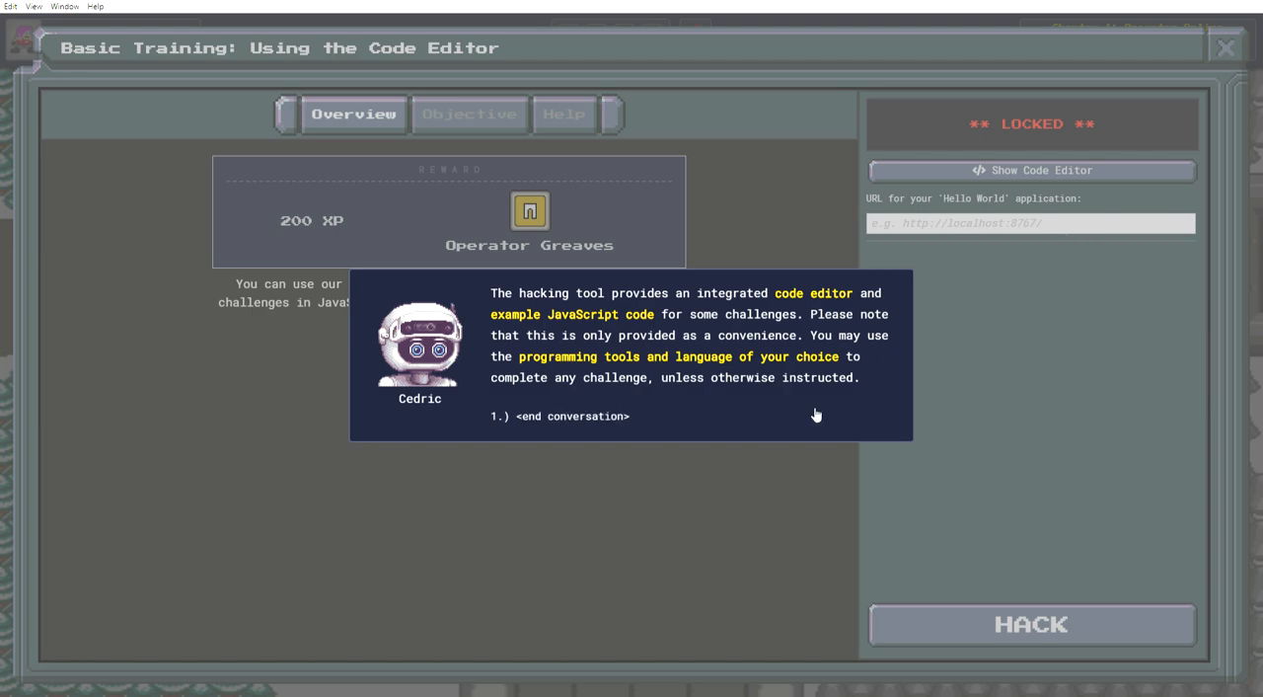
pyautogui.moveTo(624, 424)
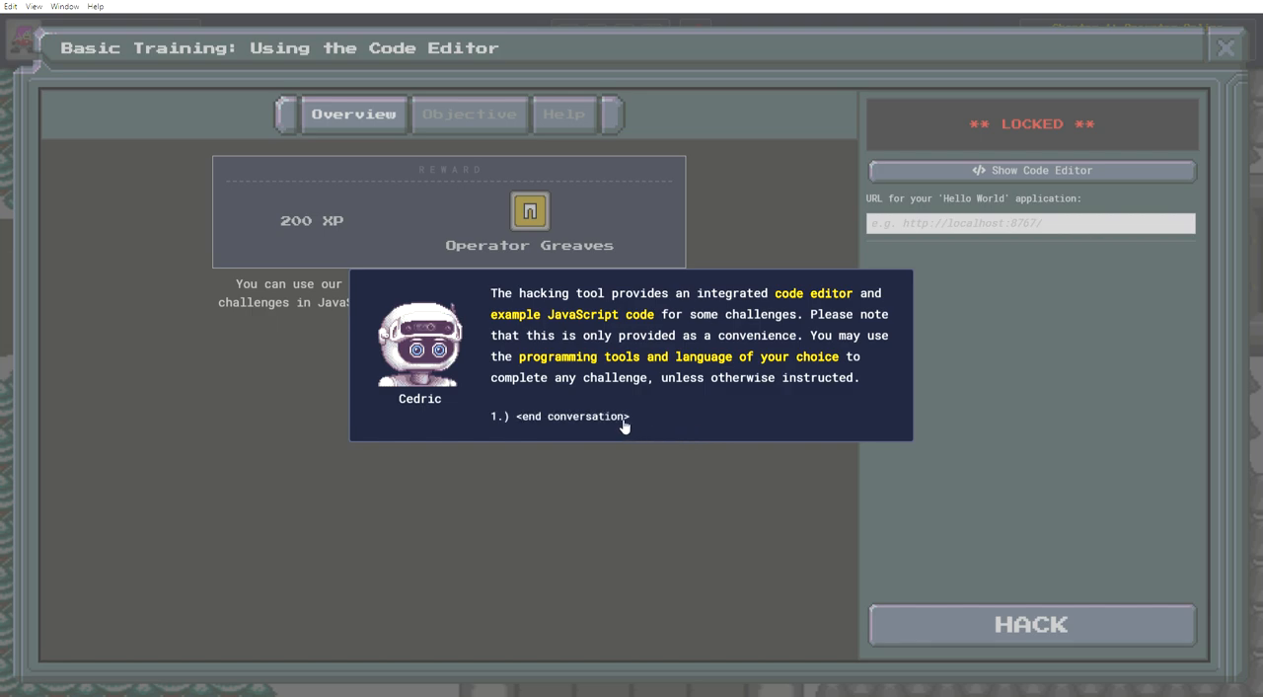
pyautogui.click(559, 414)
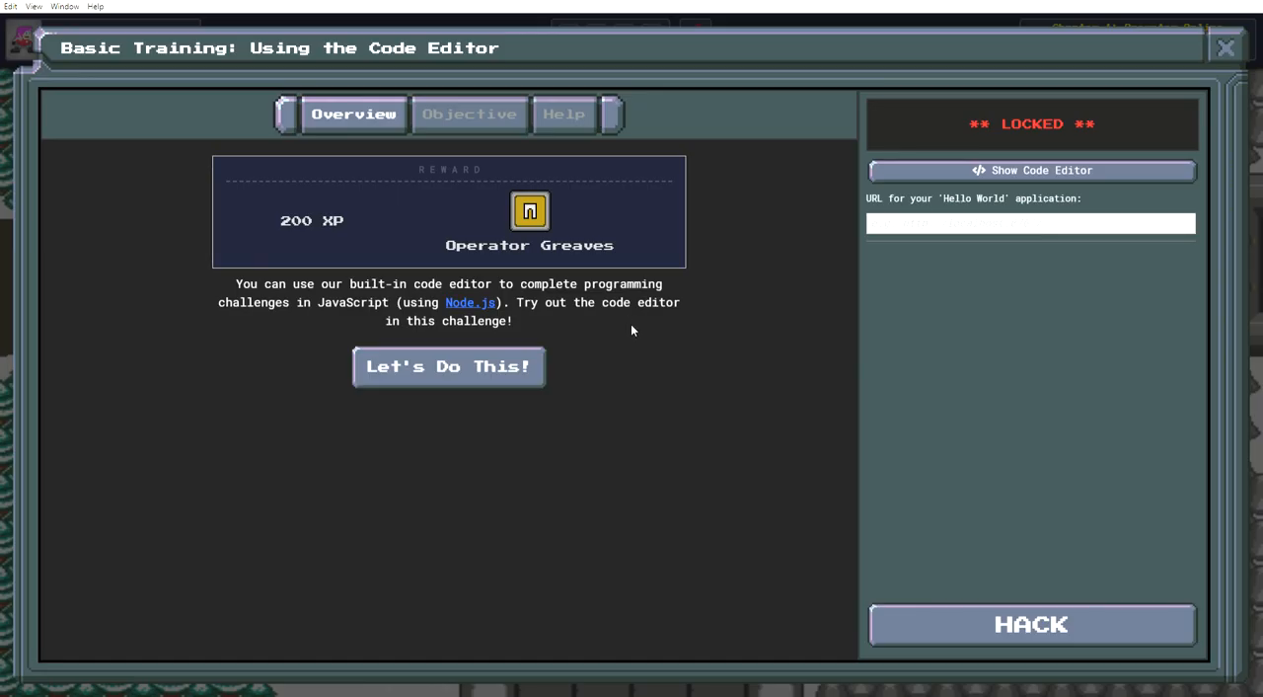
pyautogui.moveTo(600, 352)
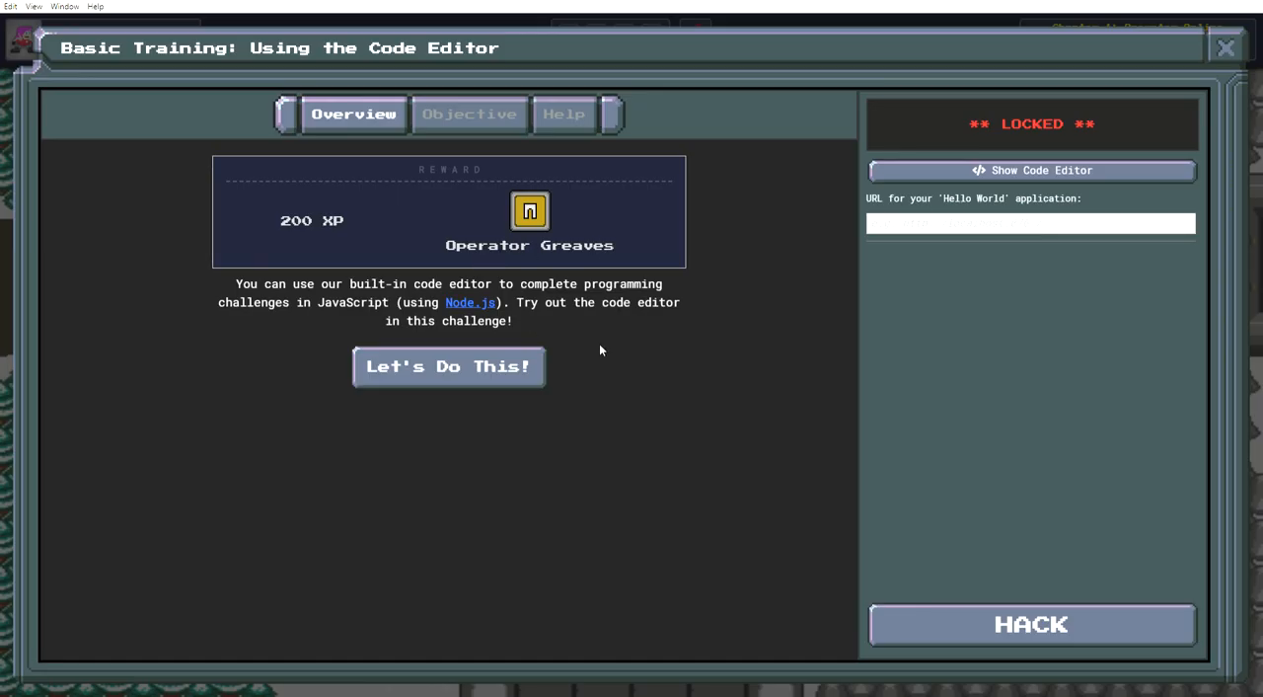
pyautogui.moveTo(596, 332)
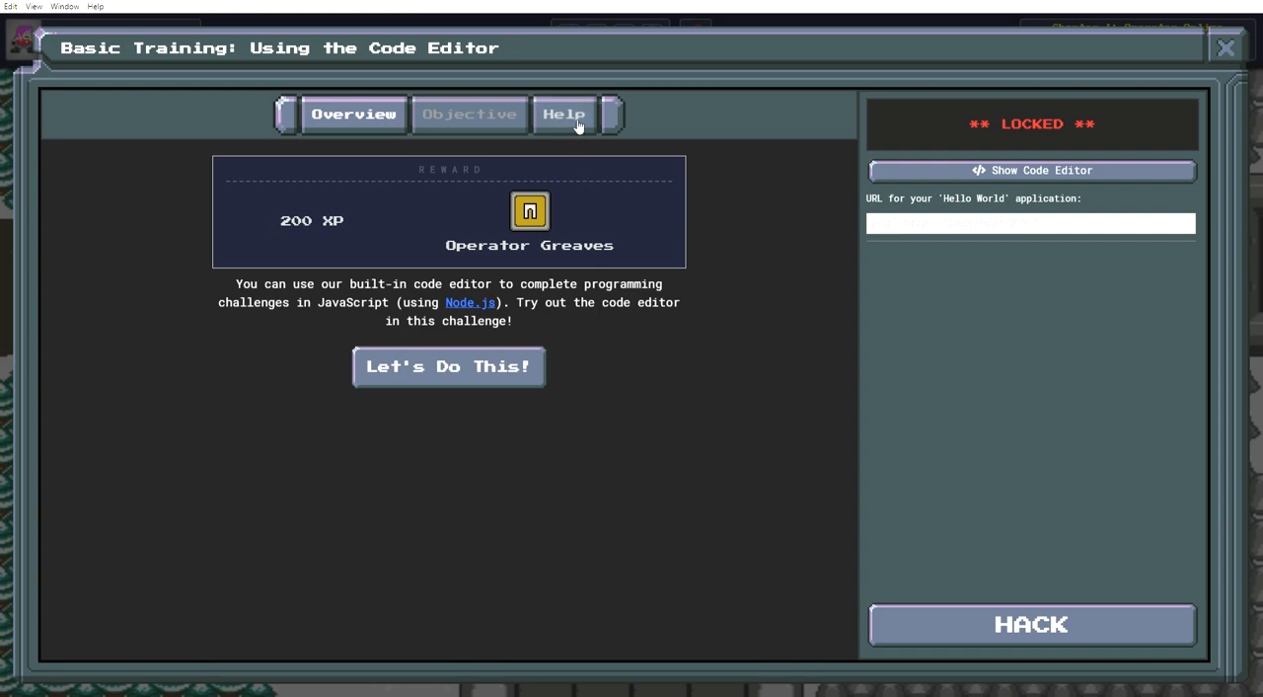
pyautogui.click(565, 113)
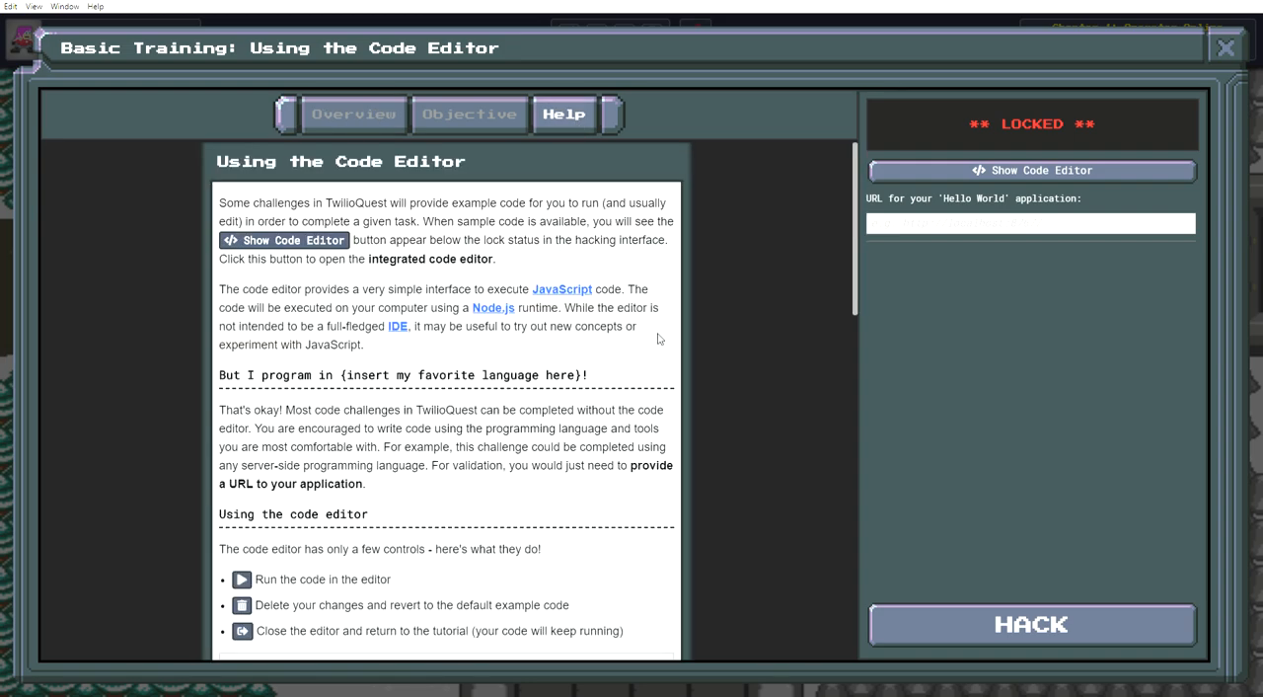
pyautogui.moveTo(698, 302)
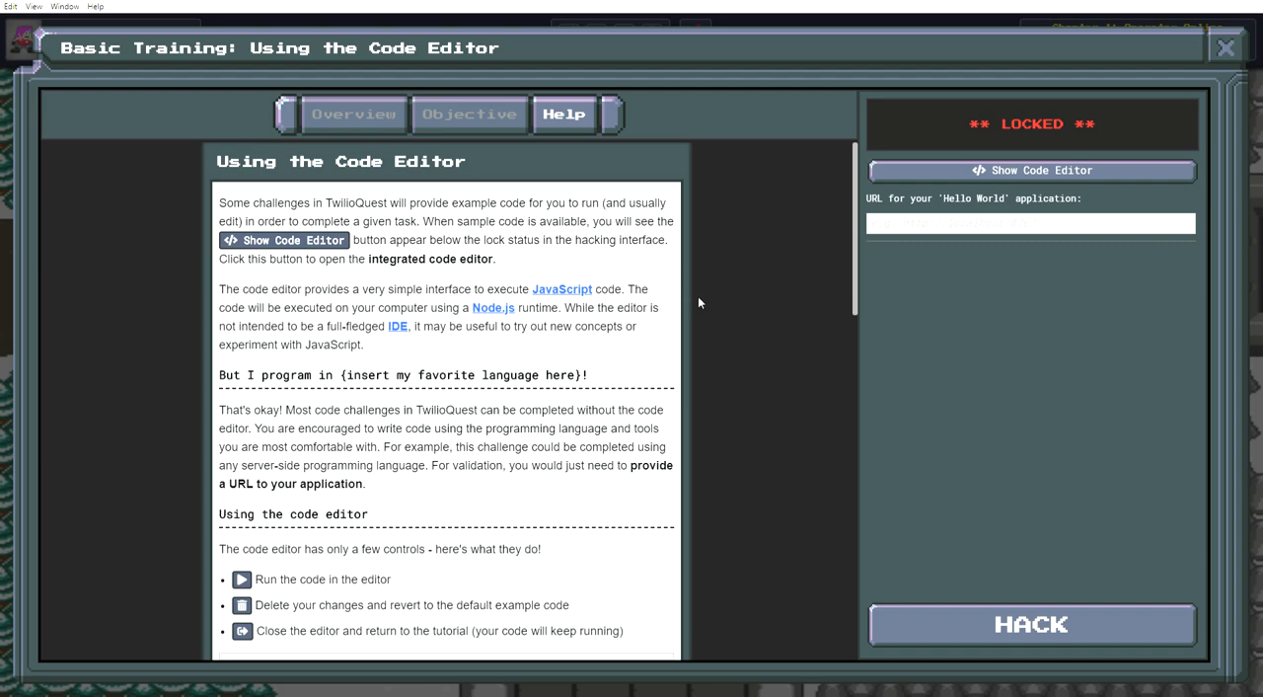
pyautogui.moveTo(354, 234)
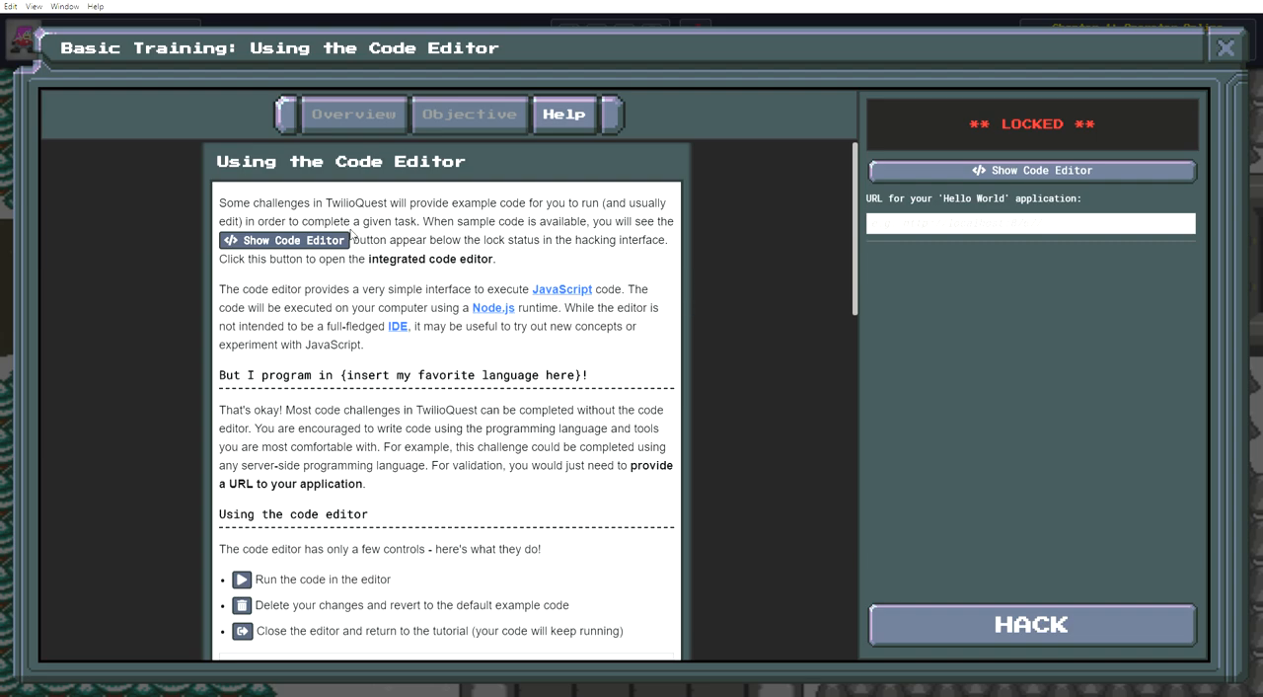
pyautogui.moveTo(671, 268)
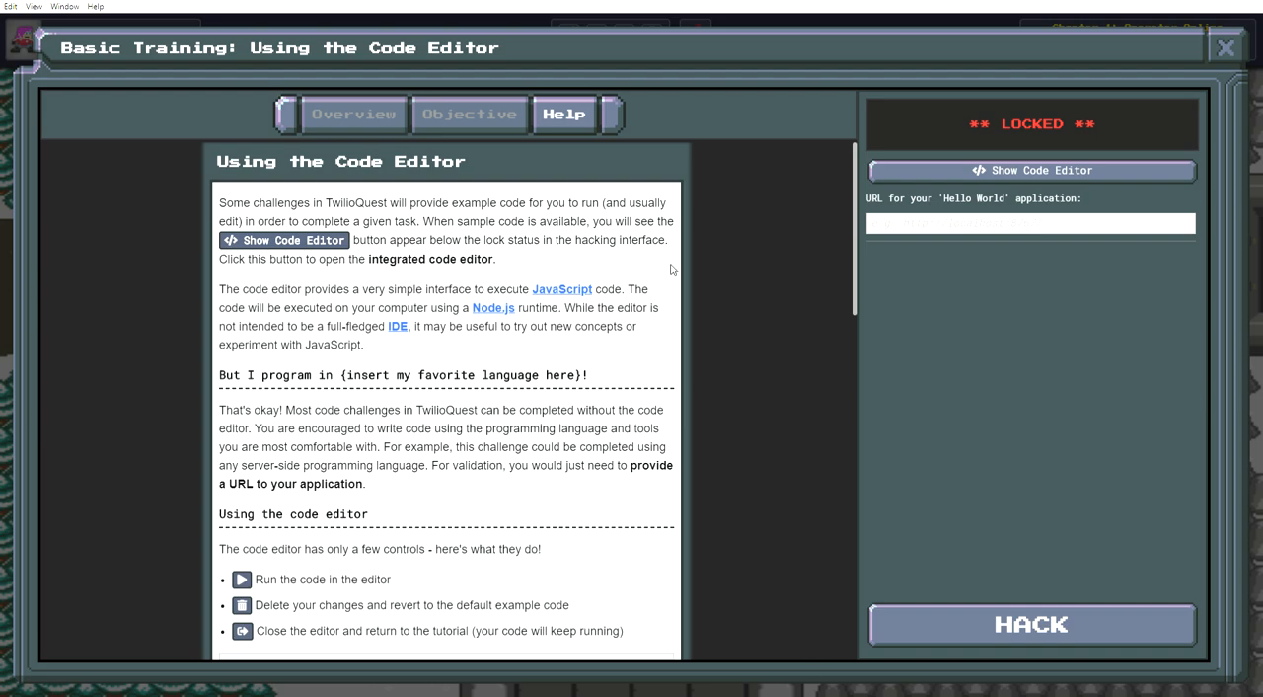
pyautogui.moveTo(695, 256)
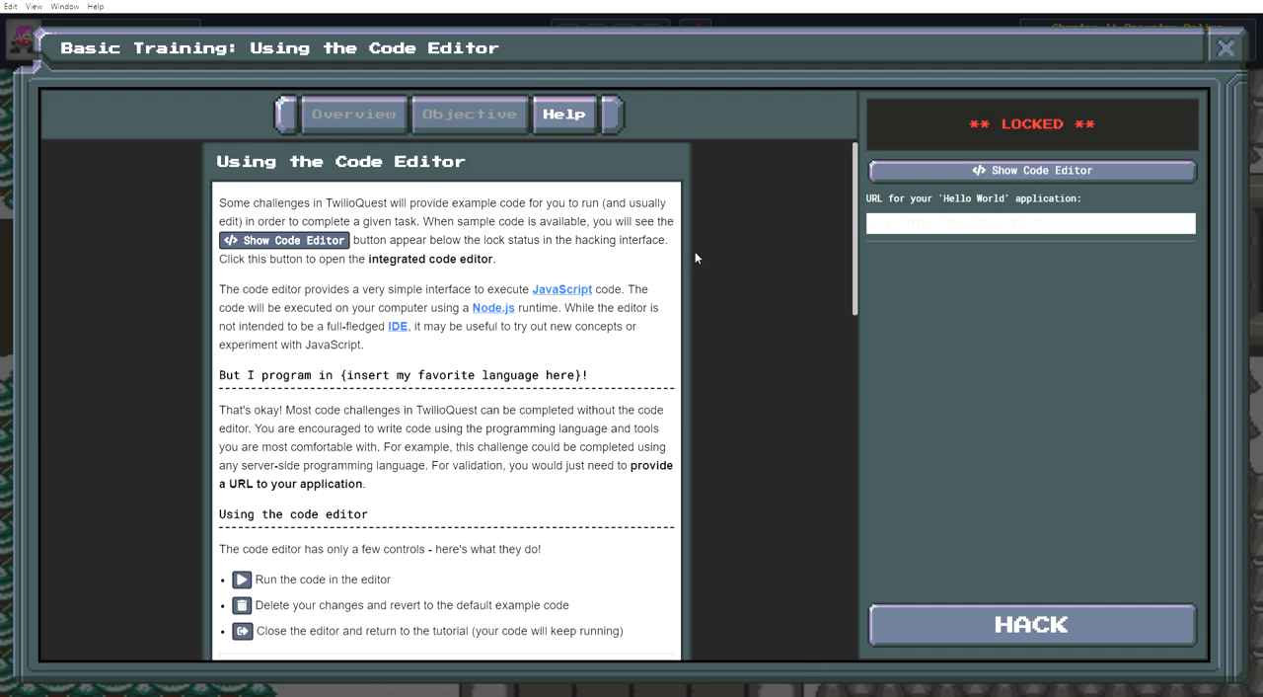
pyautogui.moveTo(679, 266)
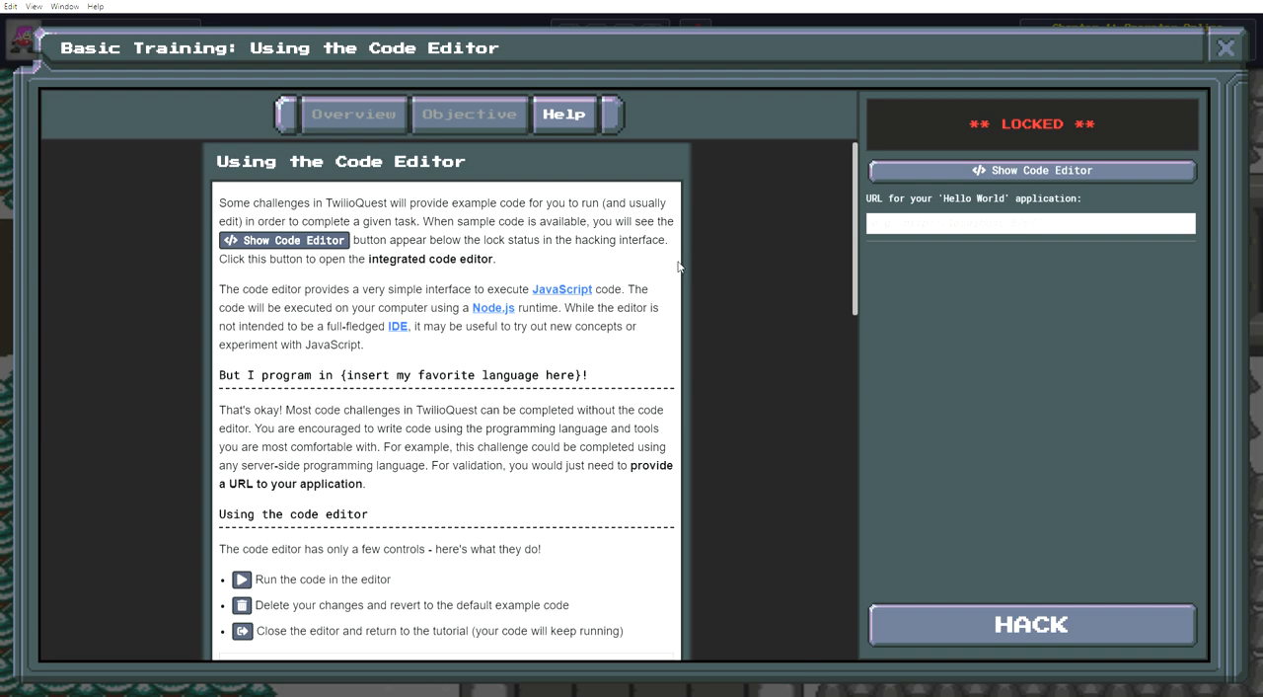
pyautogui.moveTo(691, 269)
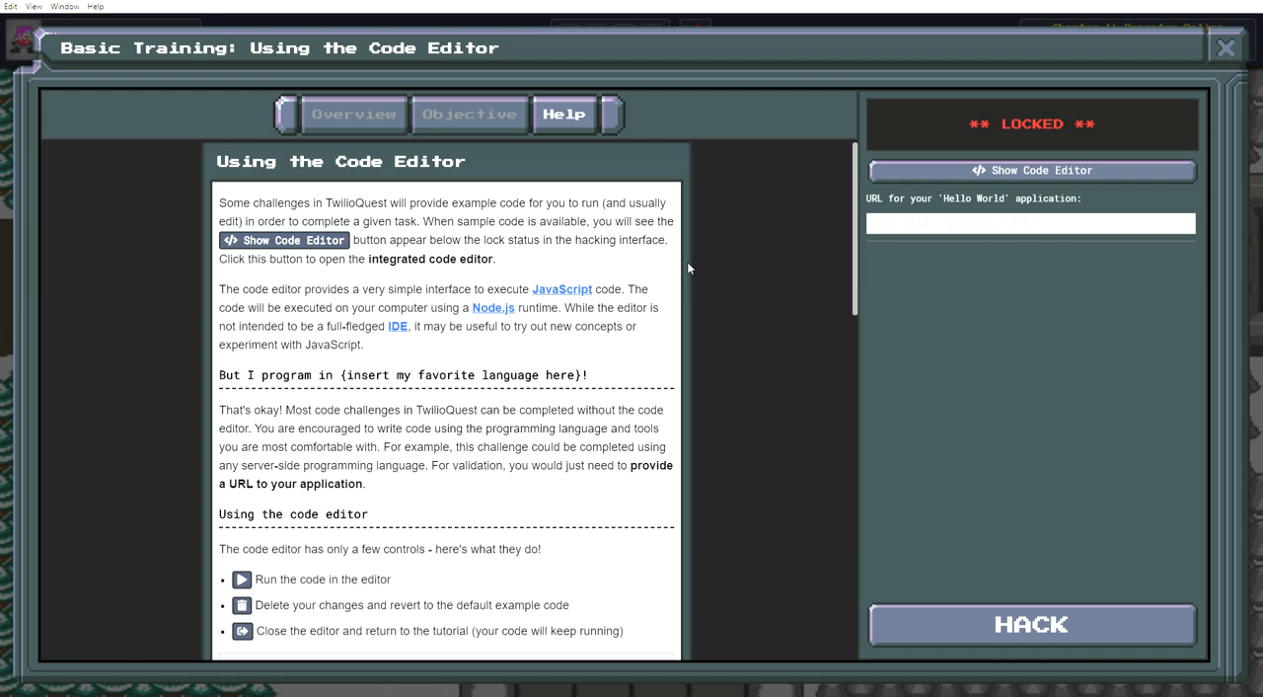
pyautogui.moveTo(689, 274)
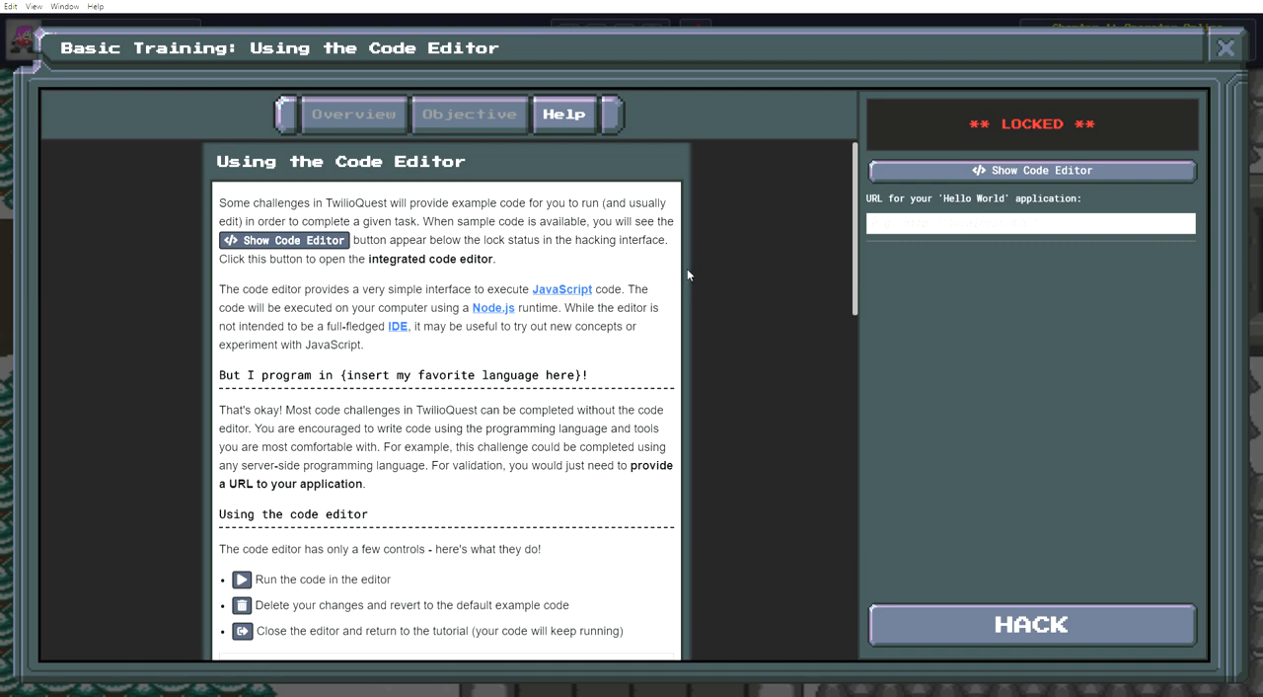
pyautogui.moveTo(352, 284)
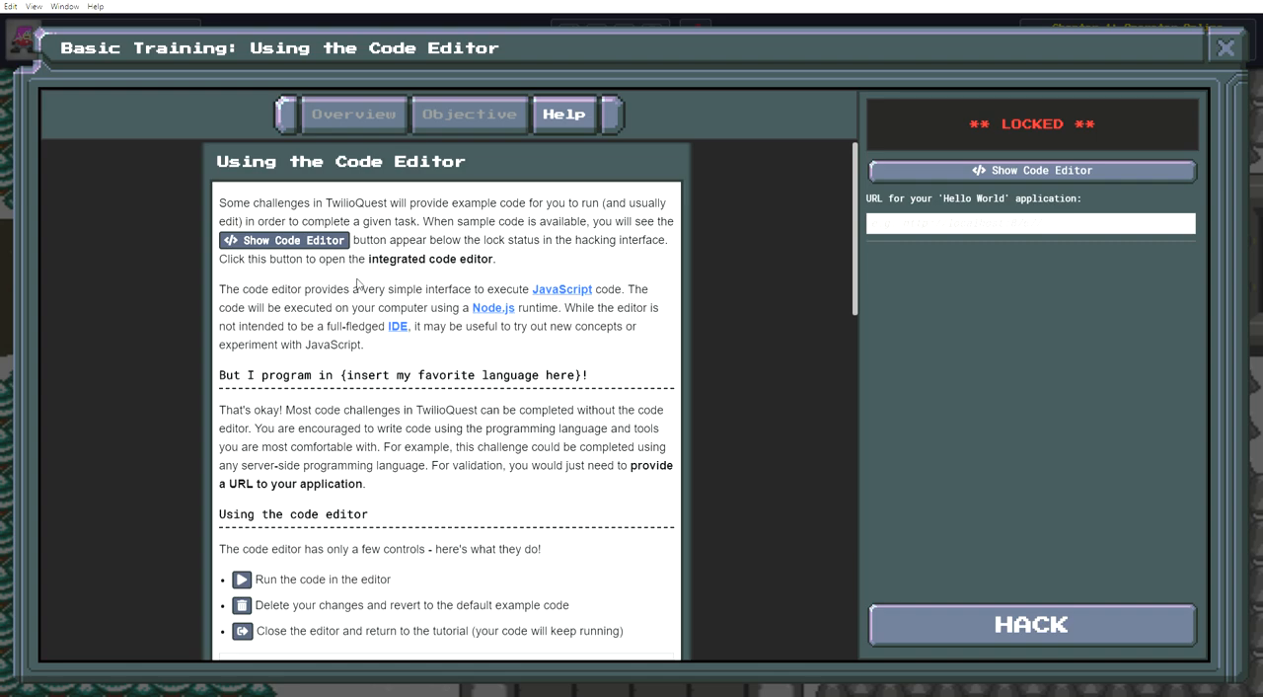
pyautogui.moveTo(363, 284)
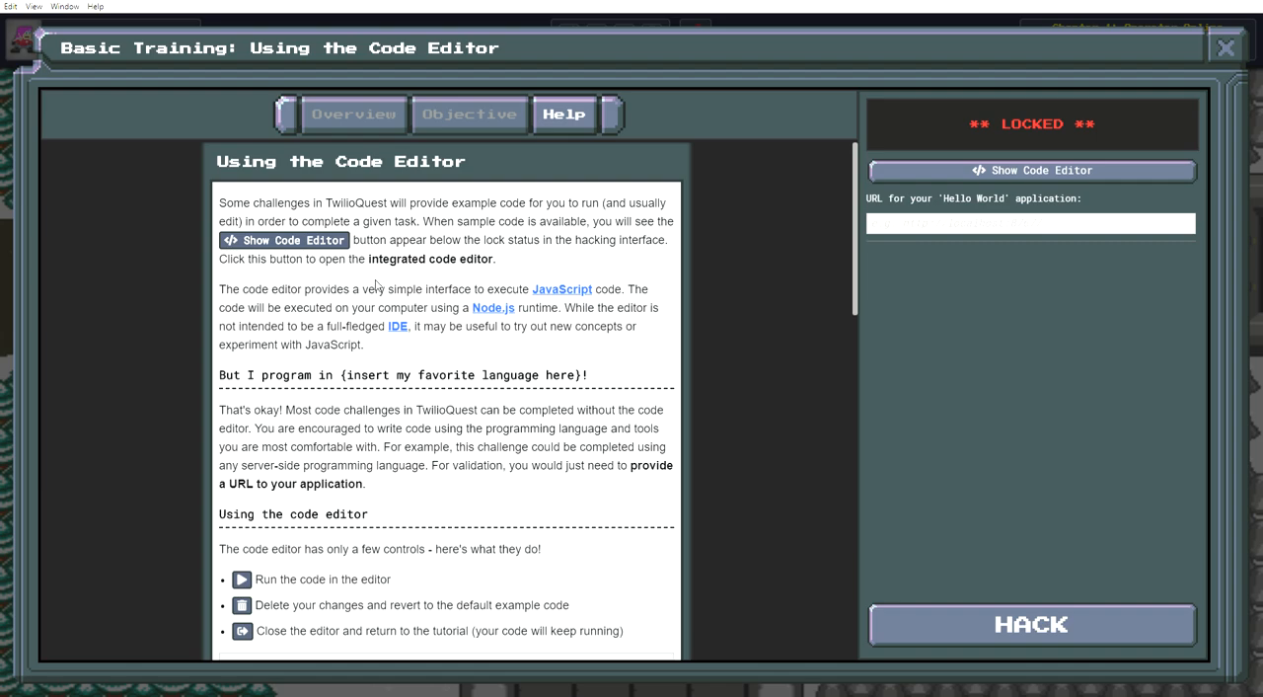
pyautogui.moveTo(403, 280)
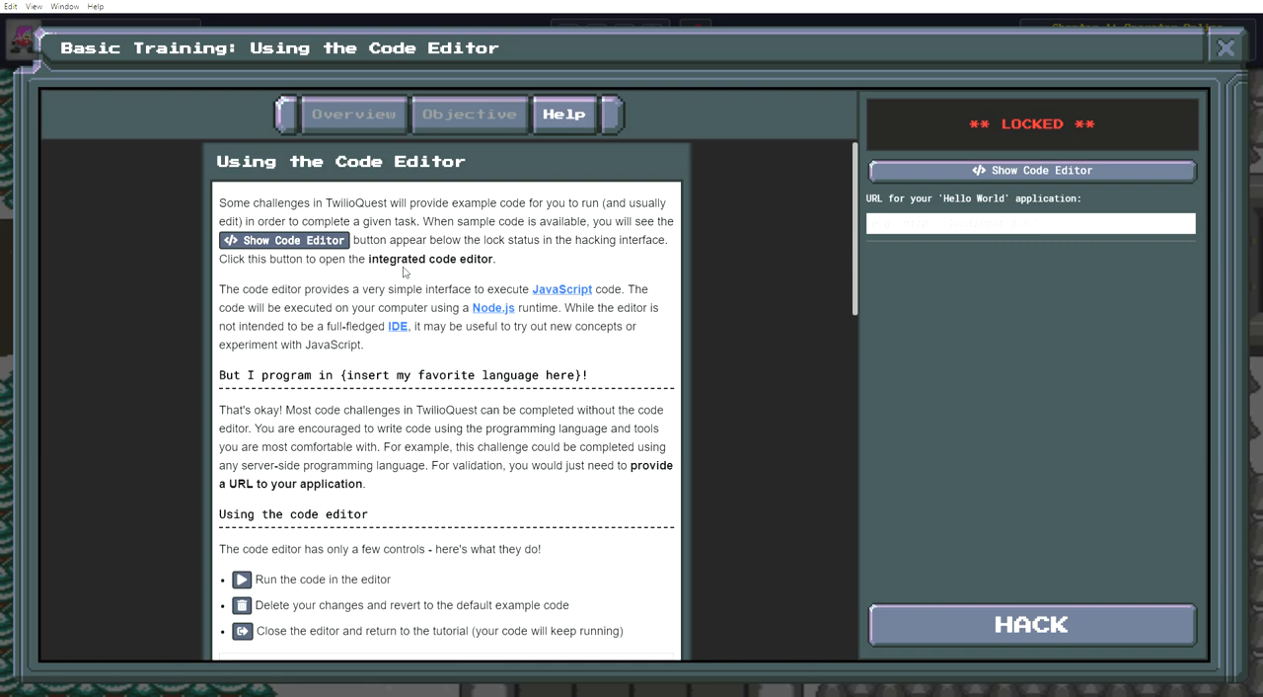
pyautogui.moveTo(418, 290)
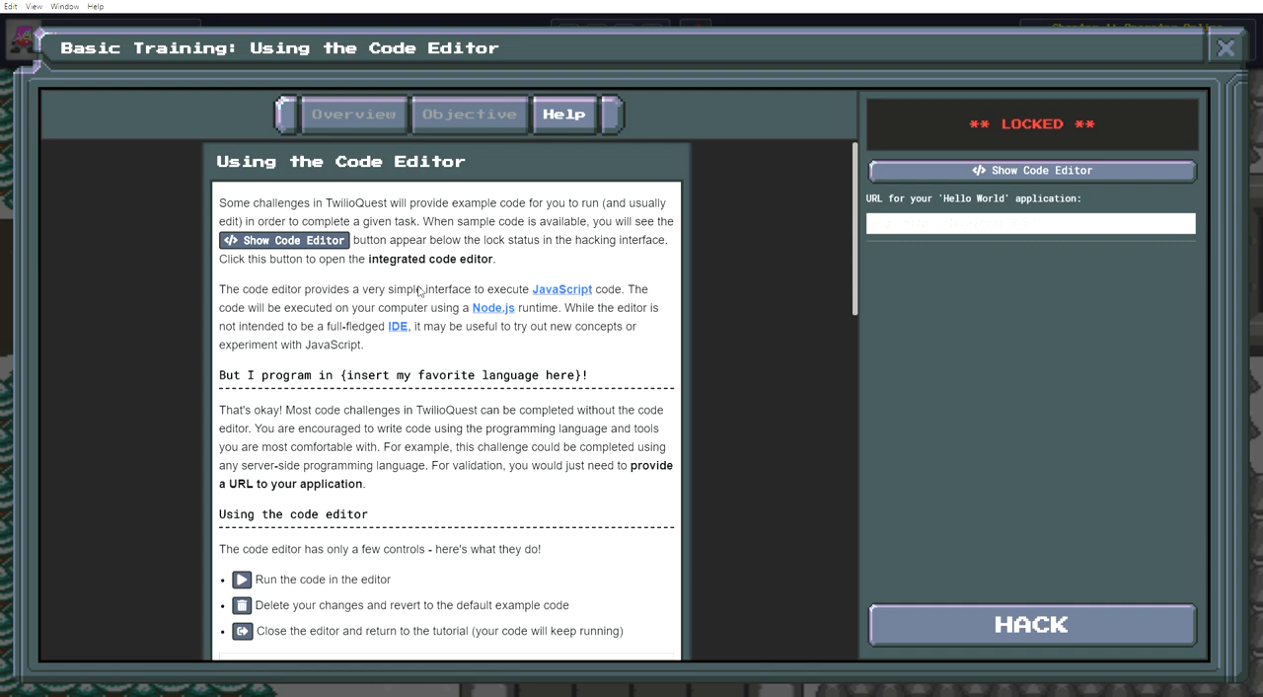
pyautogui.moveTo(529, 404)
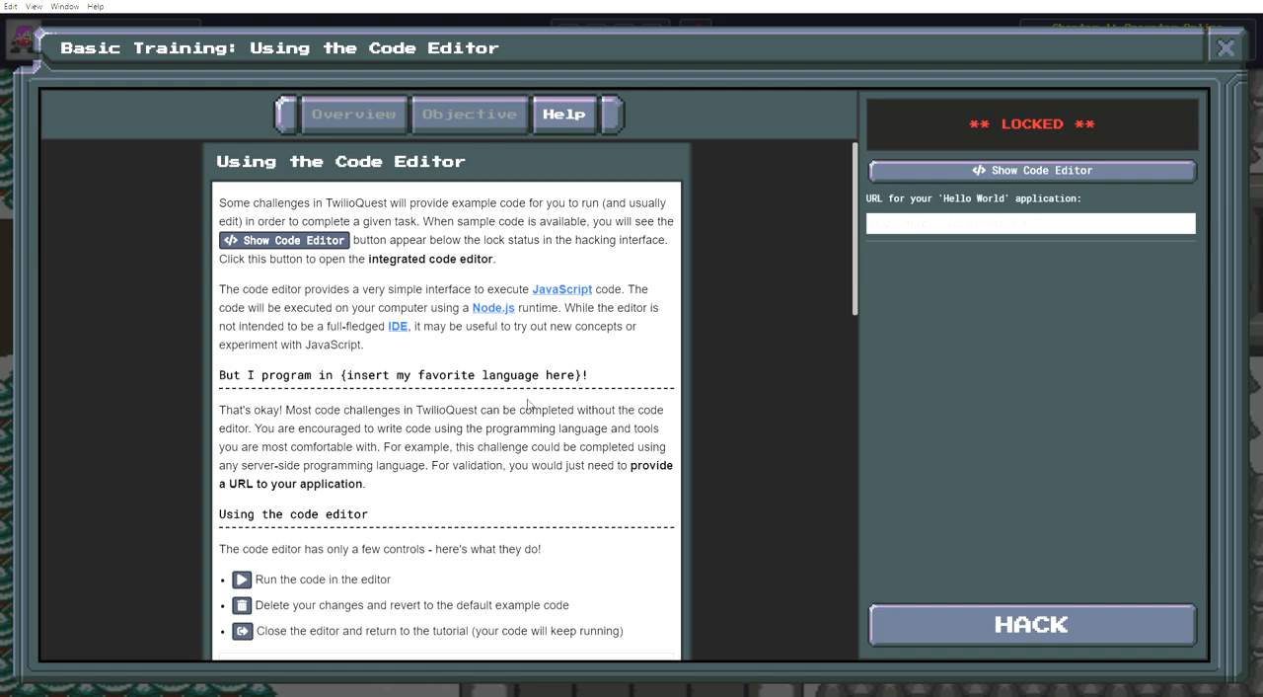
pyautogui.moveTo(513, 501)
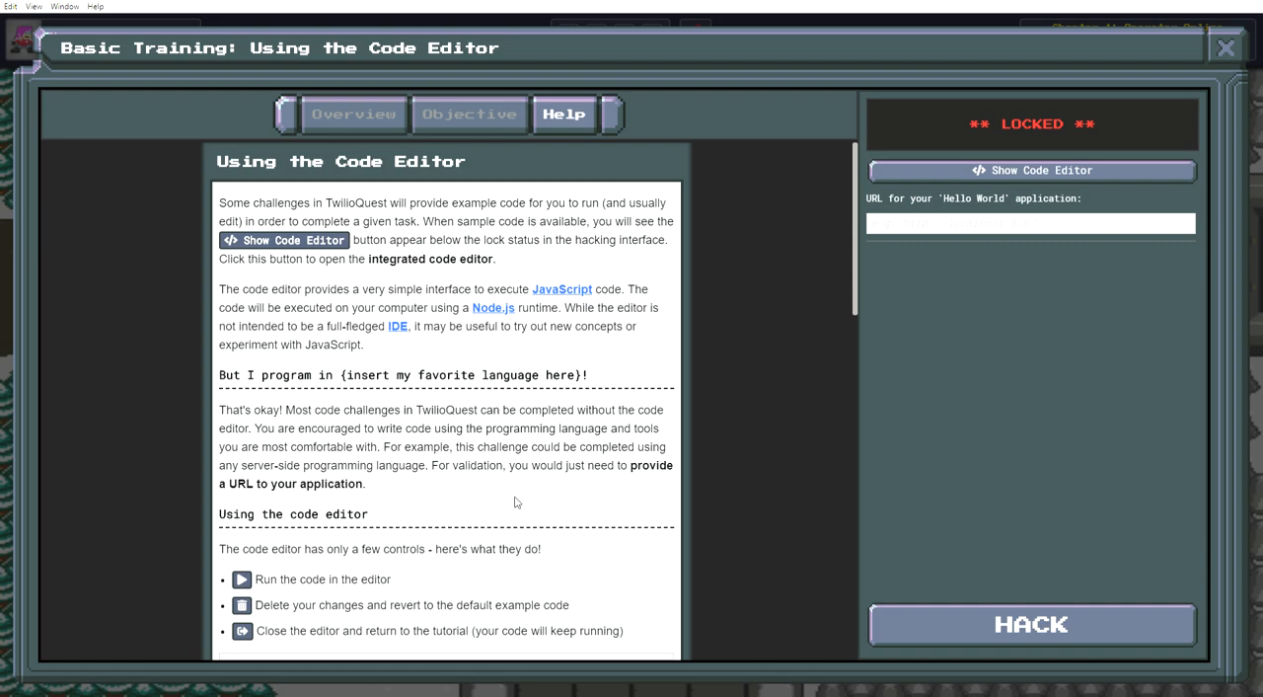
pyautogui.moveTo(513, 485)
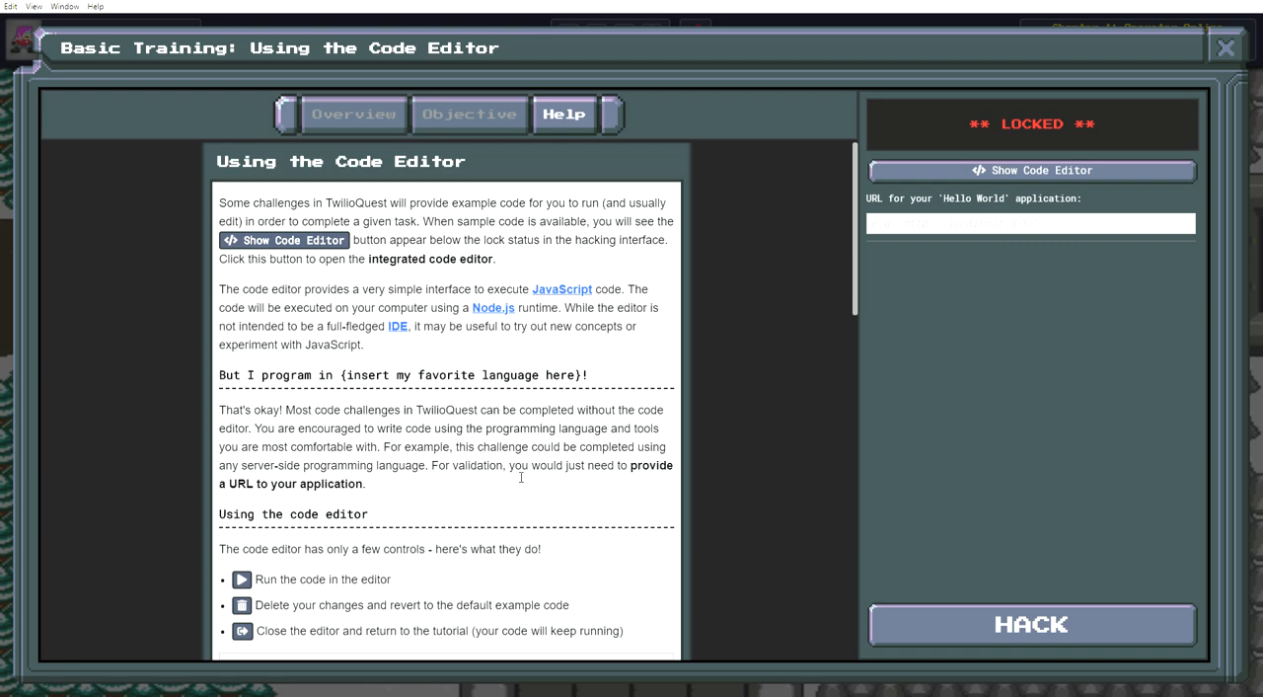
pyautogui.moveTo(569, 511)
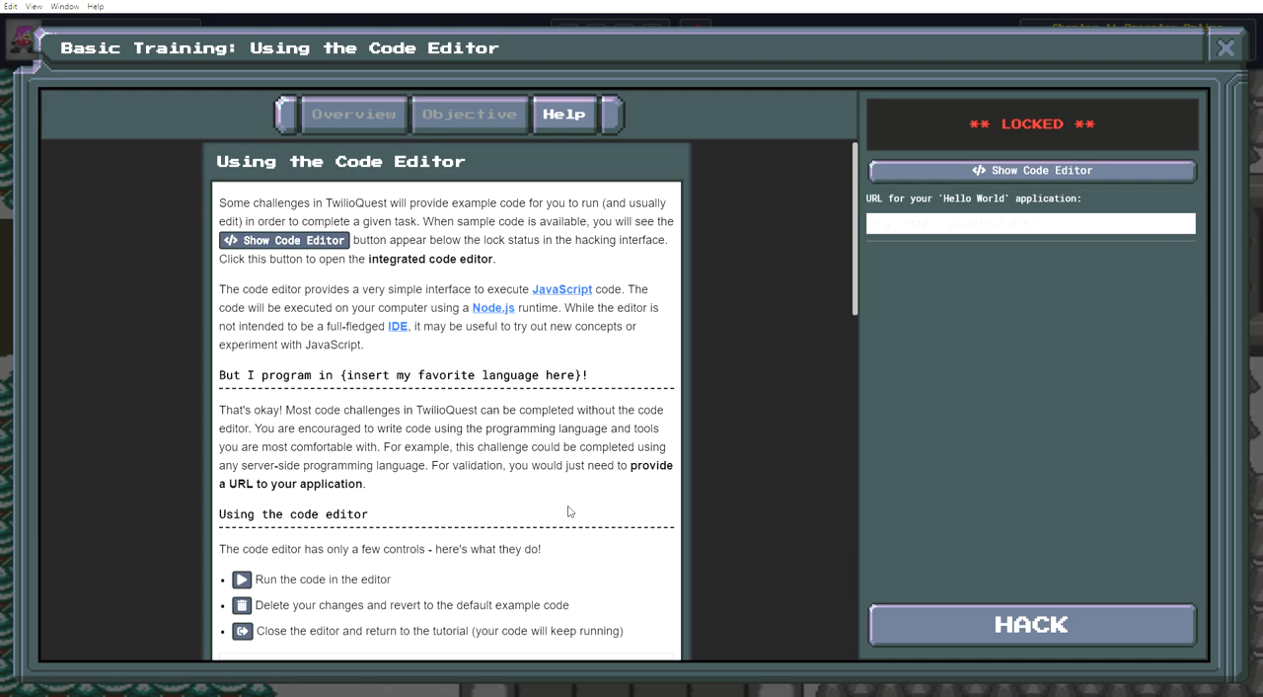
pyautogui.moveTo(589, 511)
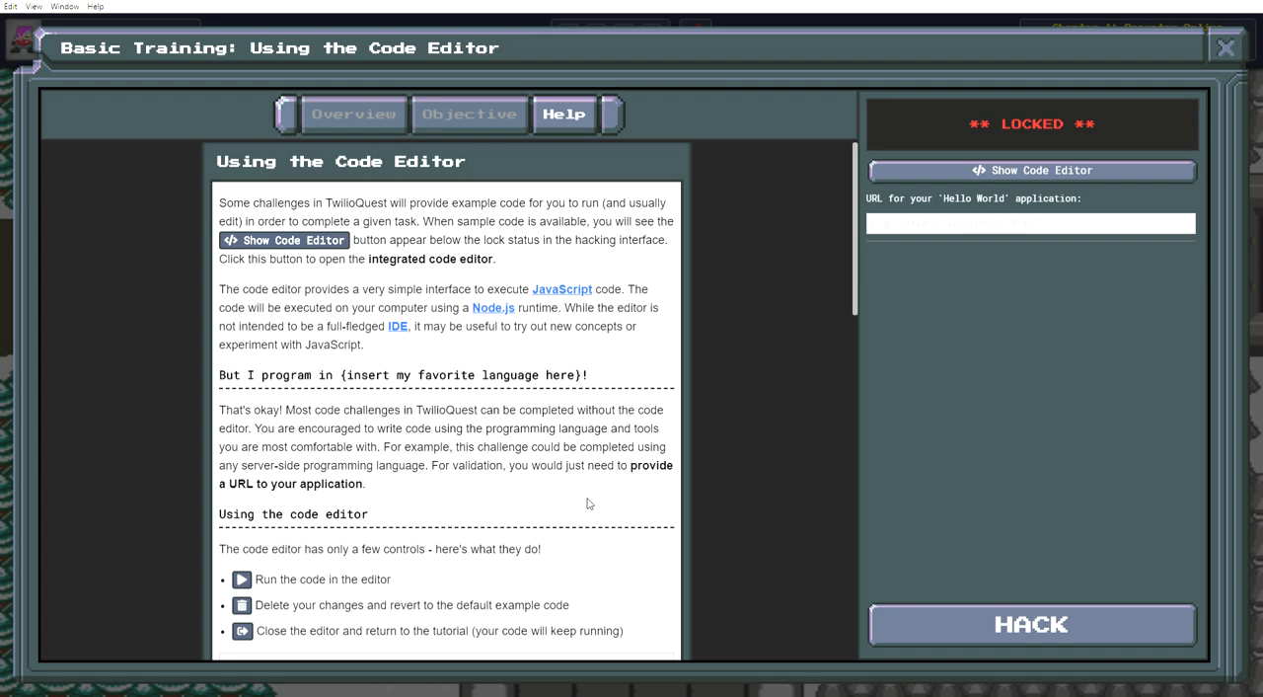
pyautogui.scroll(-3)
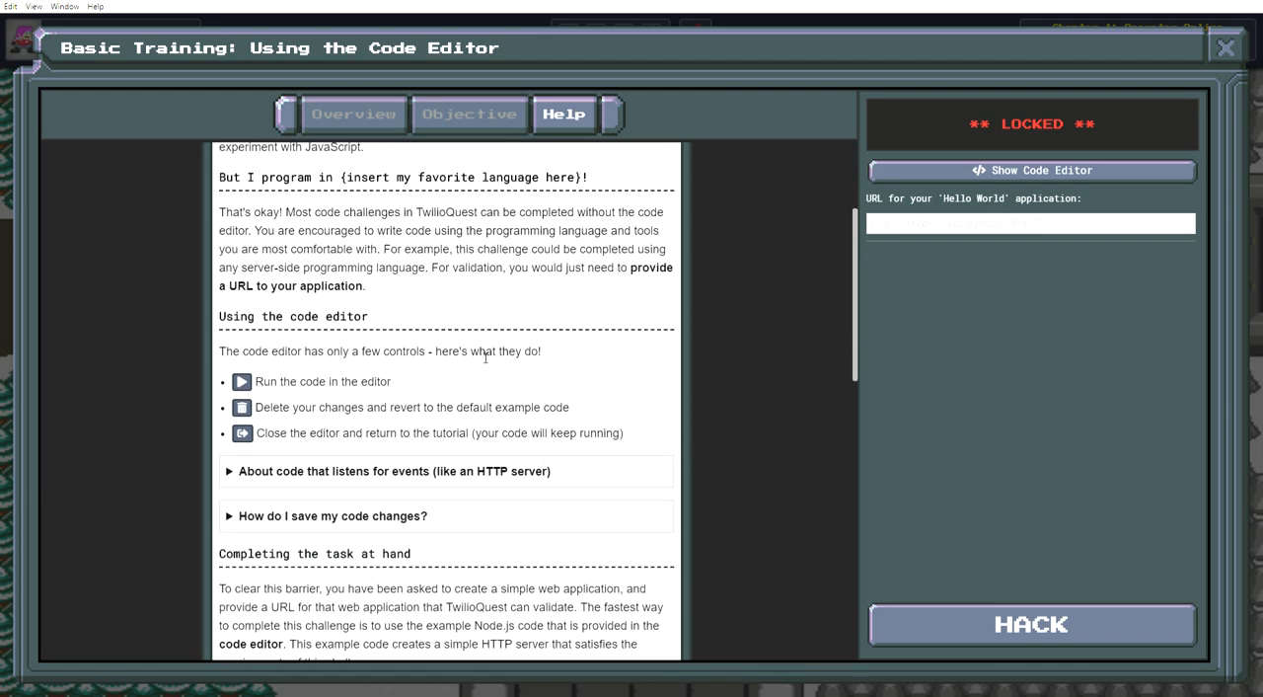
pyautogui.moveTo(432, 387)
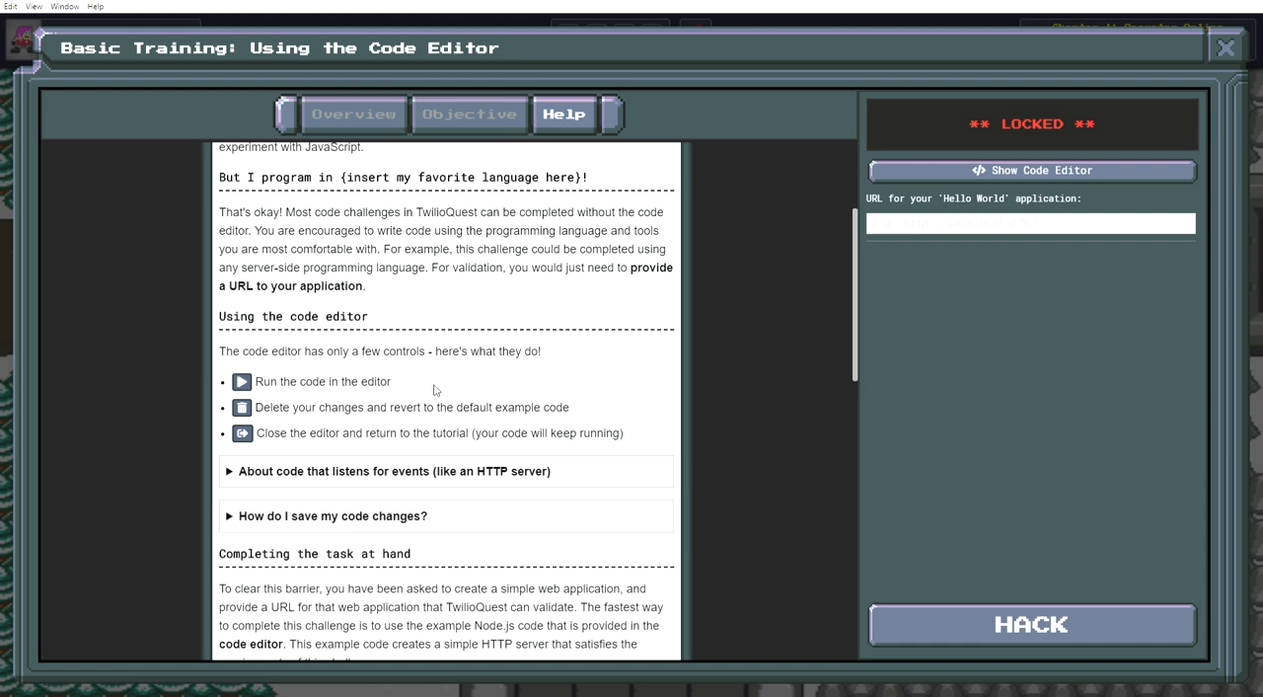
pyautogui.moveTo(443, 391)
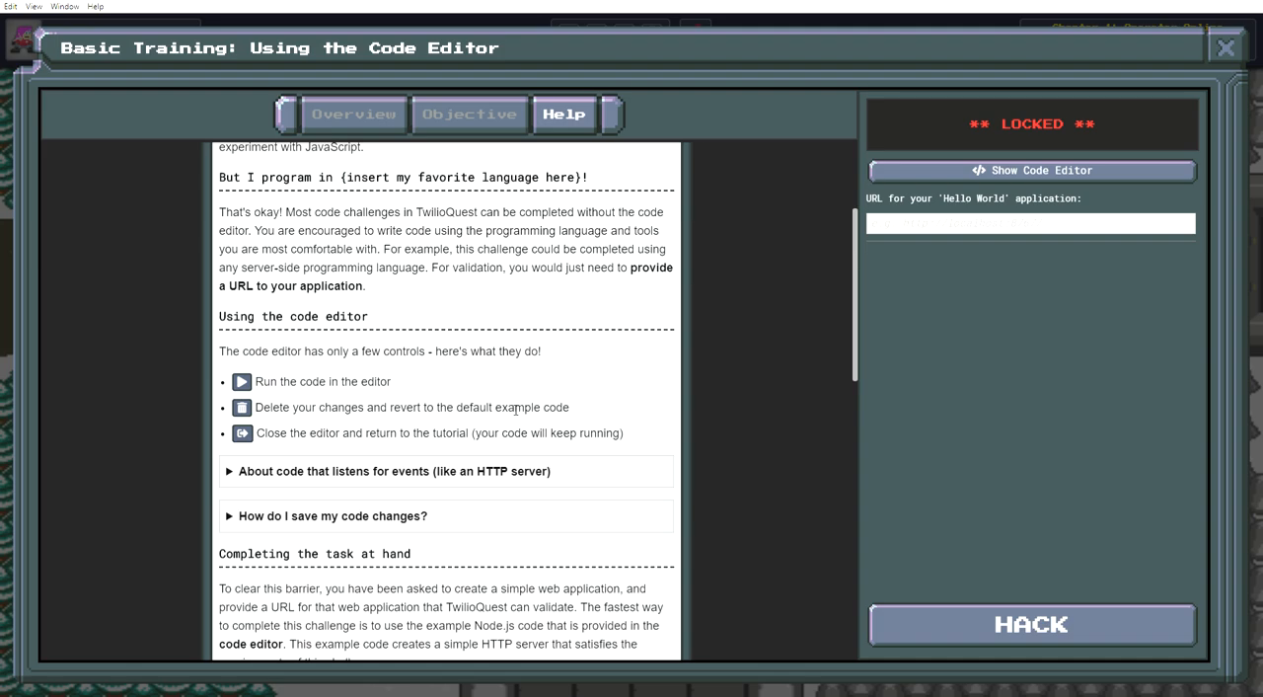
pyautogui.moveTo(580, 438)
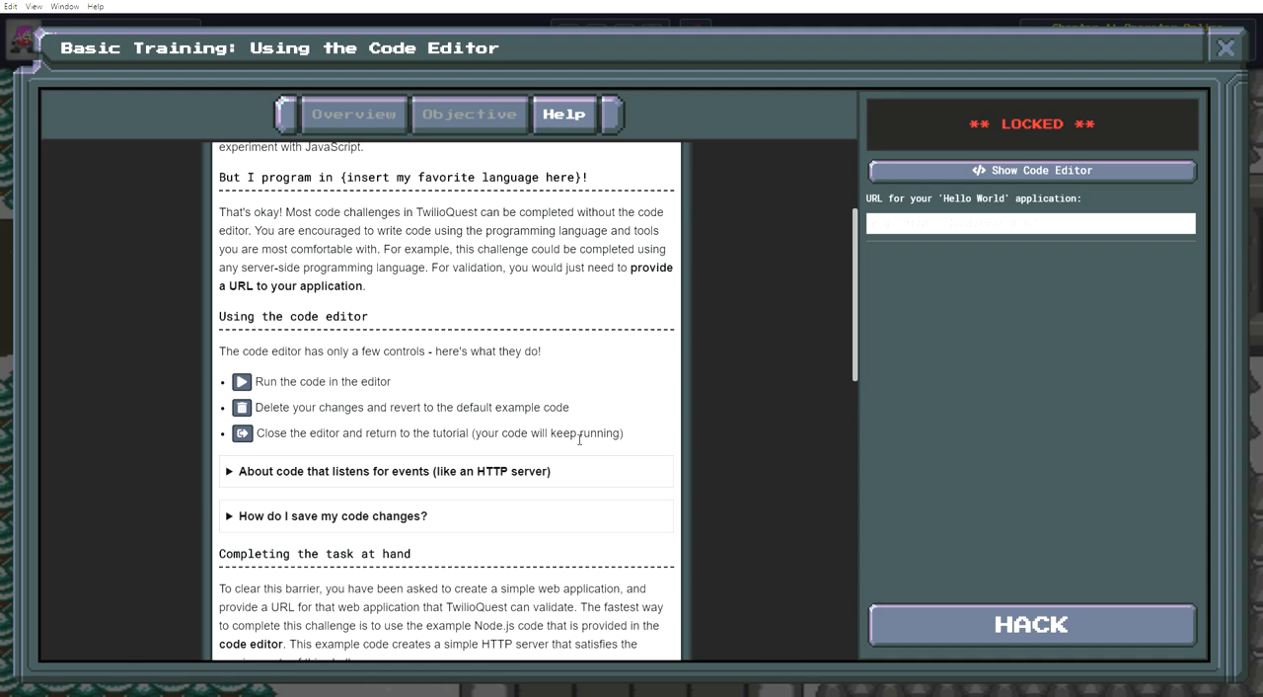
pyautogui.moveTo(622, 375)
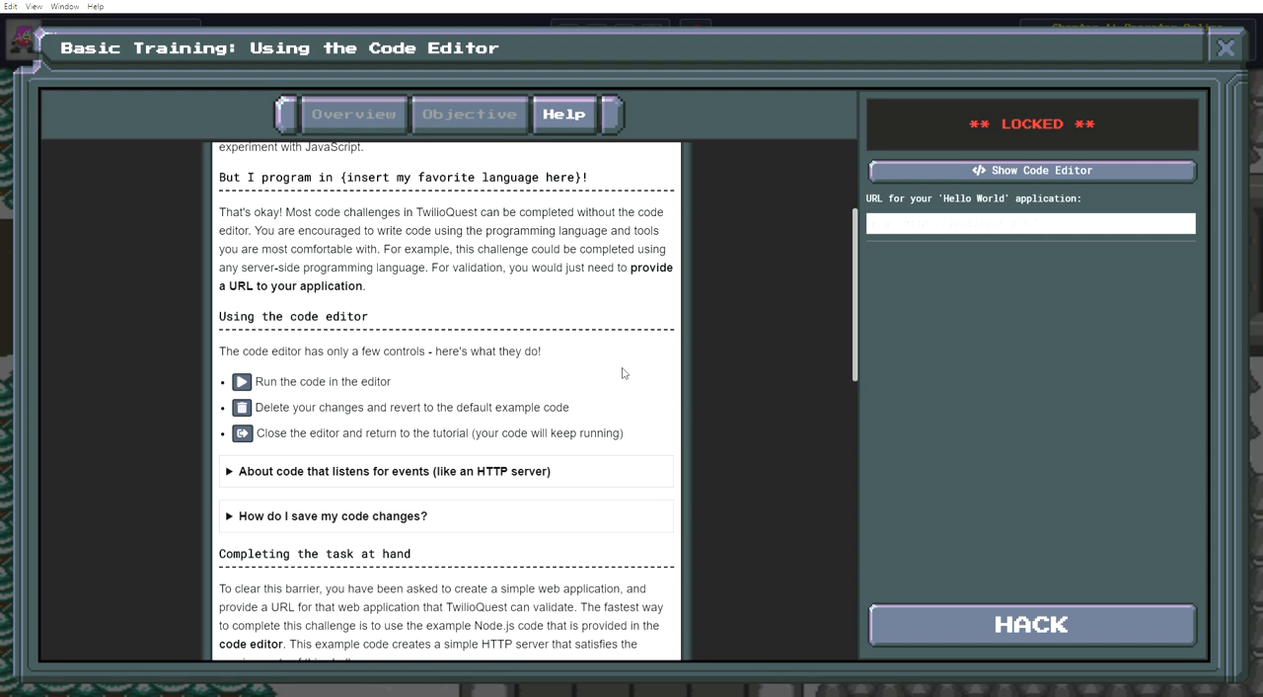
pyautogui.scroll(-3)
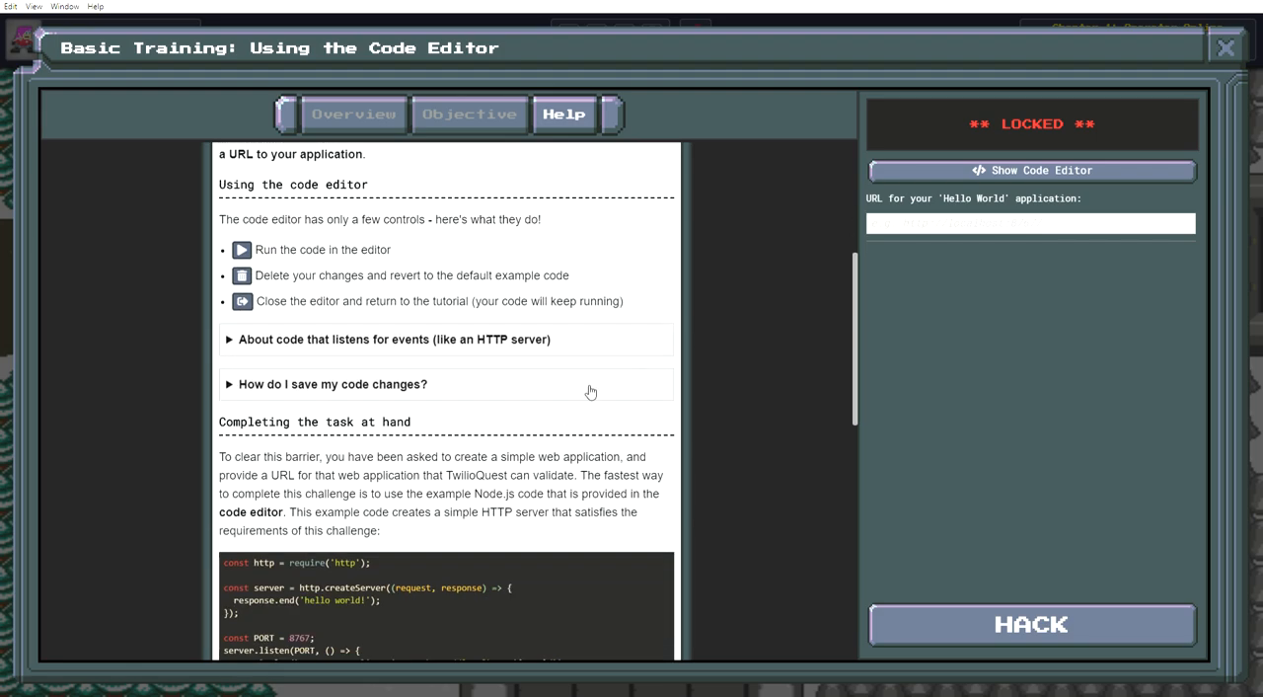
pyautogui.moveTo(401, 385)
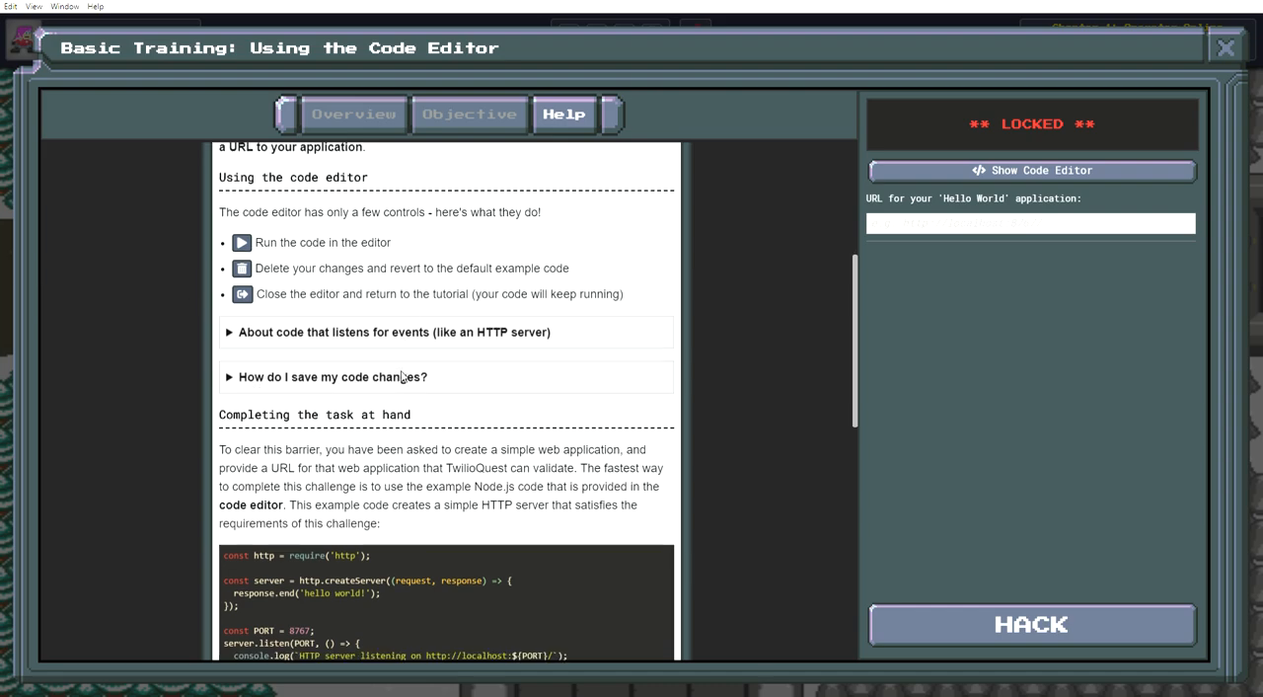
pyautogui.scroll(-3)
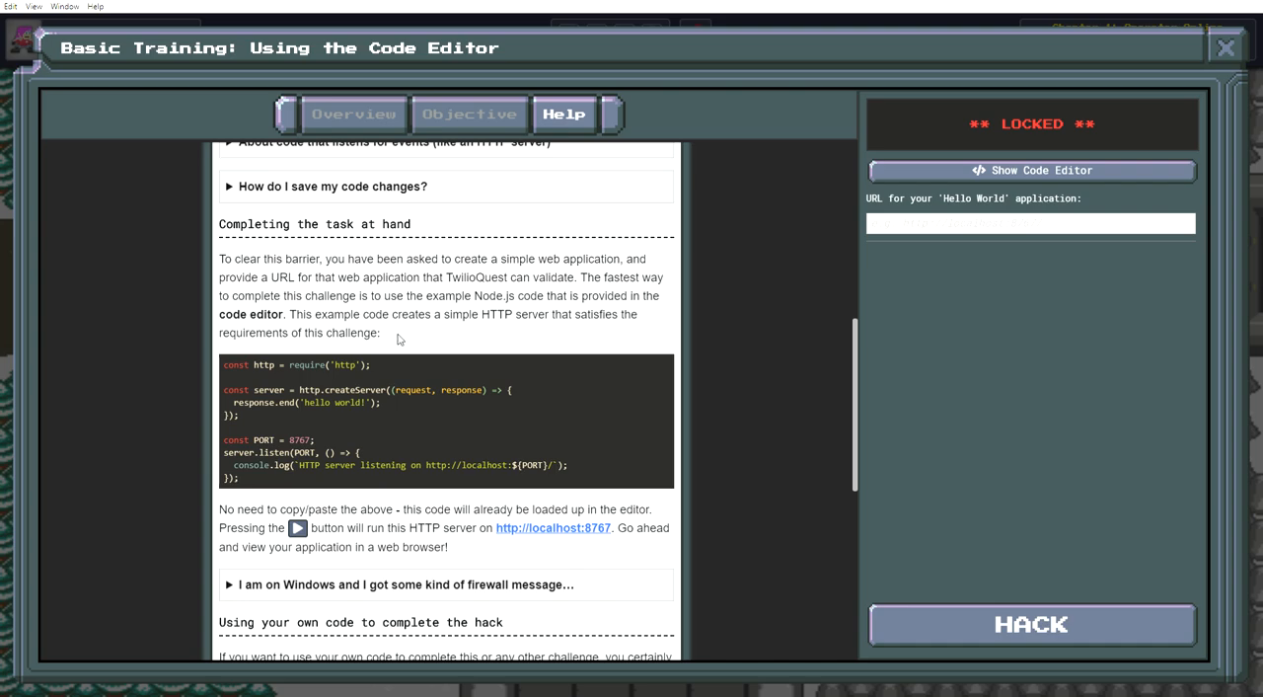
pyautogui.moveTo(450, 315)
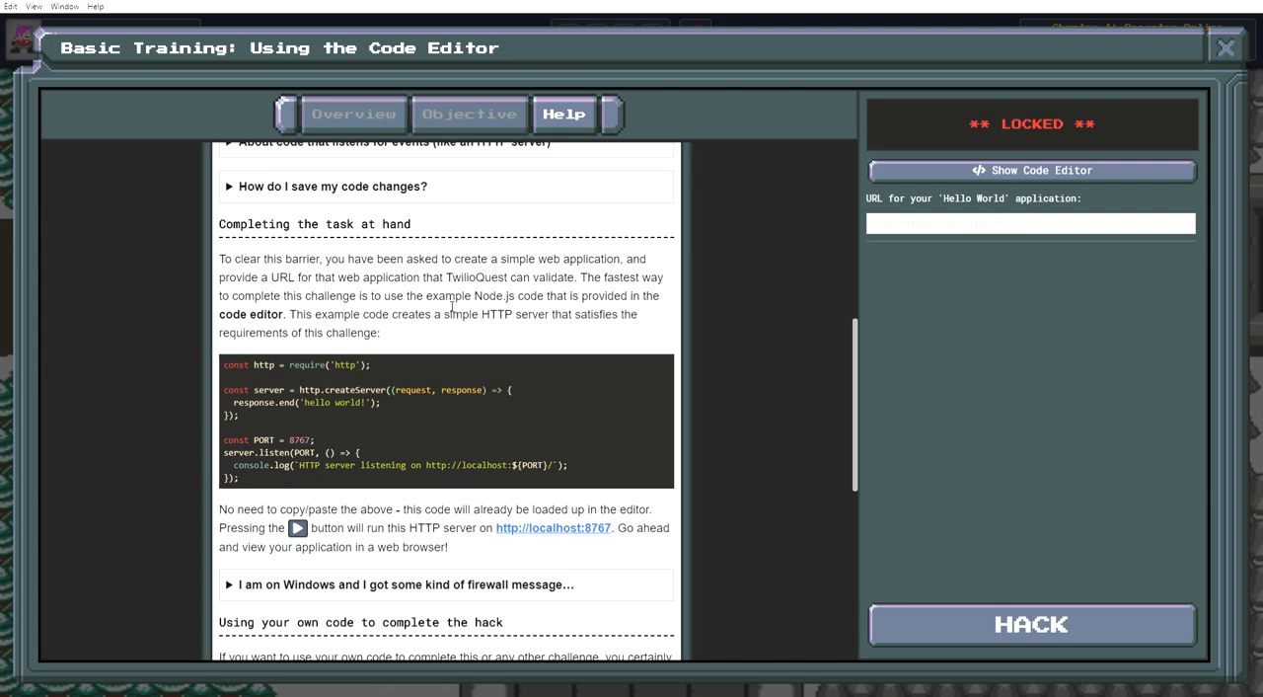
pyautogui.moveTo(636, 363)
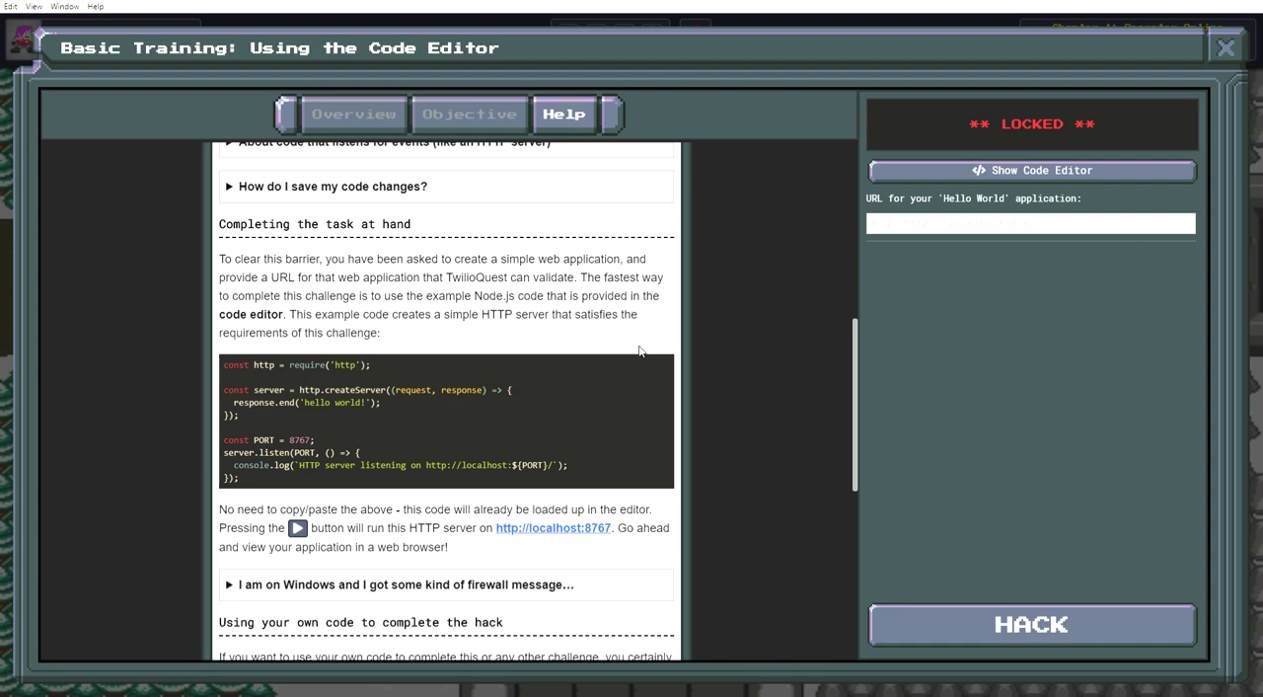
pyautogui.scroll(-3)
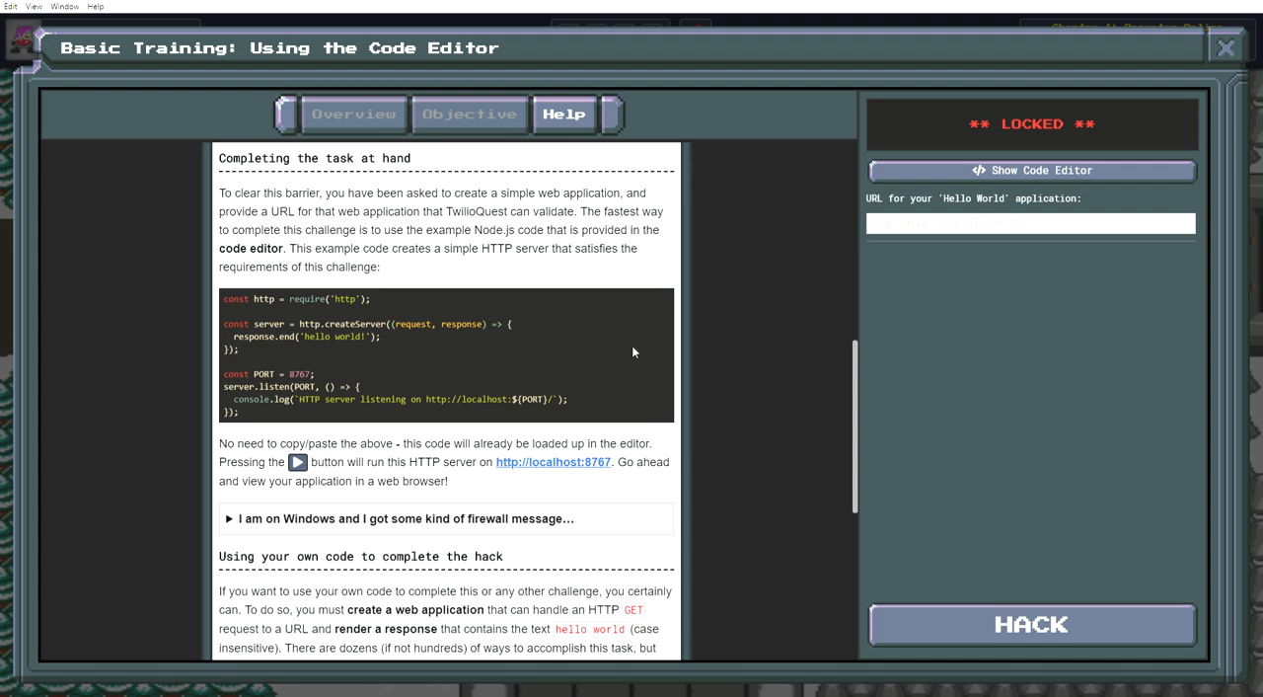
pyautogui.moveTo(627, 379)
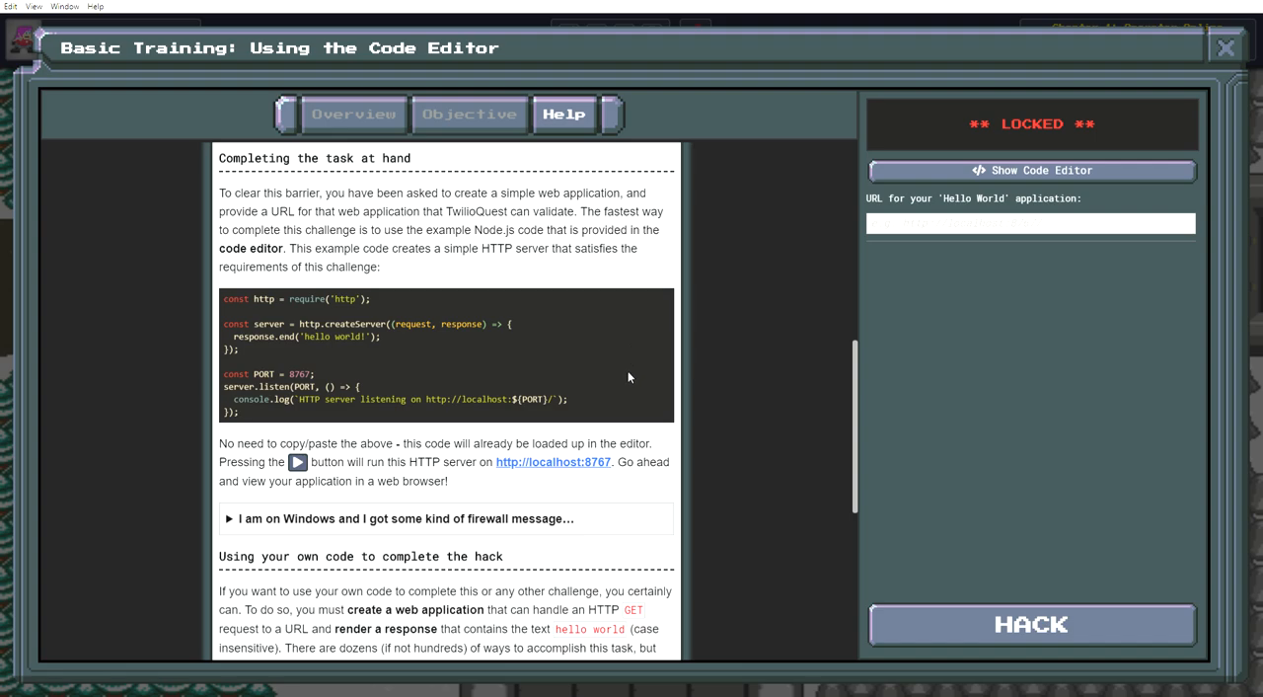
pyautogui.moveTo(731, 399)
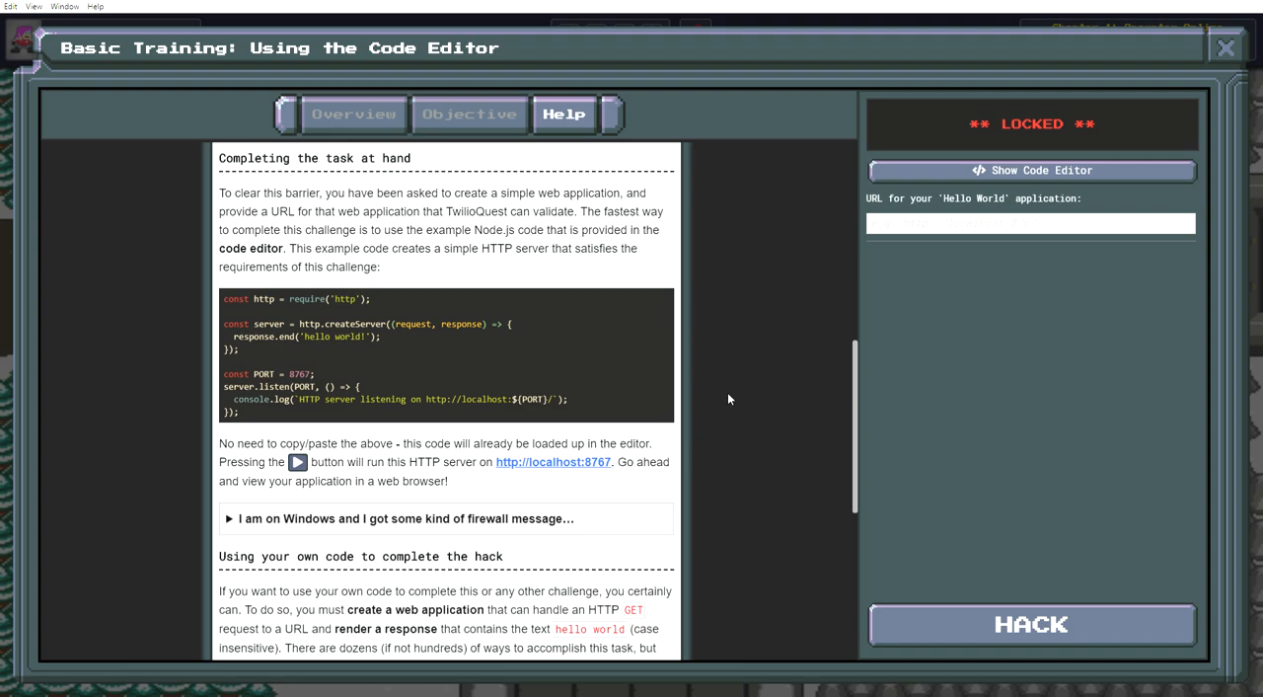
pyautogui.scroll(-3)
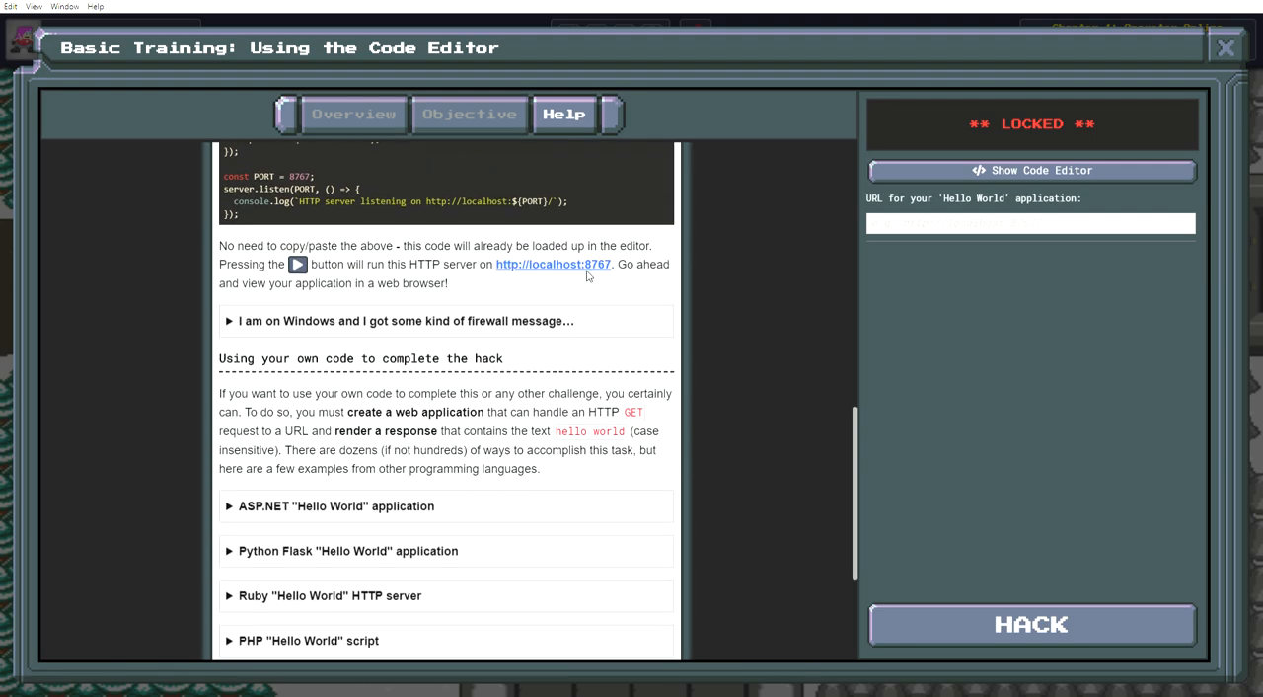
pyautogui.moveTo(811, 399)
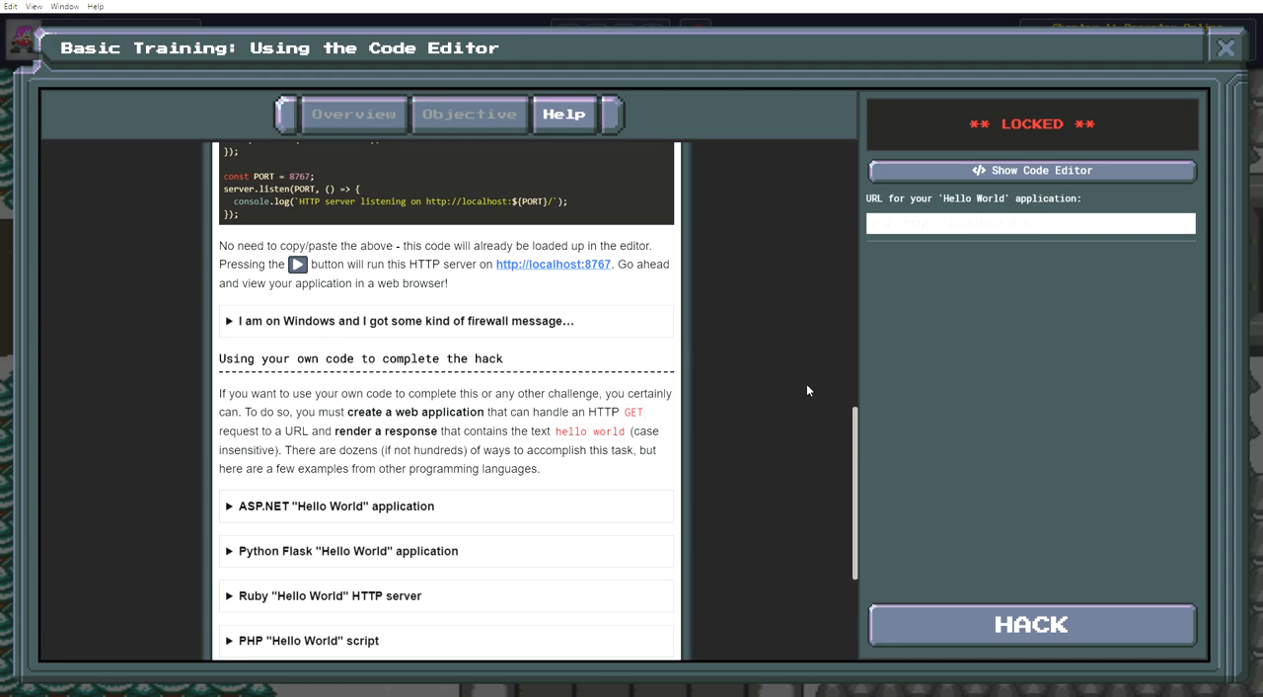
pyautogui.moveTo(952, 231)
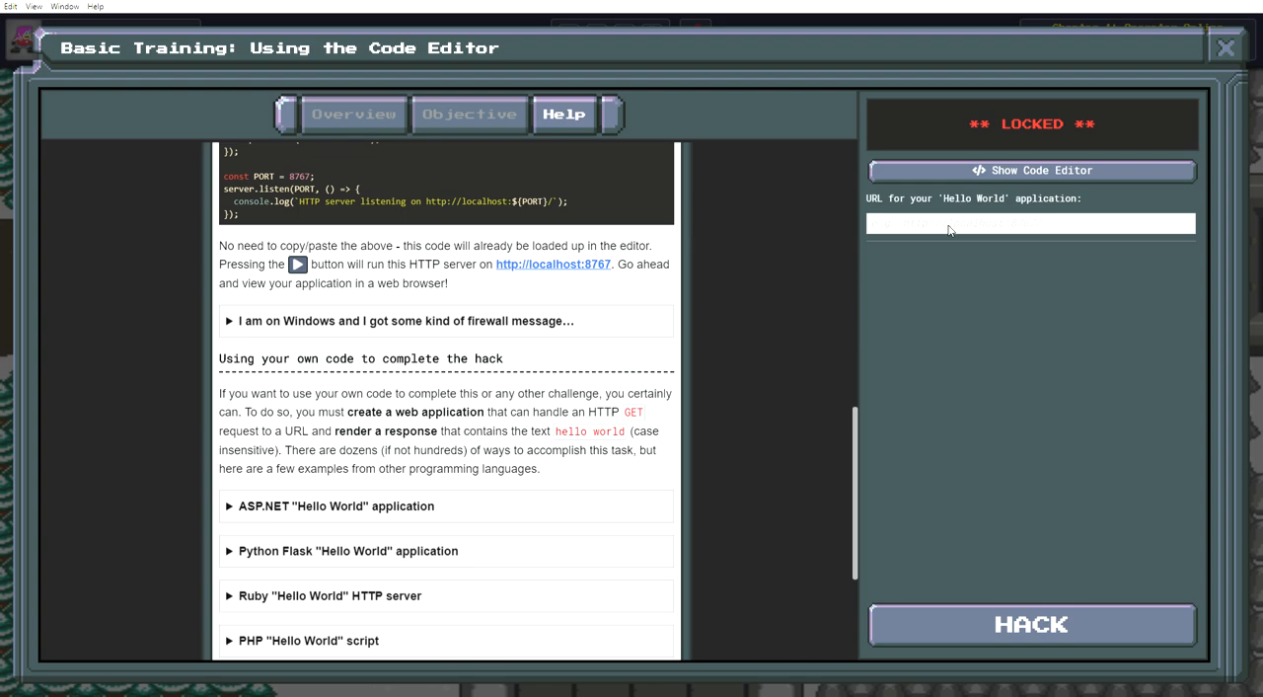
pyautogui.moveTo(721, 300)
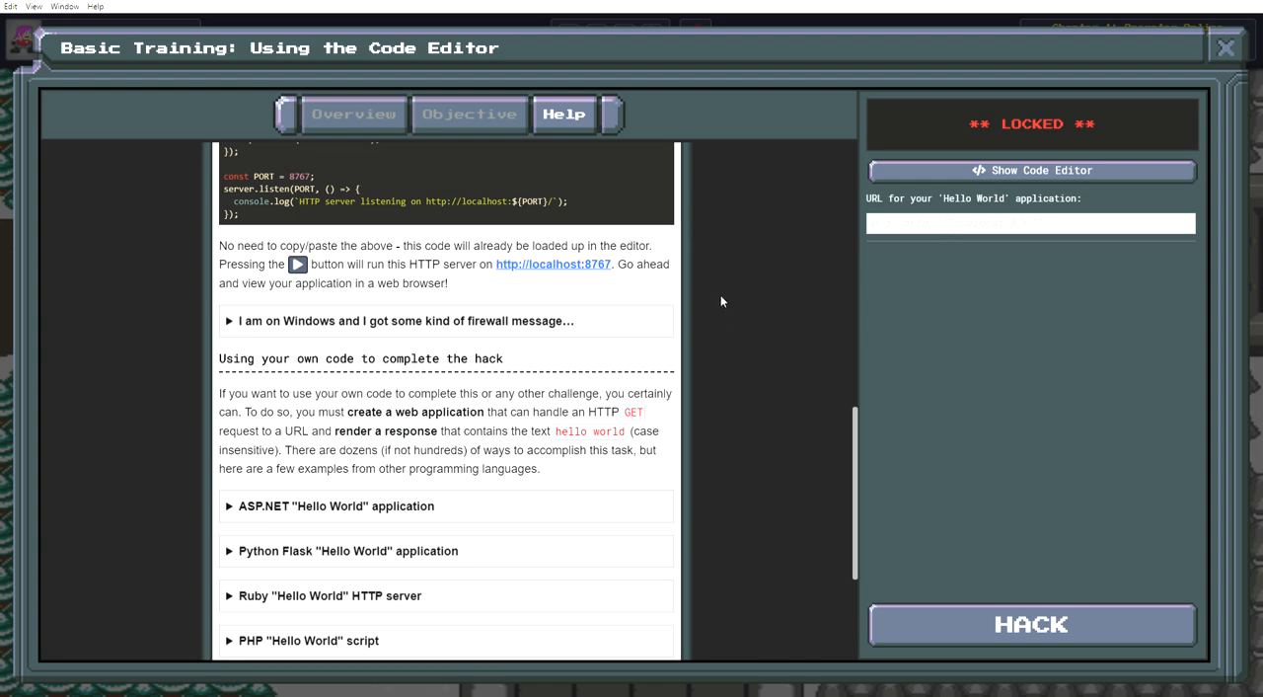
pyautogui.moveTo(463, 405)
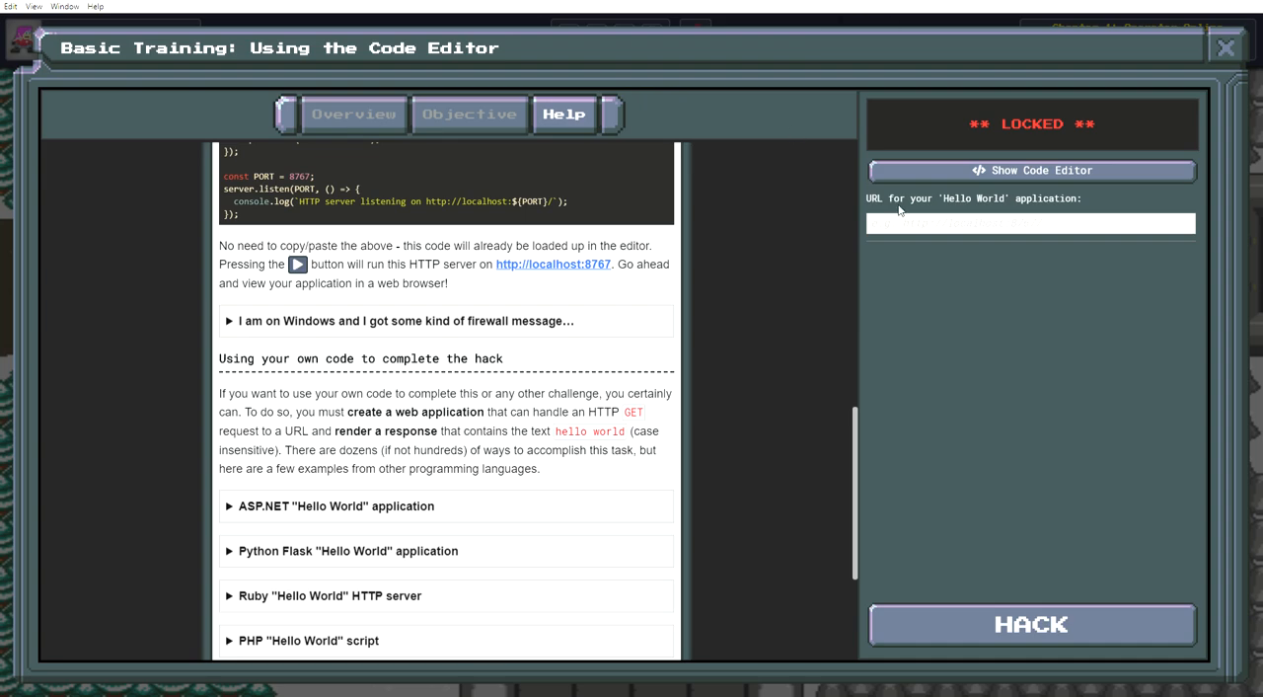
pyautogui.moveTo(667, 367)
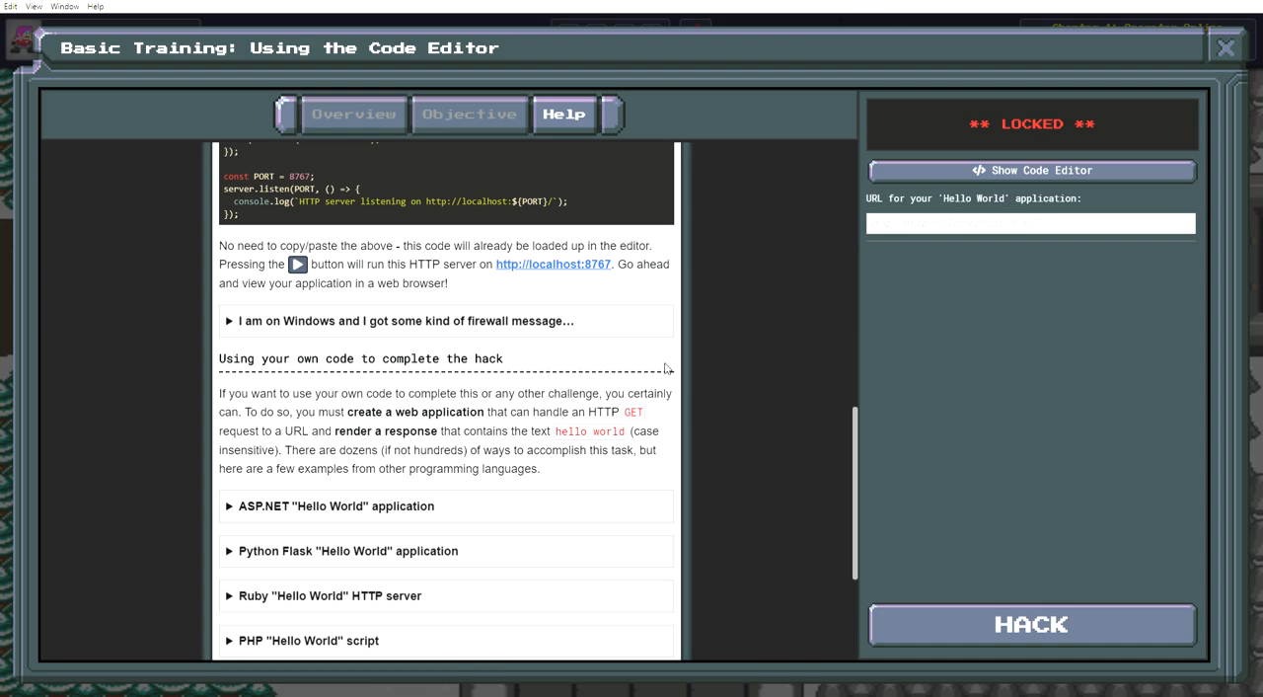
pyautogui.moveTo(514, 425)
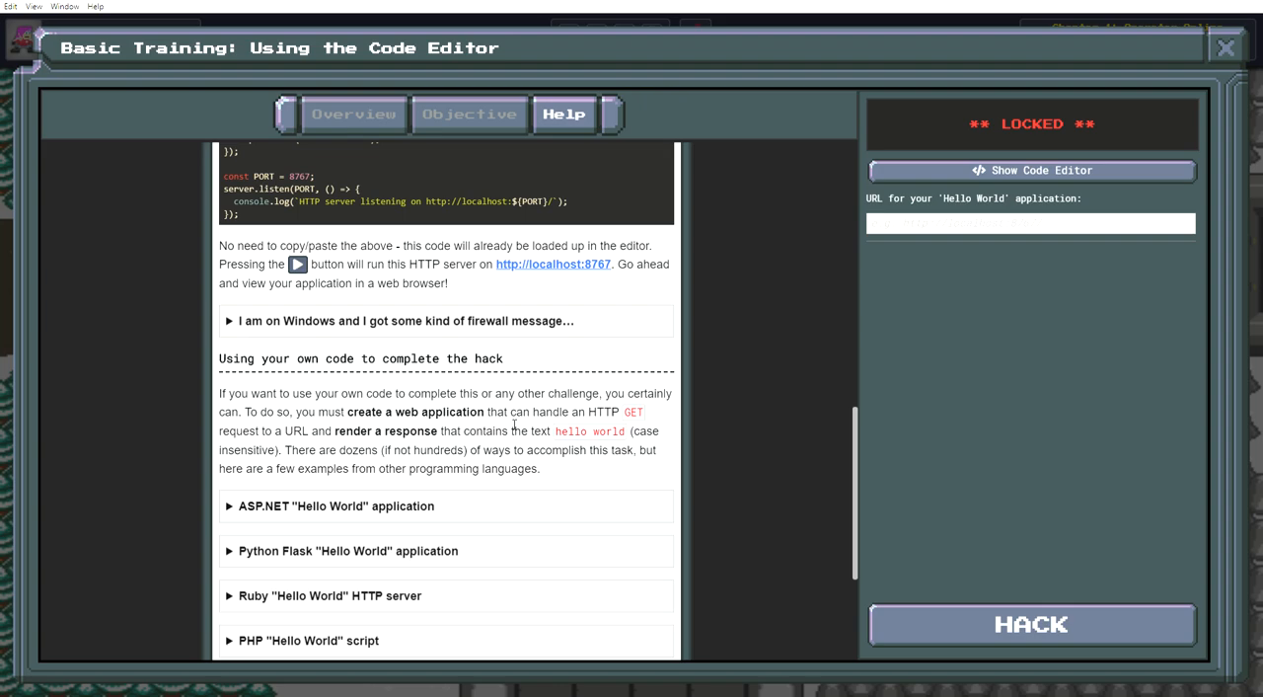
pyautogui.scroll(-3)
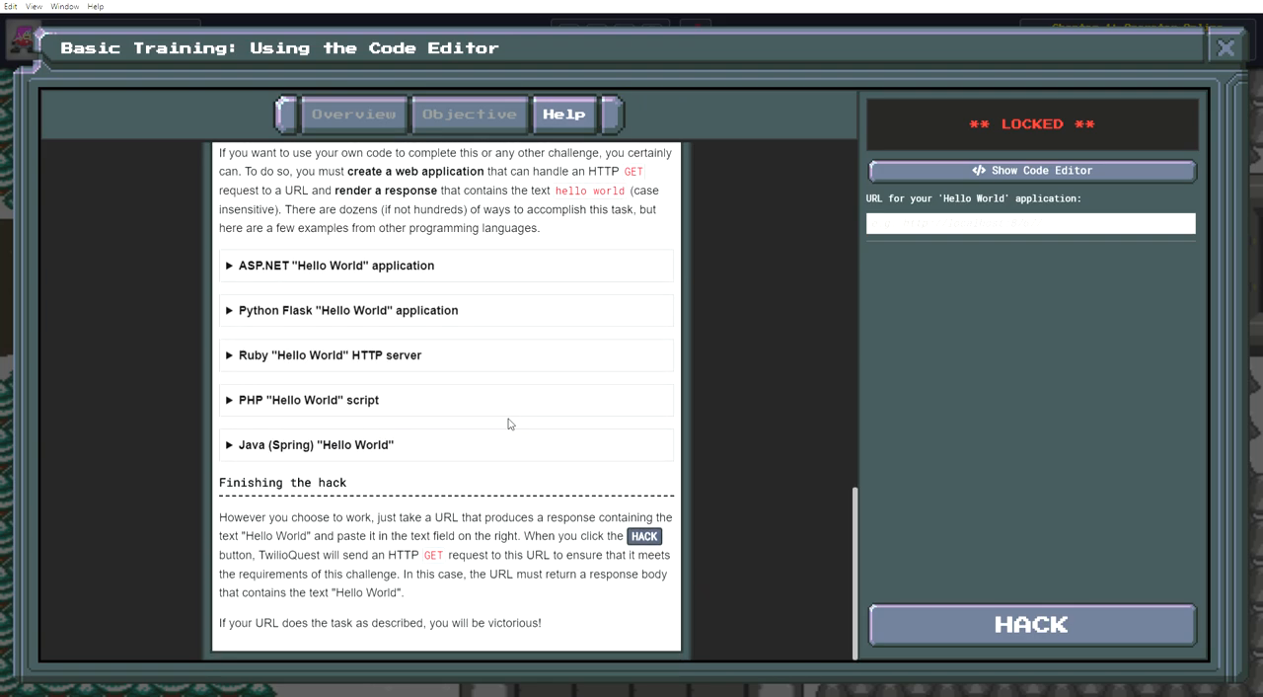
pyautogui.moveTo(541, 614)
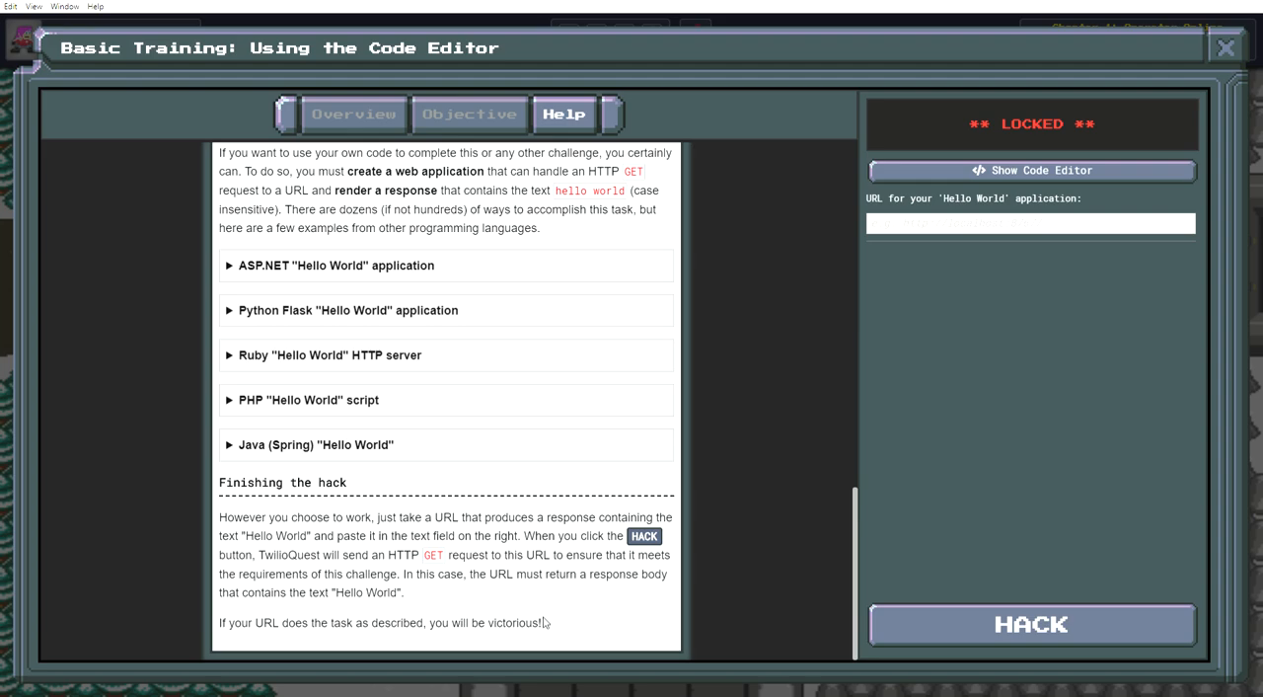
pyautogui.moveTo(545, 620)
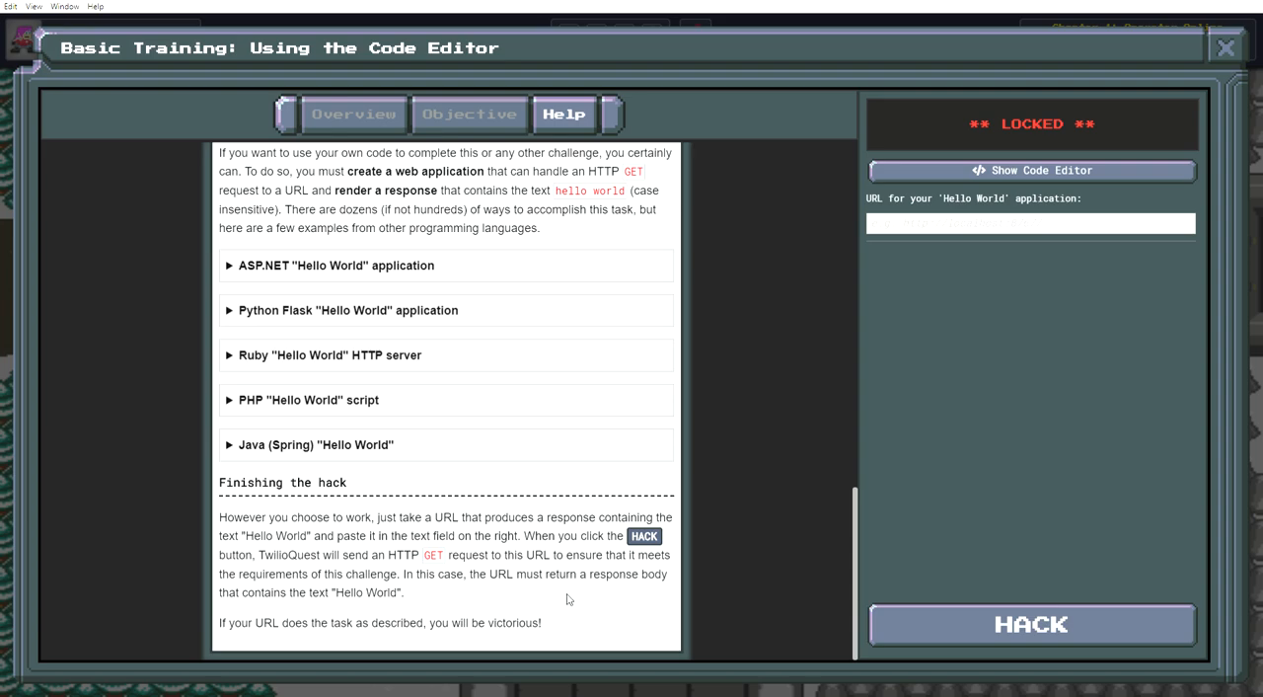
pyautogui.moveTo(564, 596)
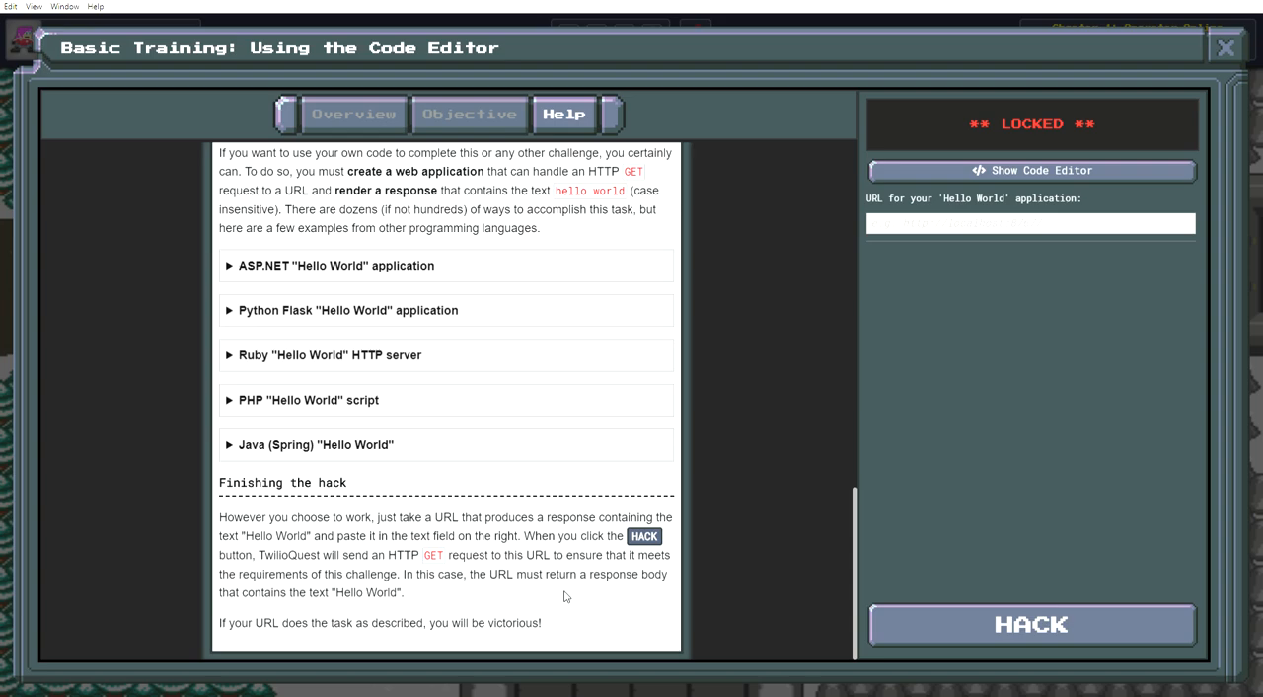
pyautogui.moveTo(553, 671)
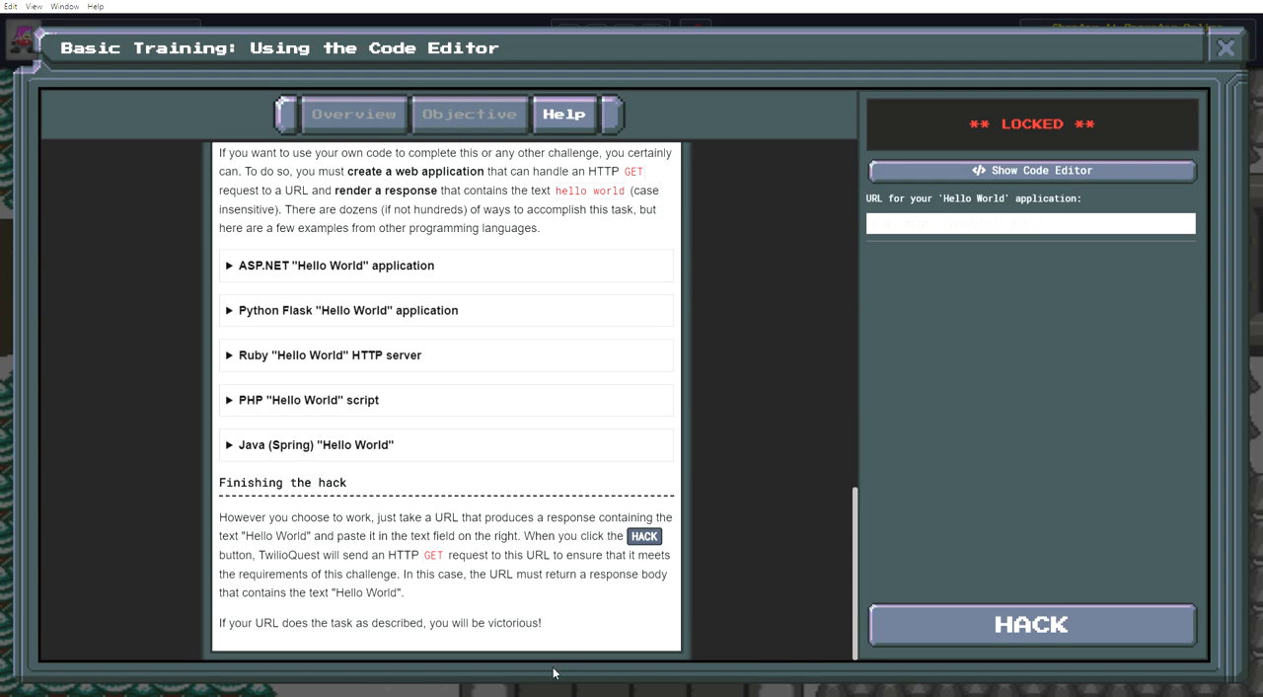
pyautogui.moveTo(588, 608)
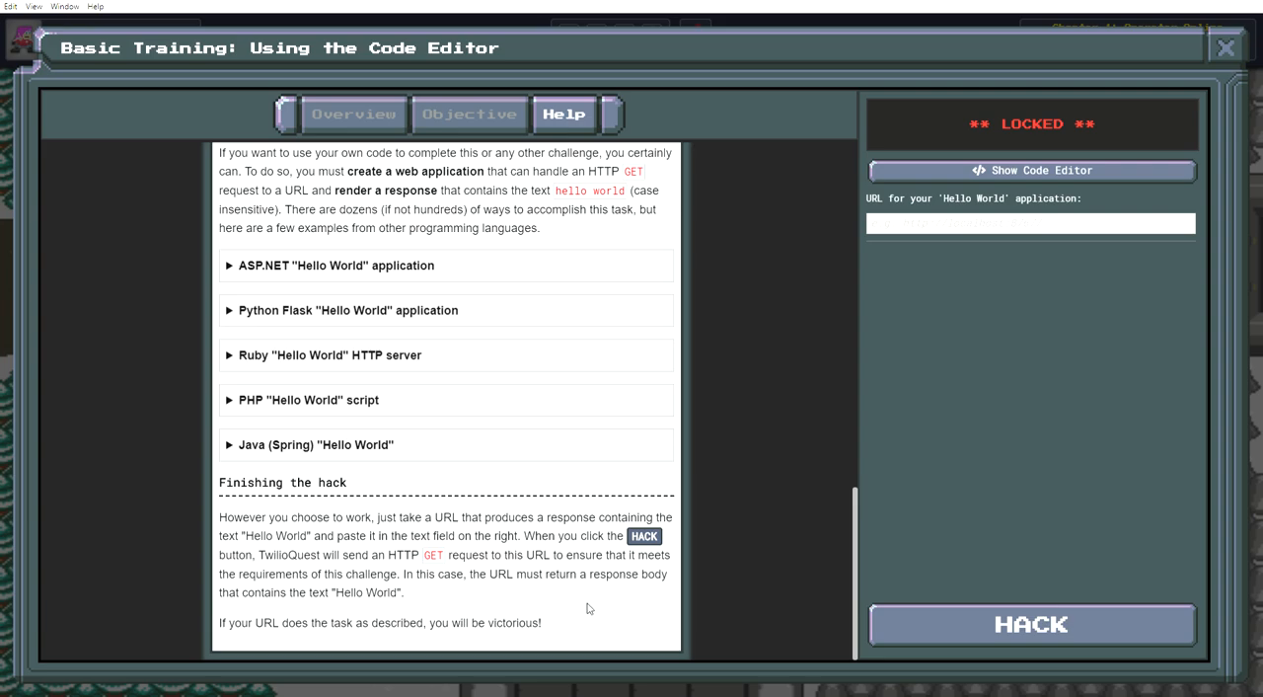
pyautogui.moveTo(790, 454)
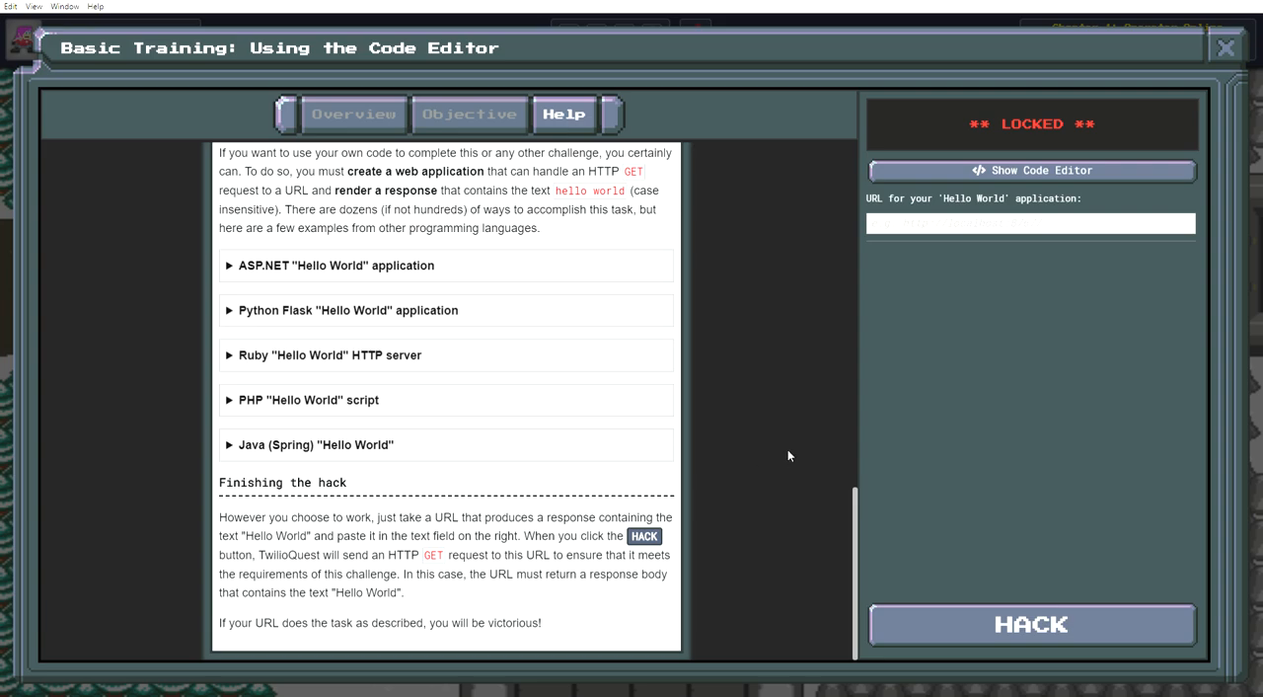
pyautogui.click(1030, 170)
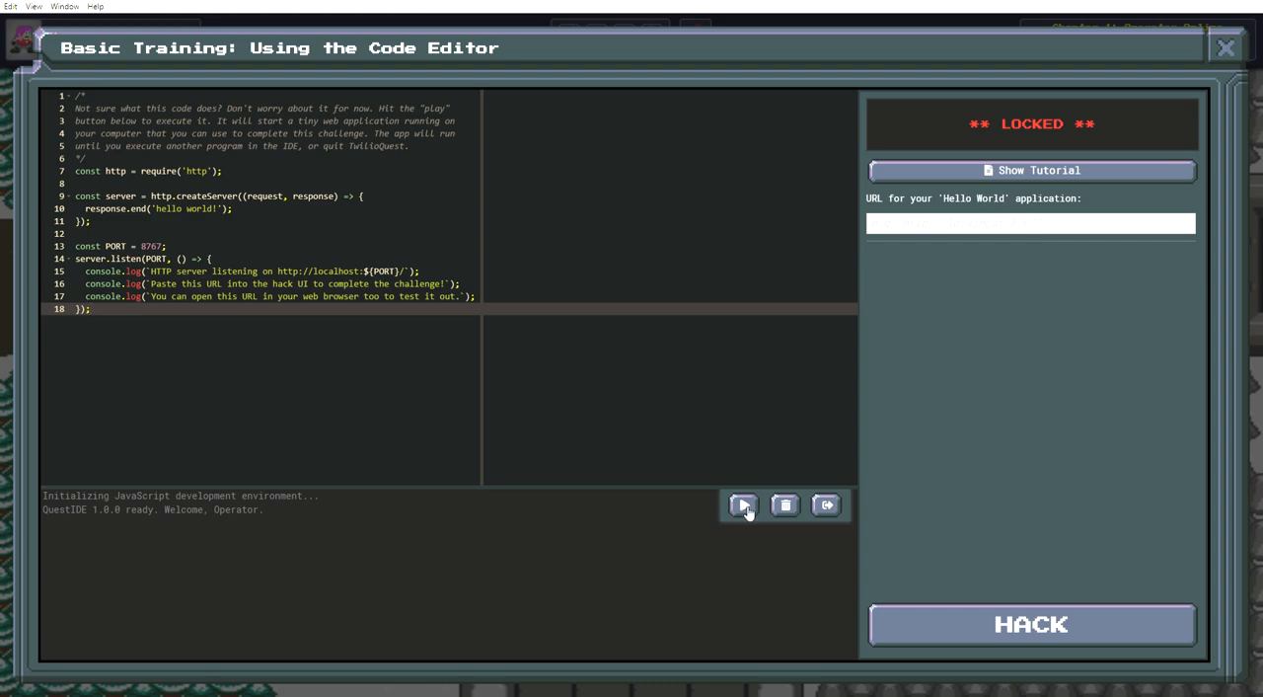
pyautogui.click(742, 503)
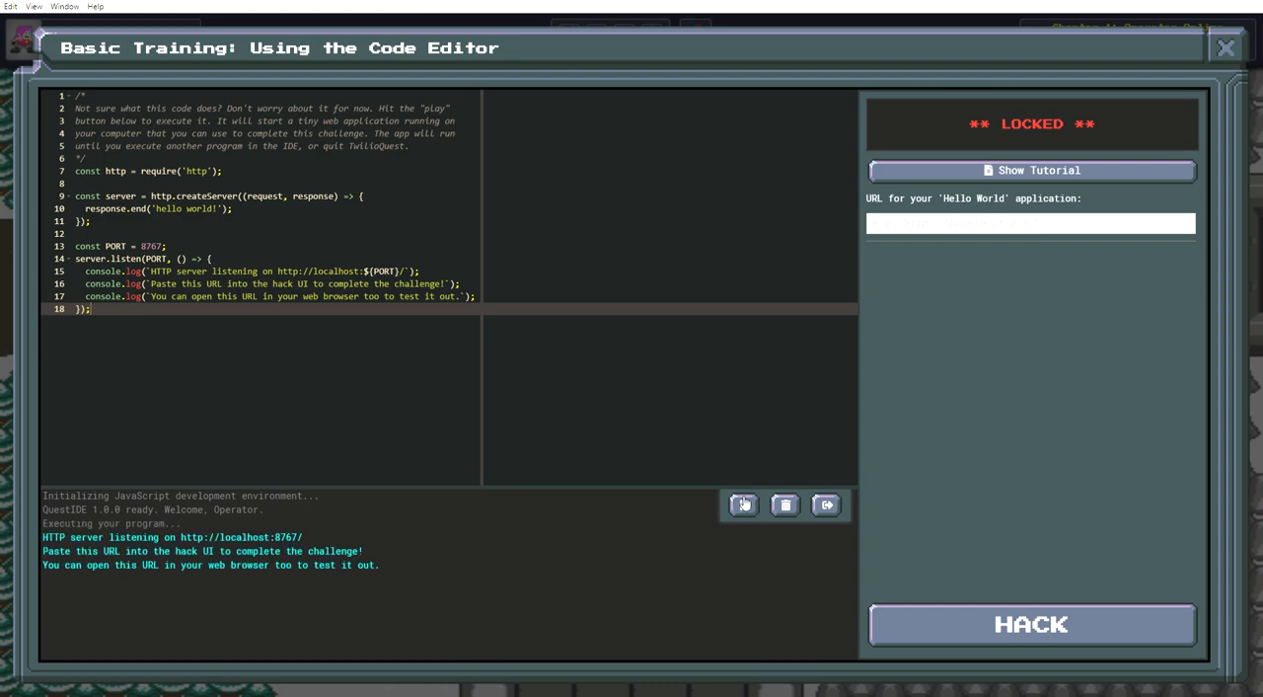
pyautogui.moveTo(412, 513)
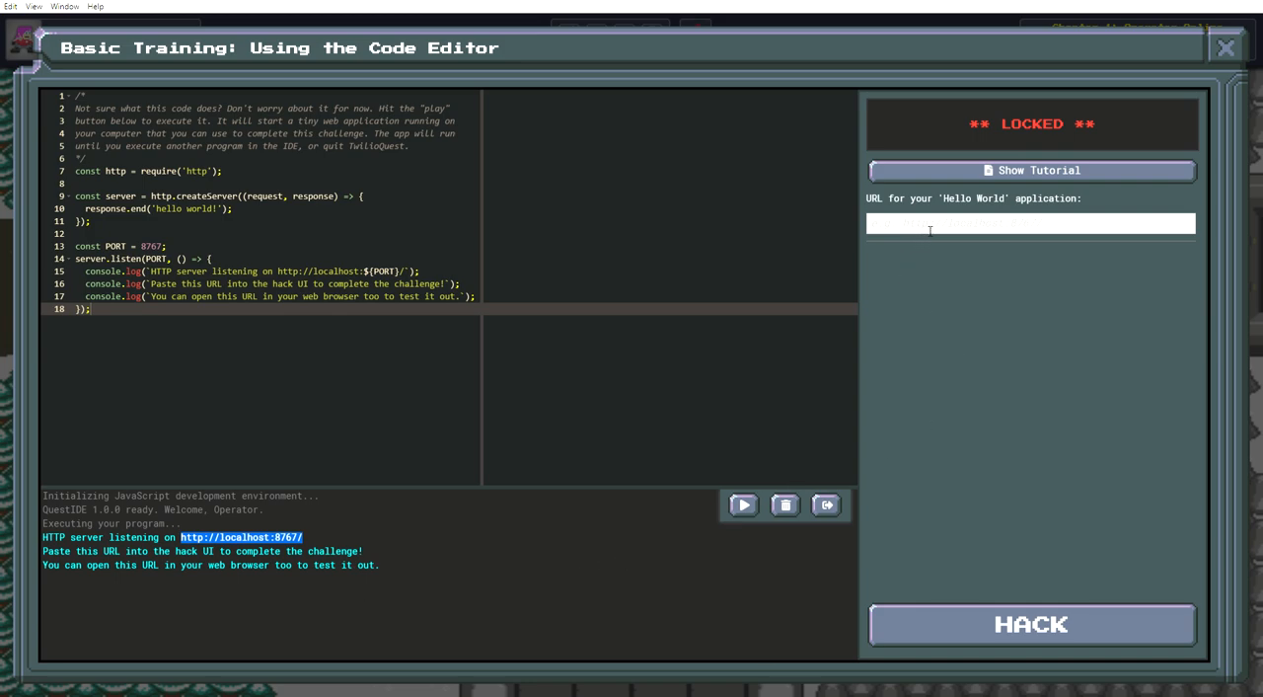
pyautogui.write('http://localhost:8767/')
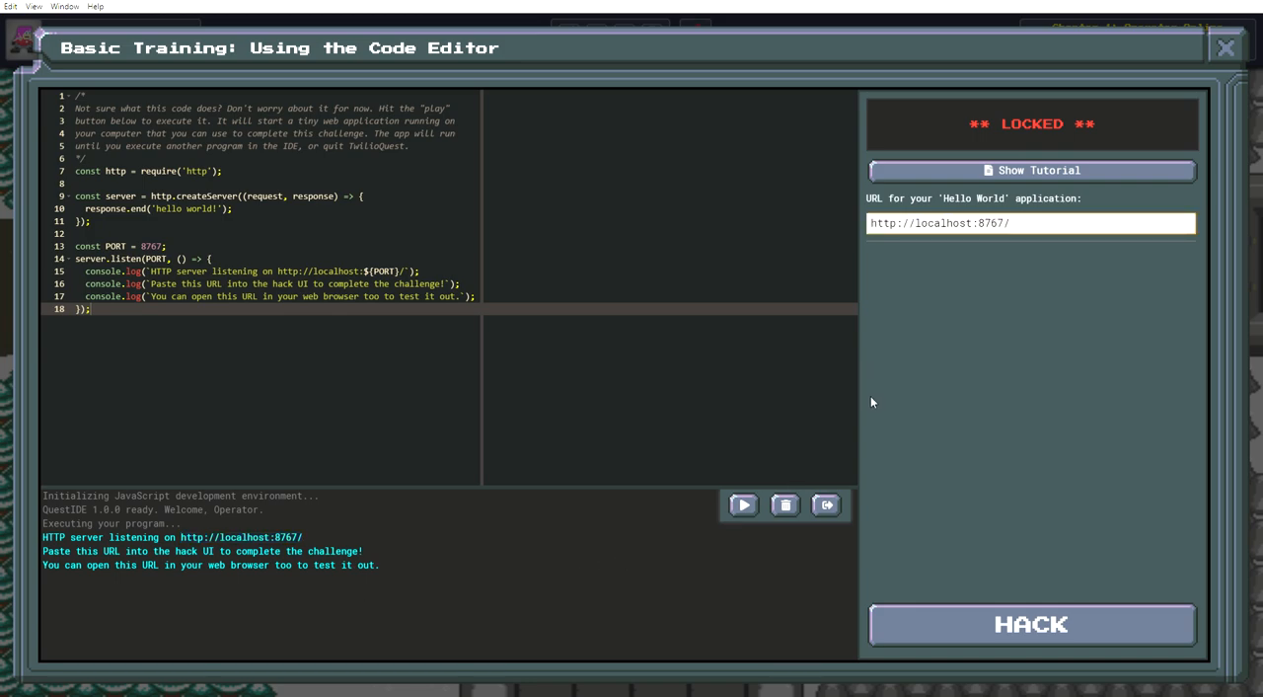
pyautogui.click(1030, 624)
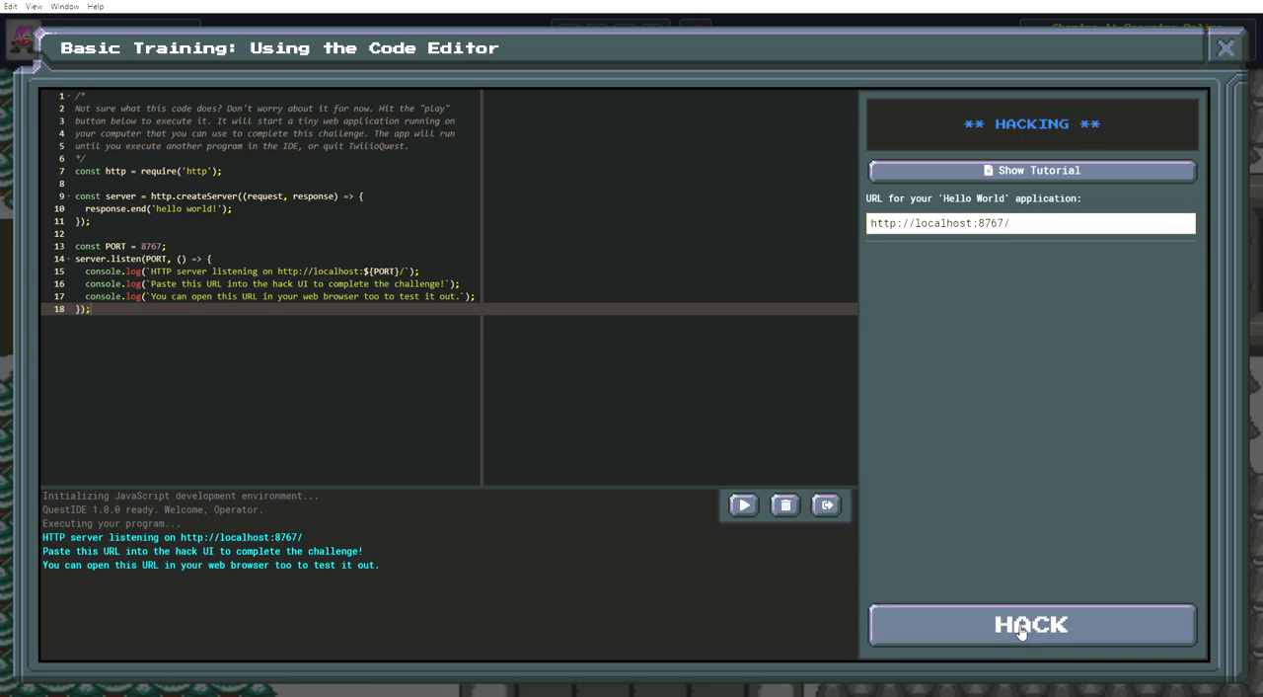
# Clear the barrier objective and end Cedric's congratulations, revealing Operator Greaves and 200 XP.
pyautogui.click(1030, 624)
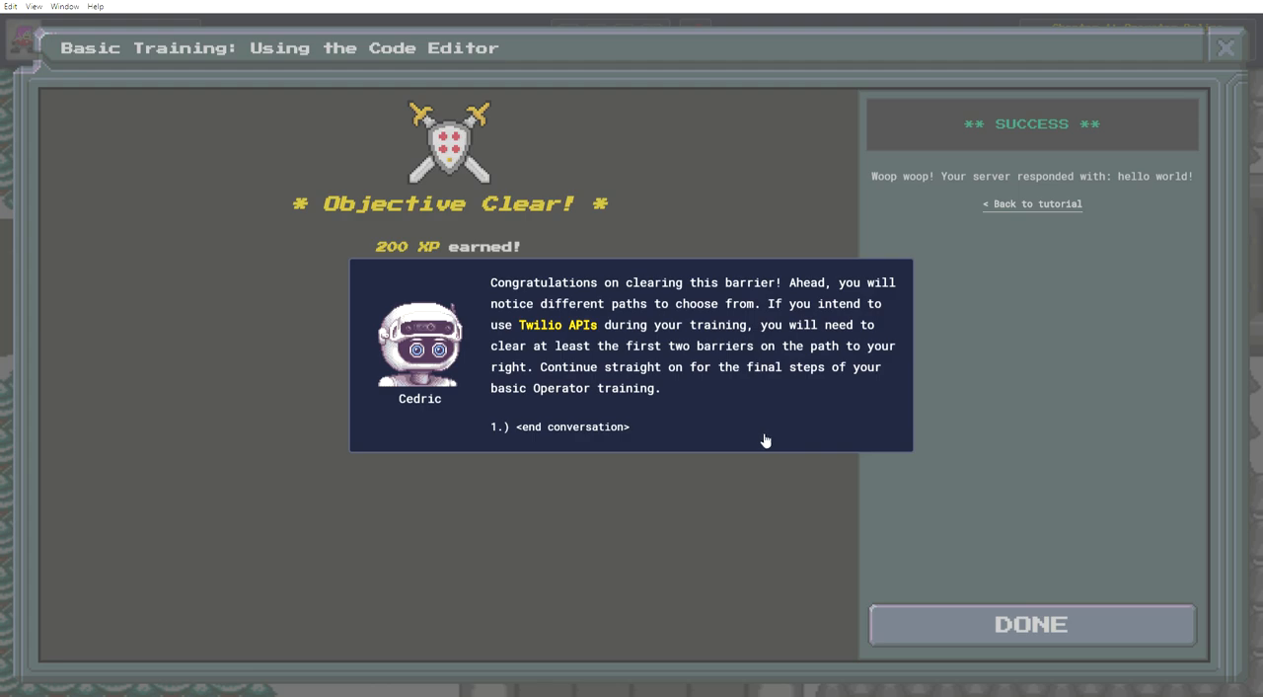
pyautogui.moveTo(748, 435)
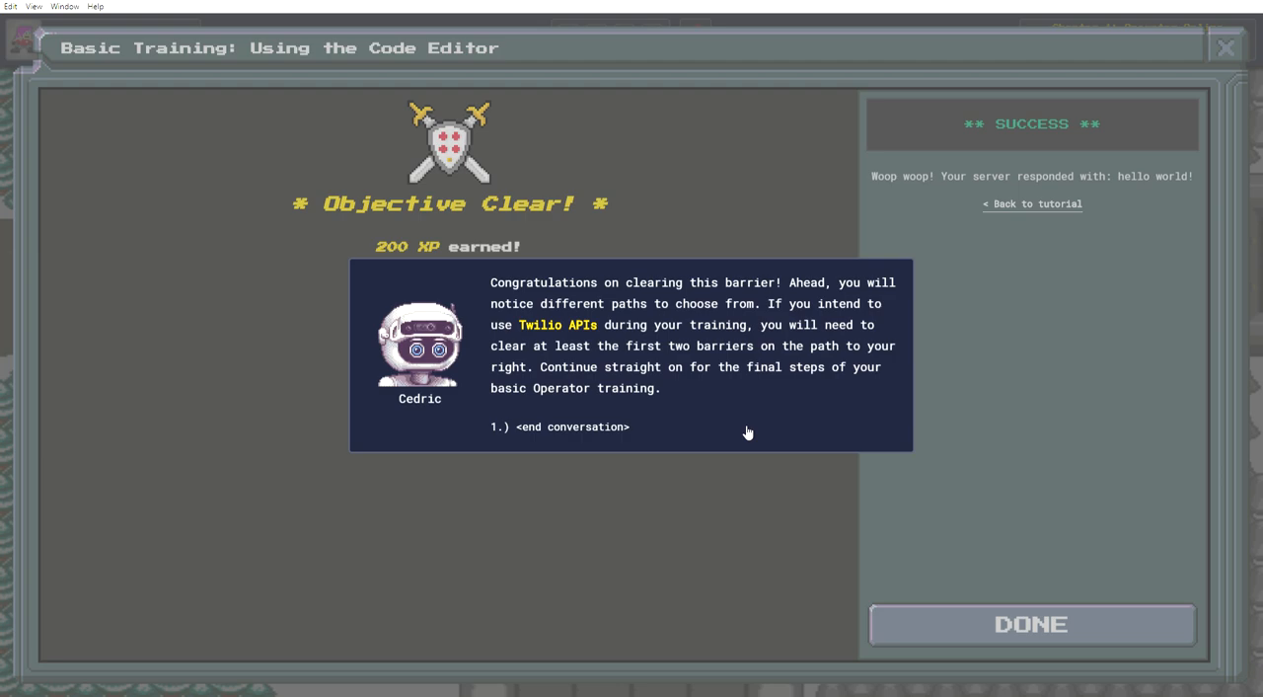
pyautogui.moveTo(642, 438)
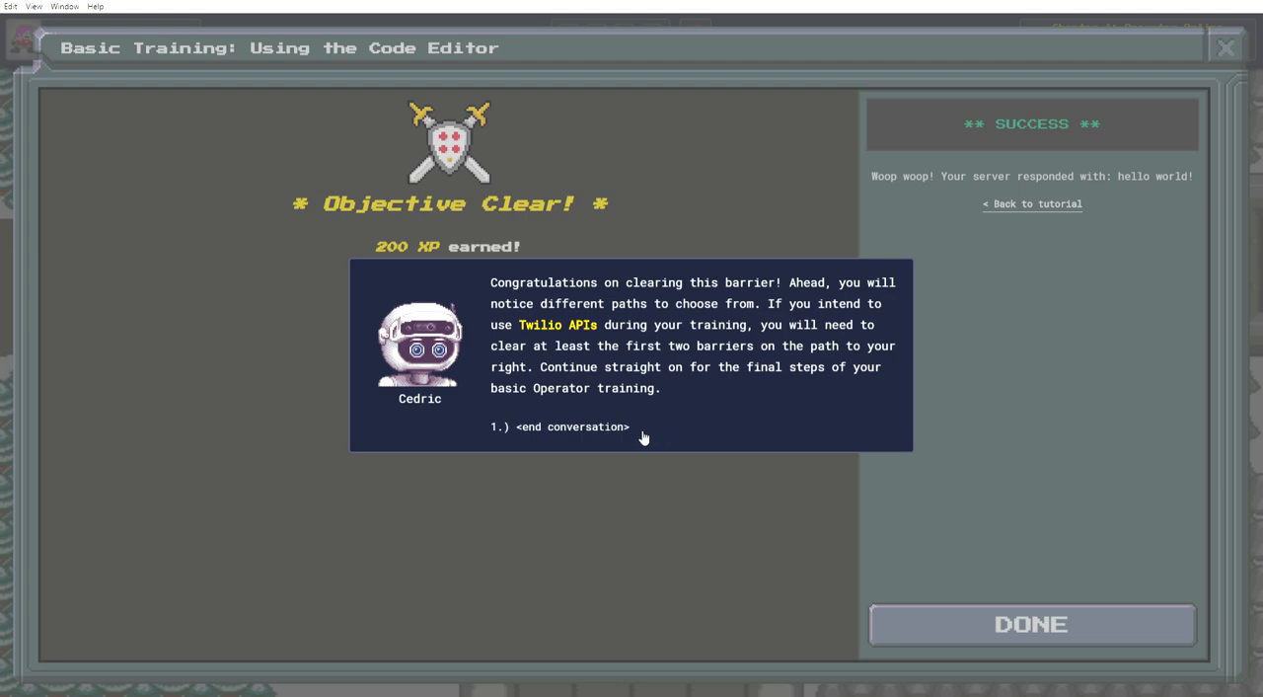
pyautogui.moveTo(592, 438)
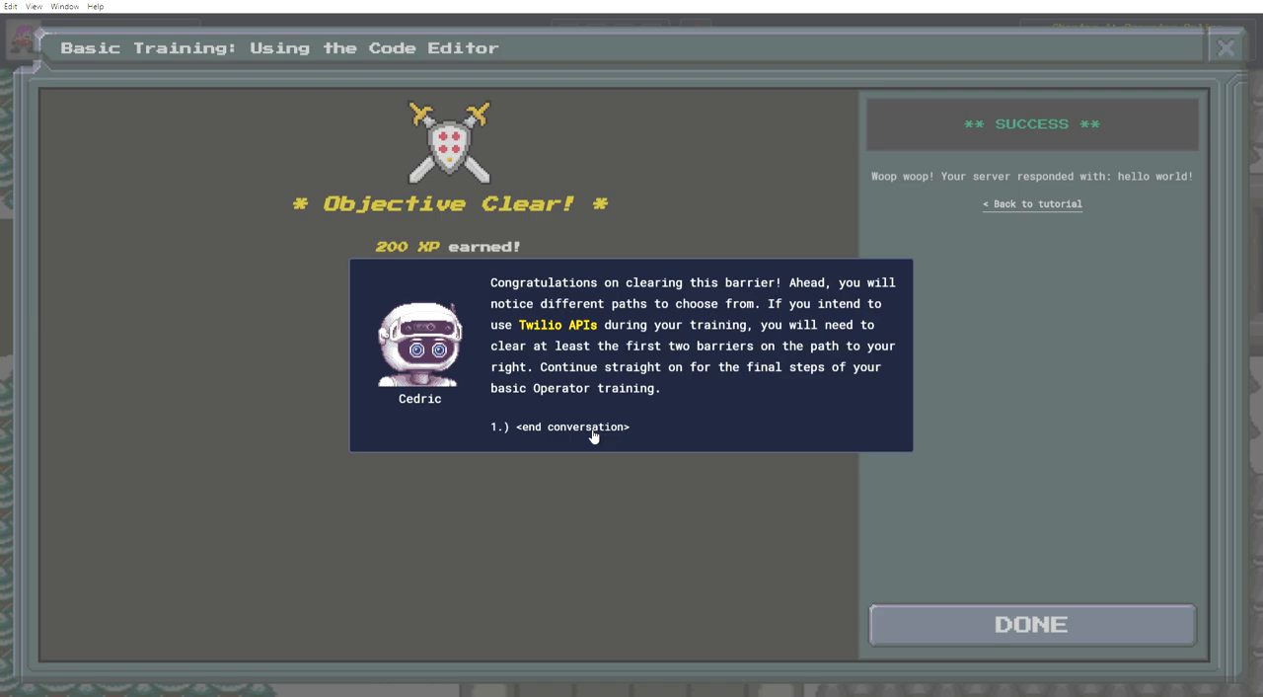
pyautogui.click(572, 426)
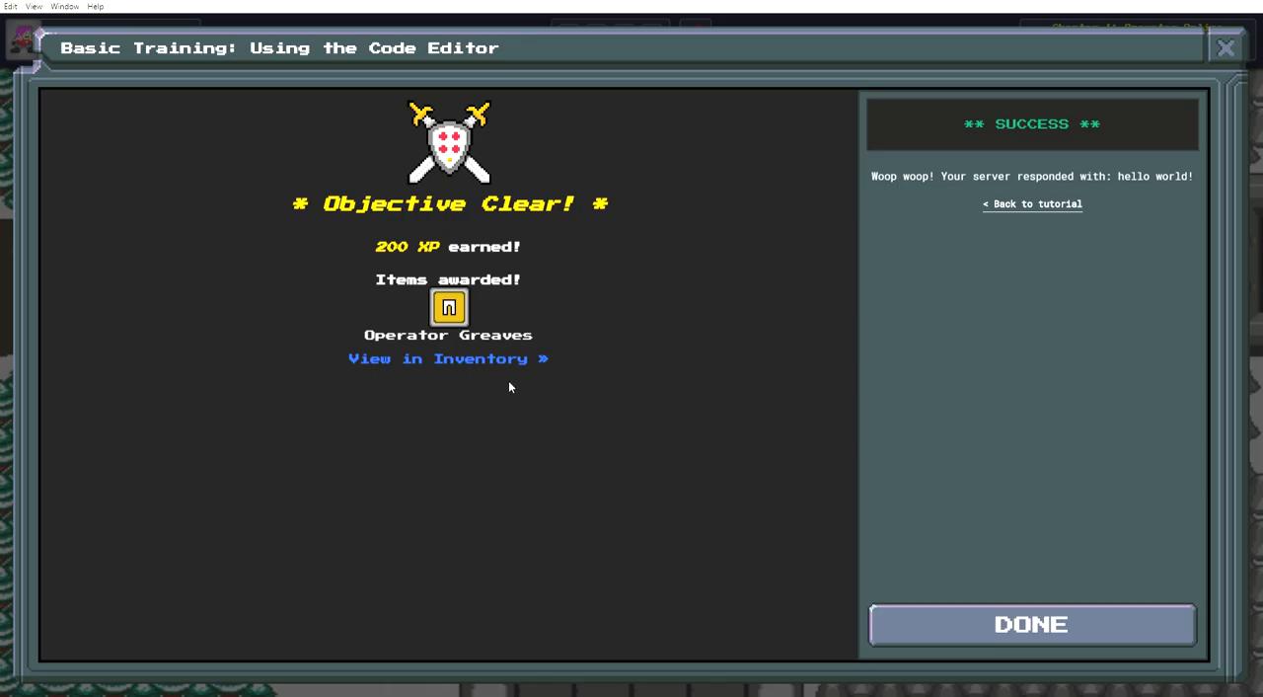
# View the awarded Operator Greaves in inventory and equip them on the legs over Blue Jeans.
pyautogui.click(446, 360)
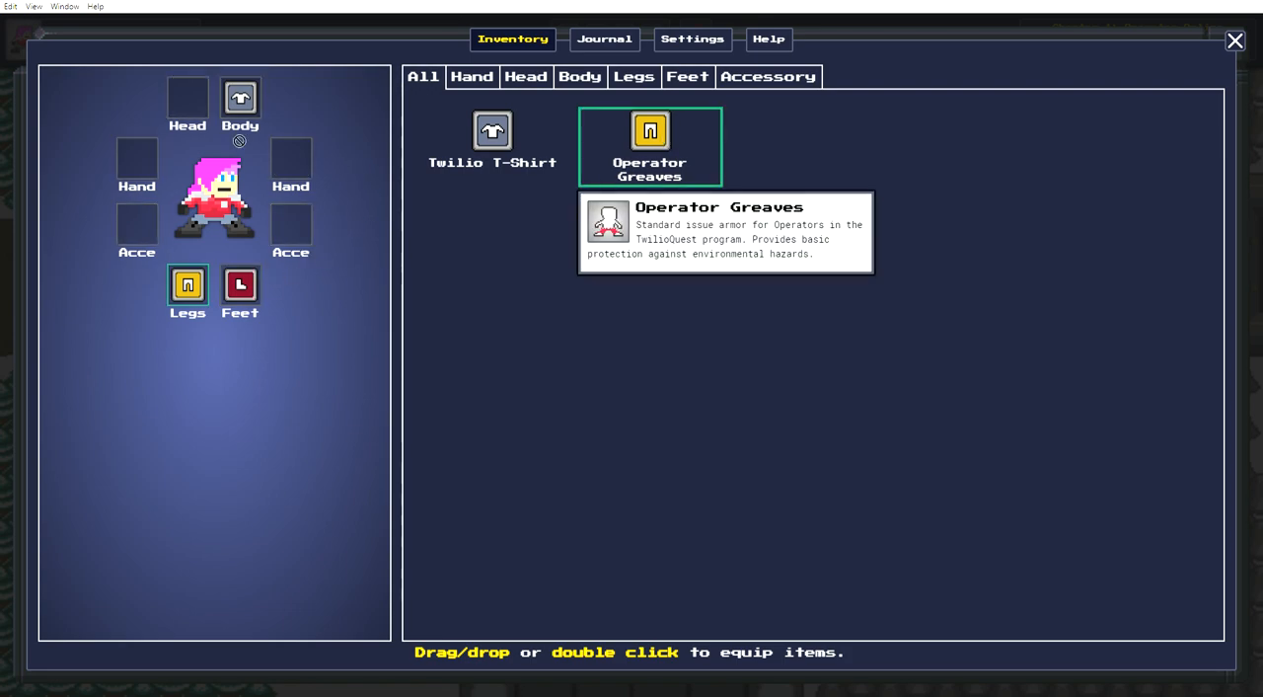
pyautogui.moveTo(375, 264)
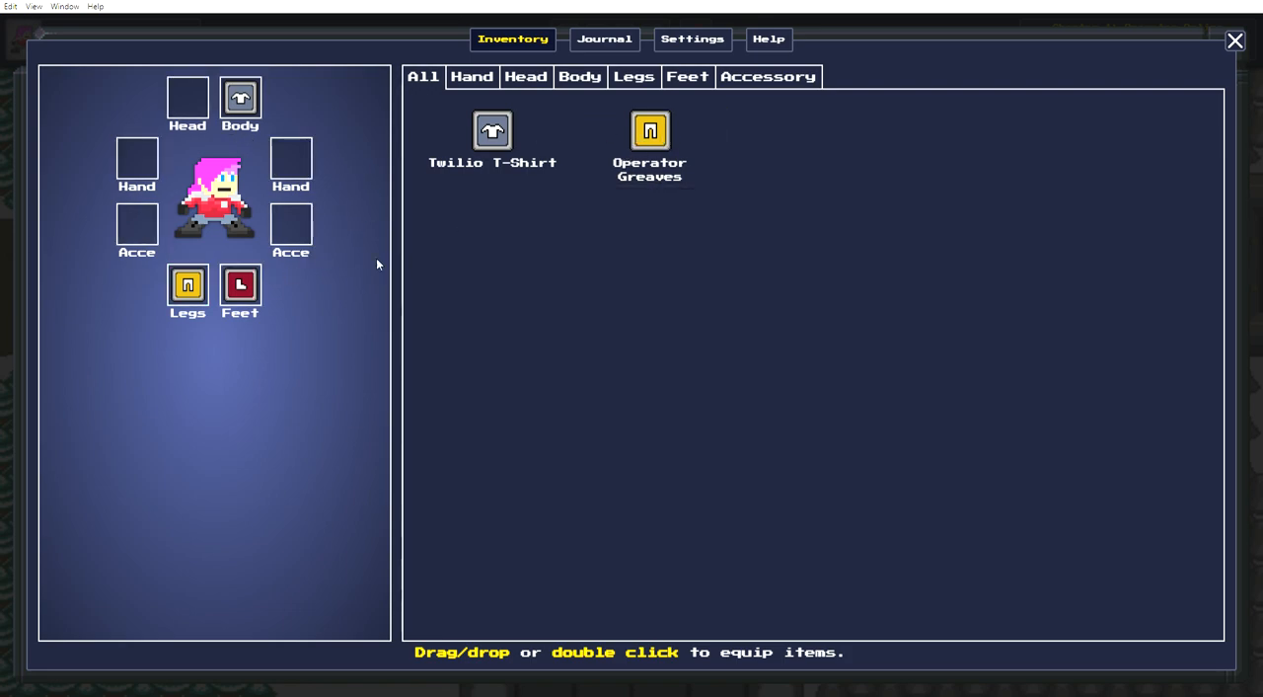
pyautogui.moveTo(188, 284)
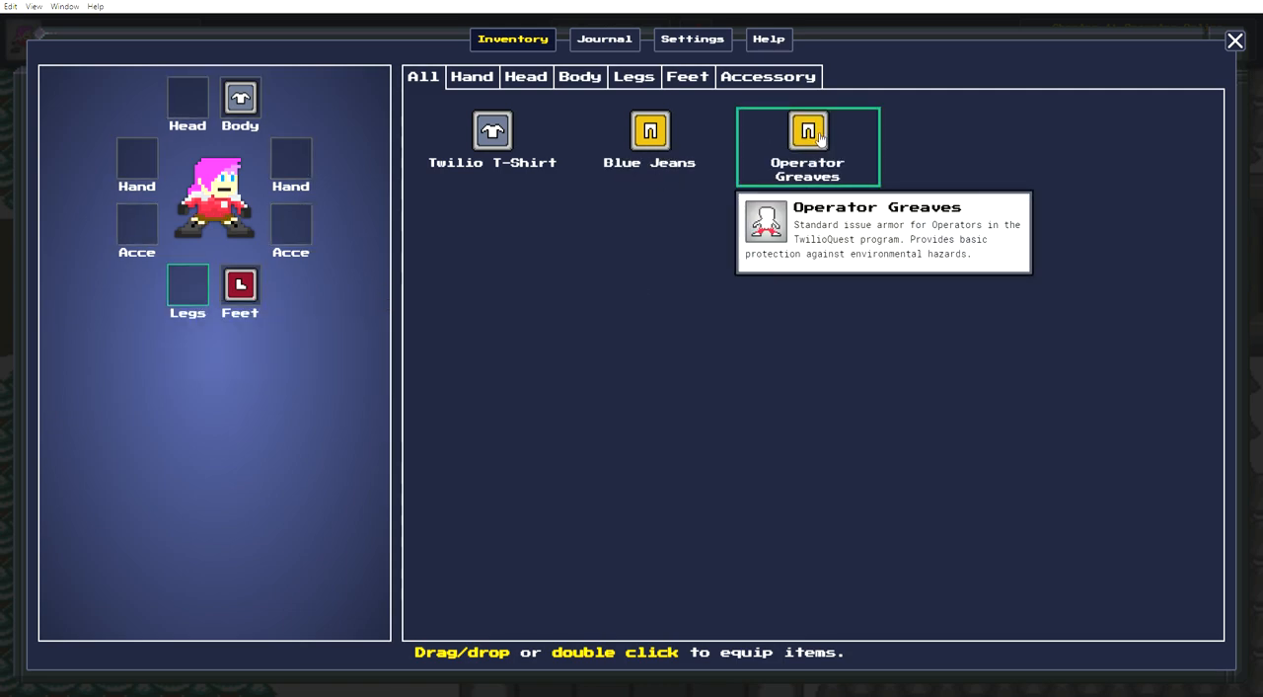
pyautogui.moveTo(194, 301)
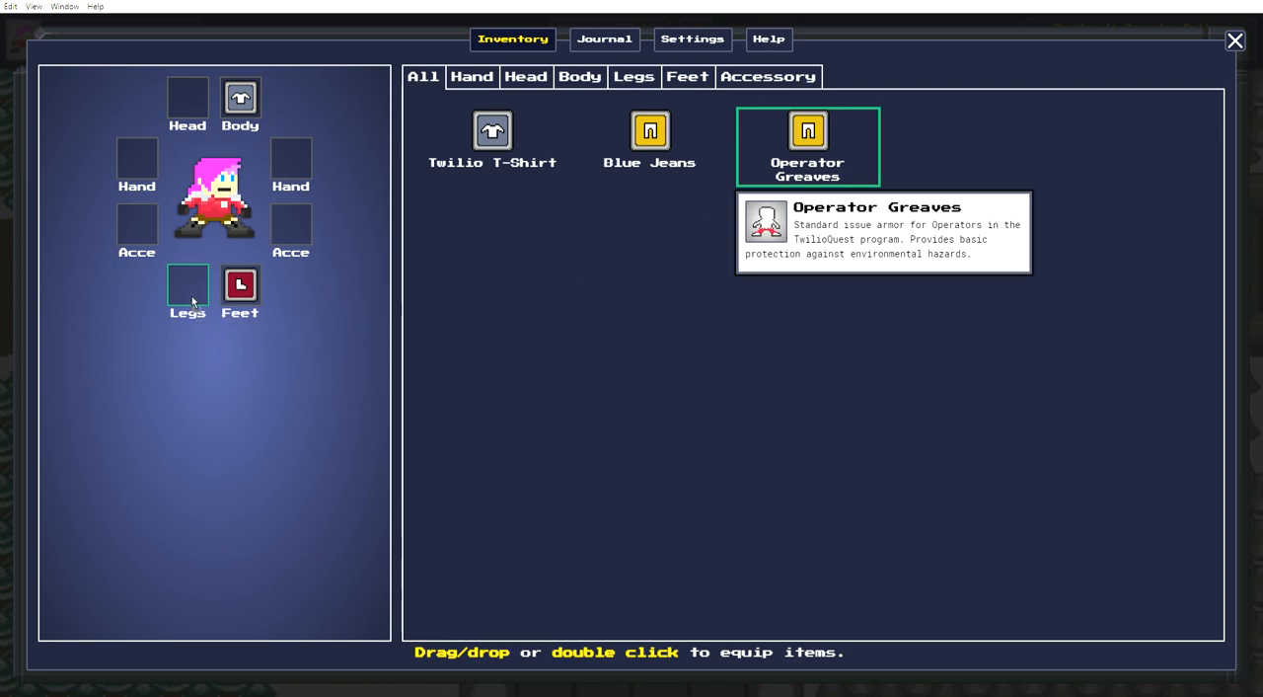
pyautogui.doubleClick(807, 146)
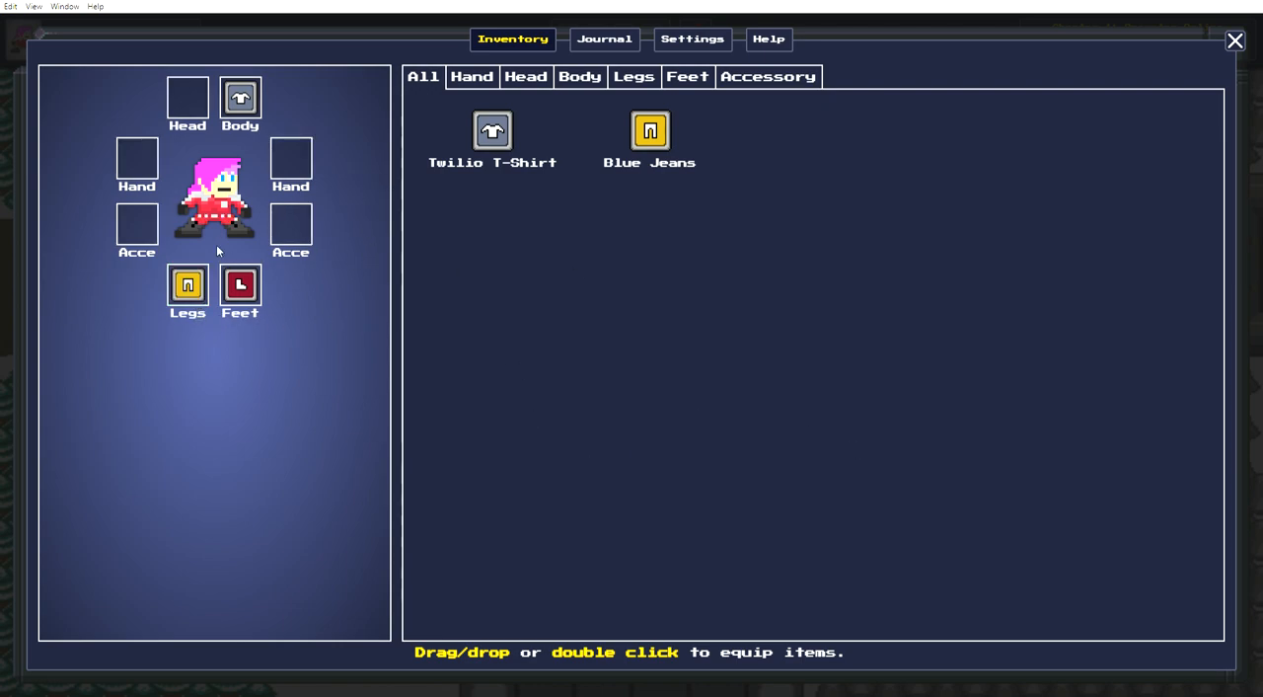
pyautogui.moveTo(801, 320)
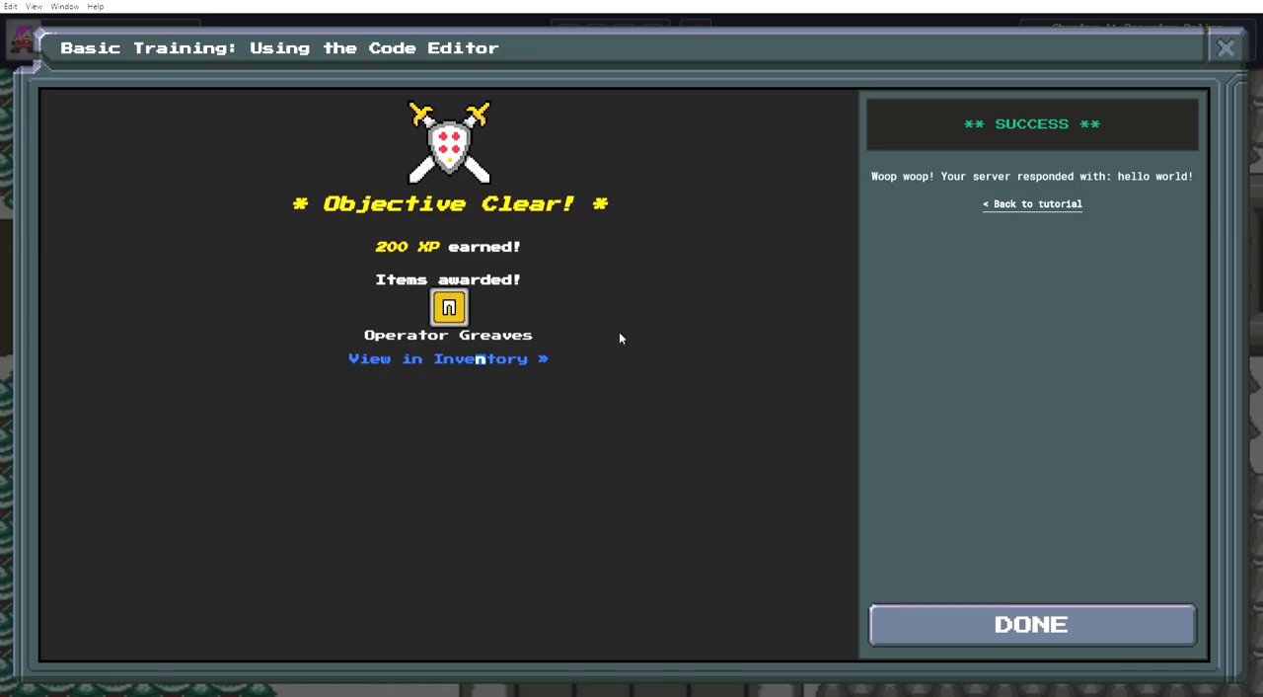
# Finish the challenge with DONE and walk the Operator up the corridor past the opened barrier.
pyautogui.click(1031, 624)
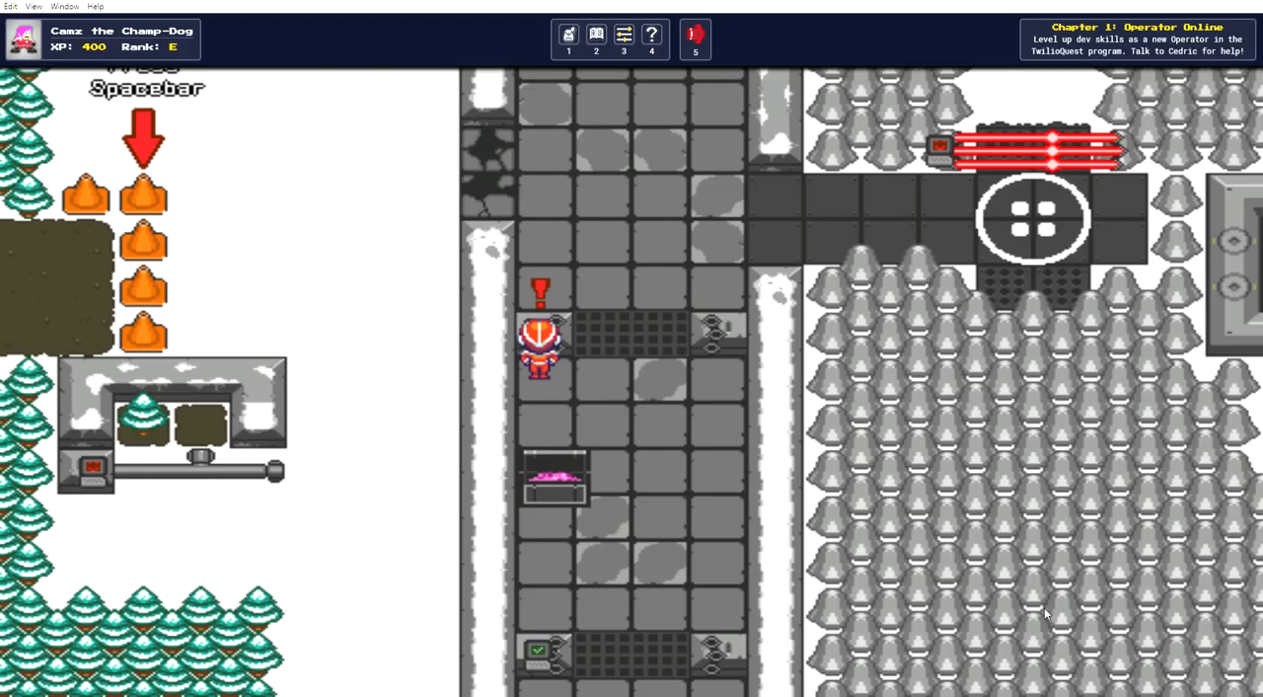
pyautogui.press('up')
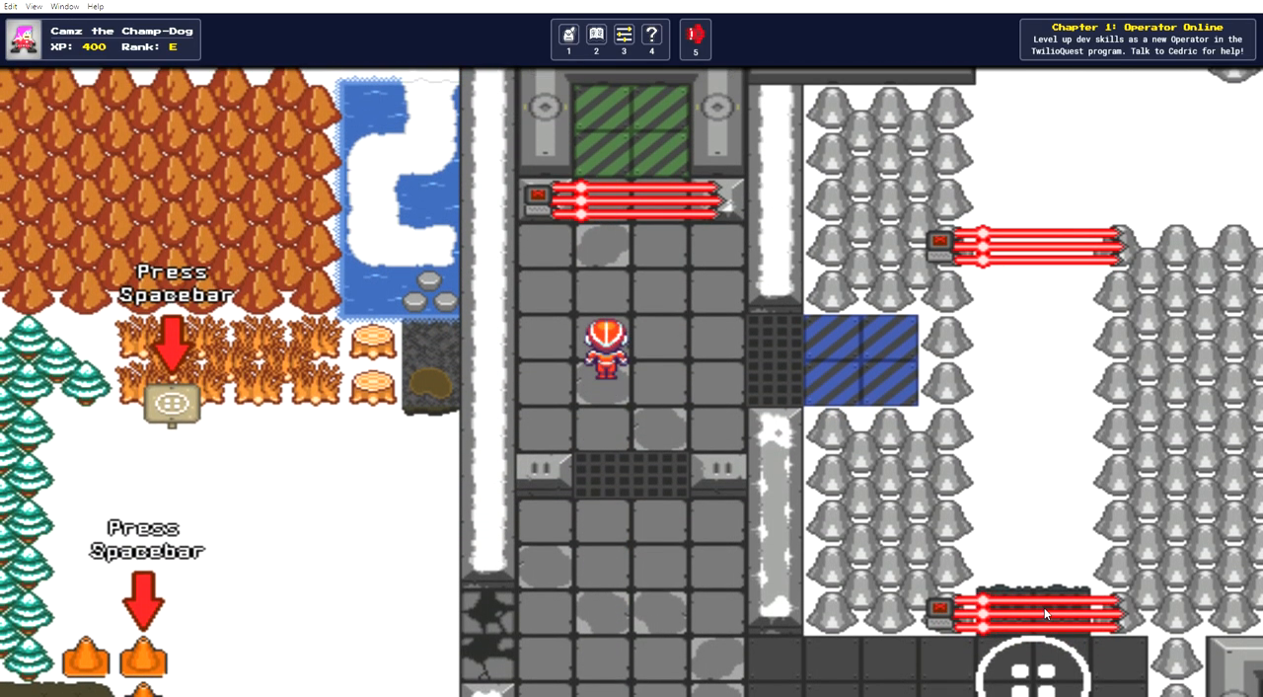
pyautogui.press('up')
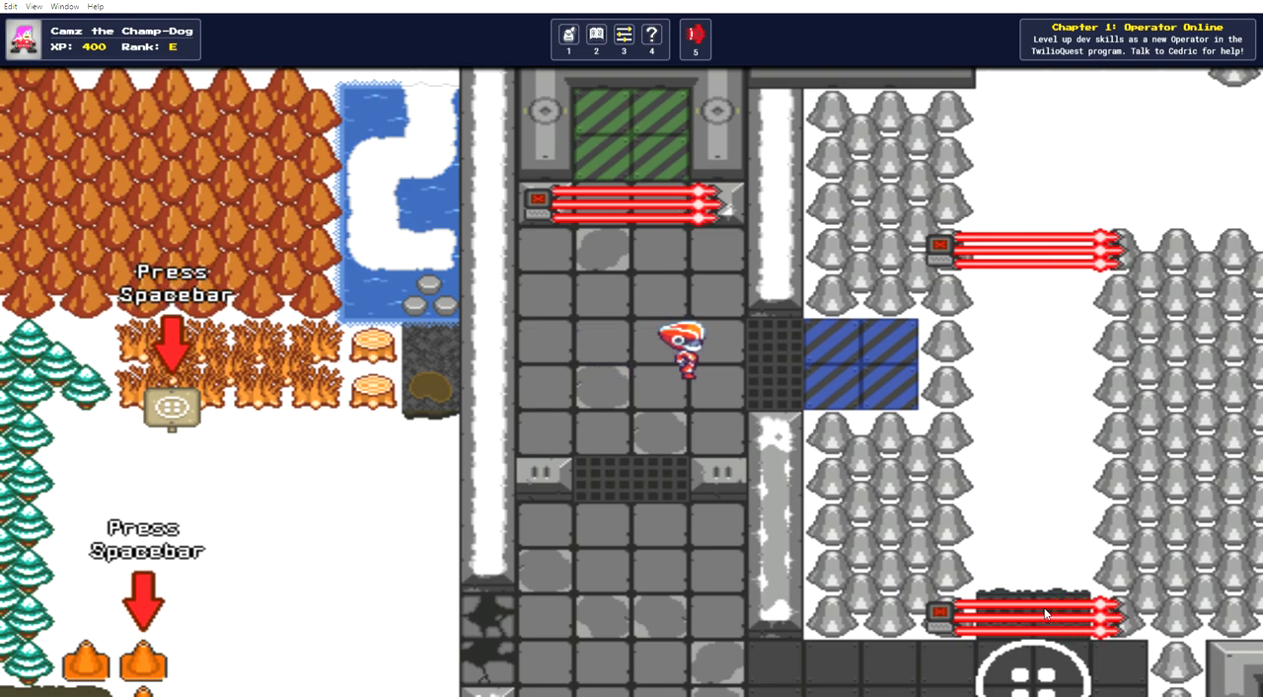